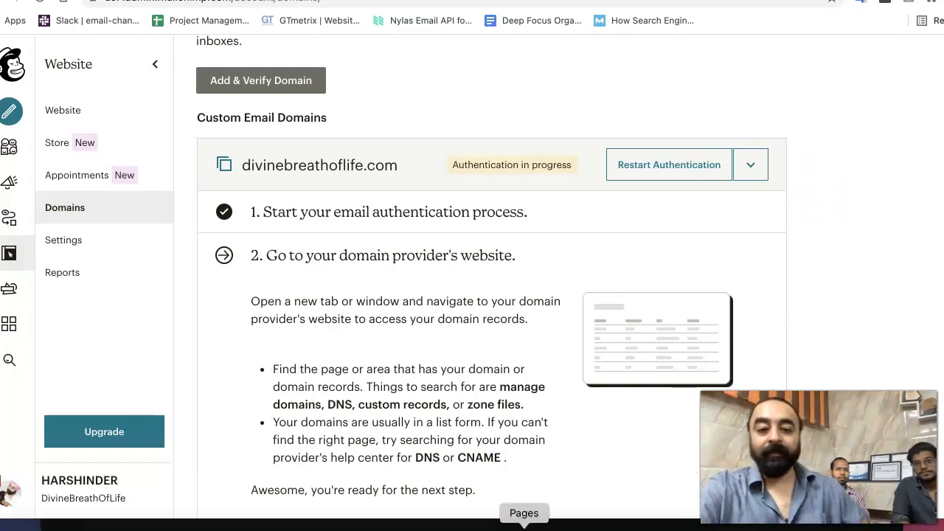
mouse_move(823, 236)
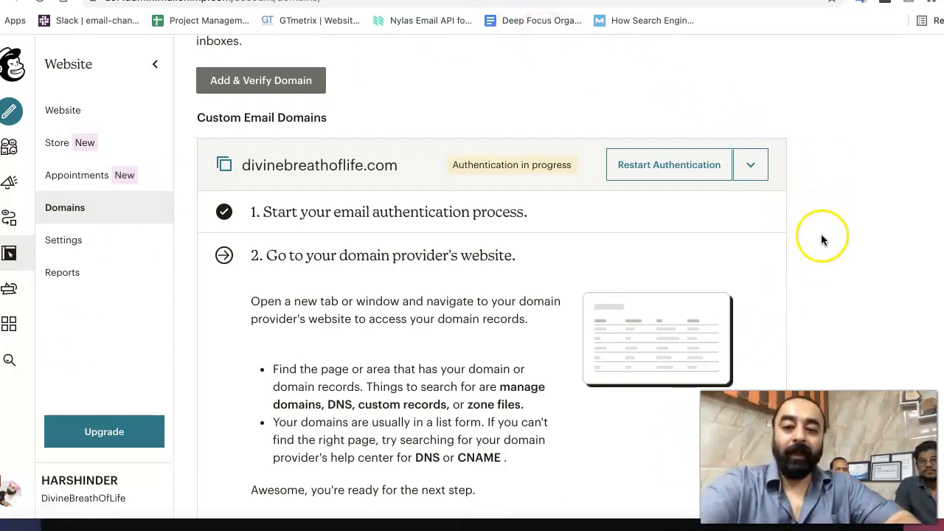
Navigate from the audience dashboard to the Website section's domains overview.
scroll("up", 3)
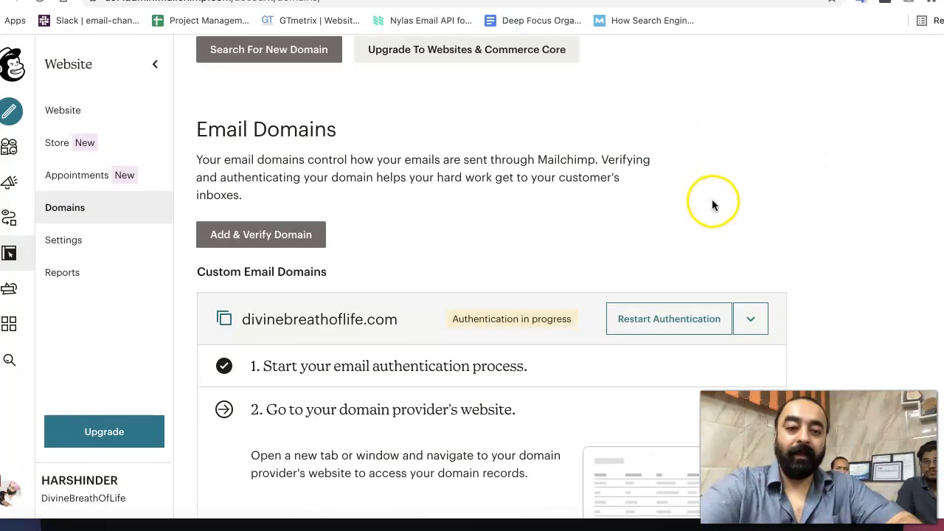
left_click(10, 146)
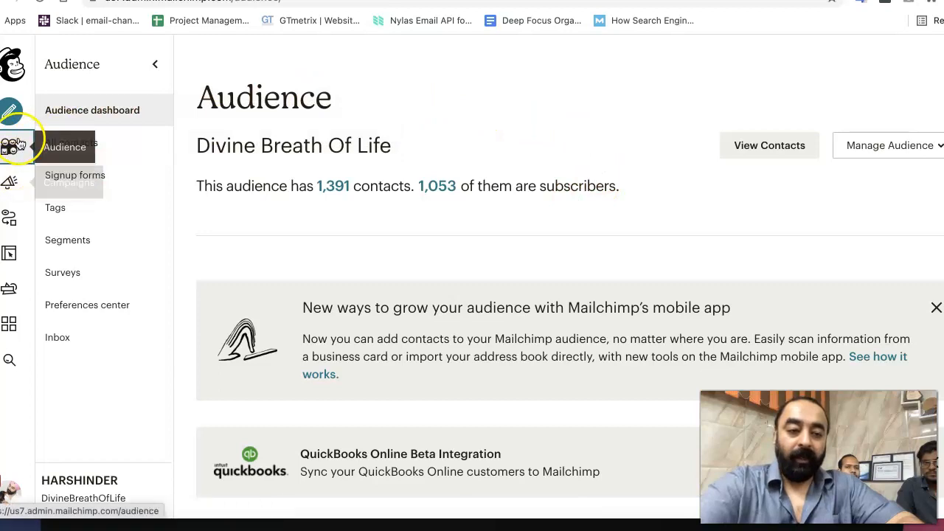
left_click(9, 254)
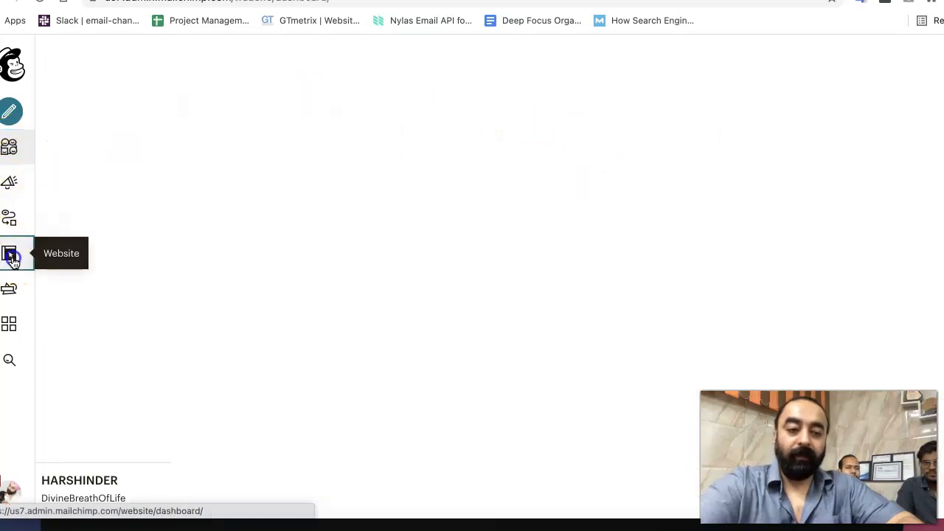
left_click(9, 253)
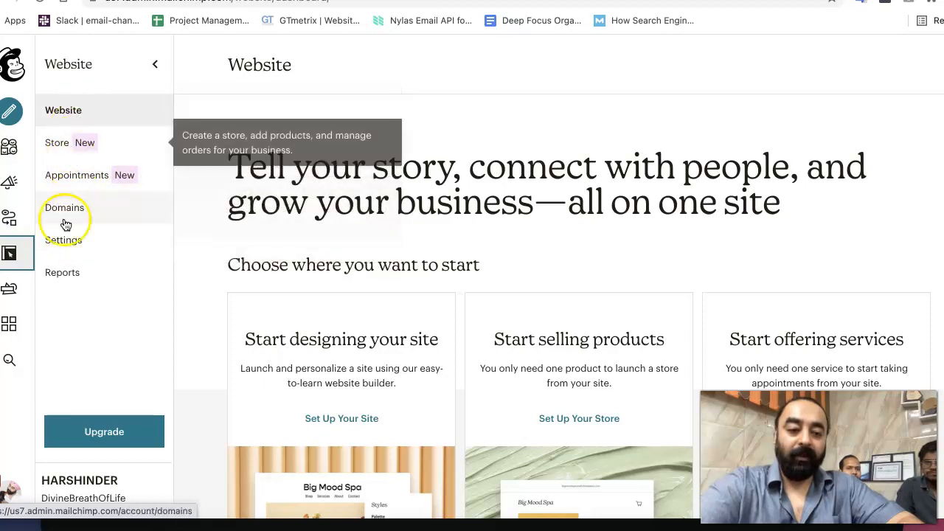
left_click(65, 207)
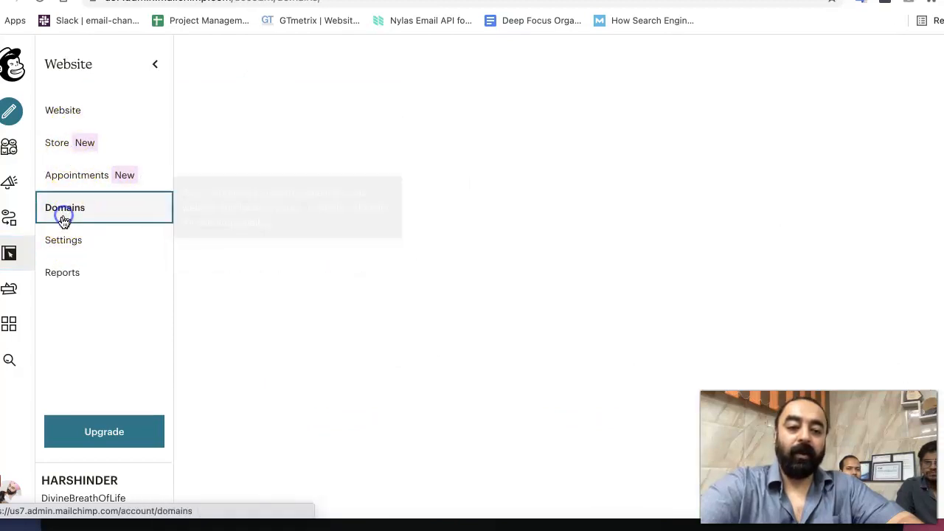
left_click(65, 206)
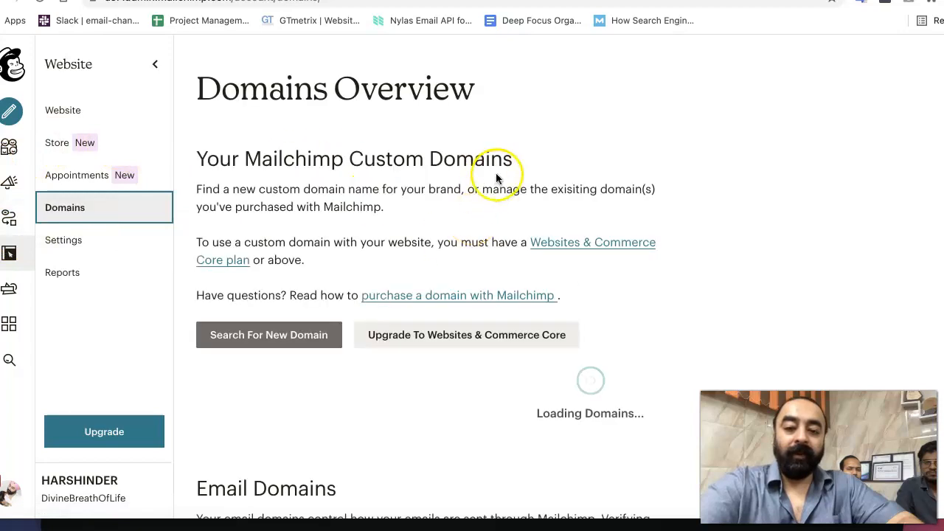
scroll("down", 3)
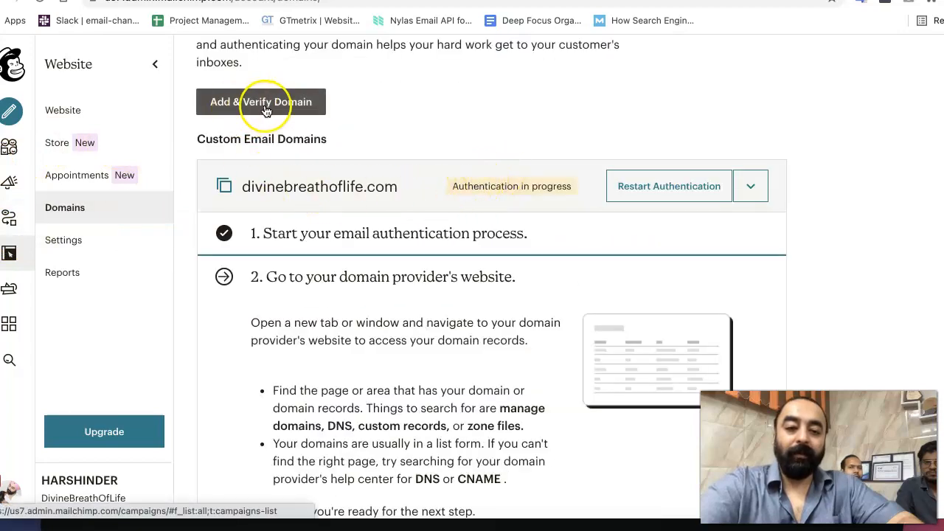
Dismiss the verify-new-domain prompt, then restart and confirm authentication for divinebreathoflife.com.
left_click(261, 102)
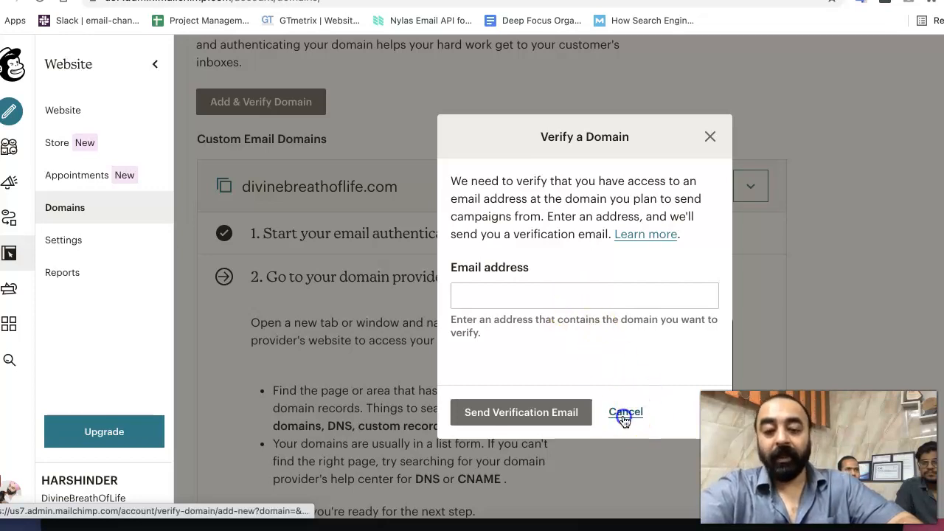
left_click(625, 413)
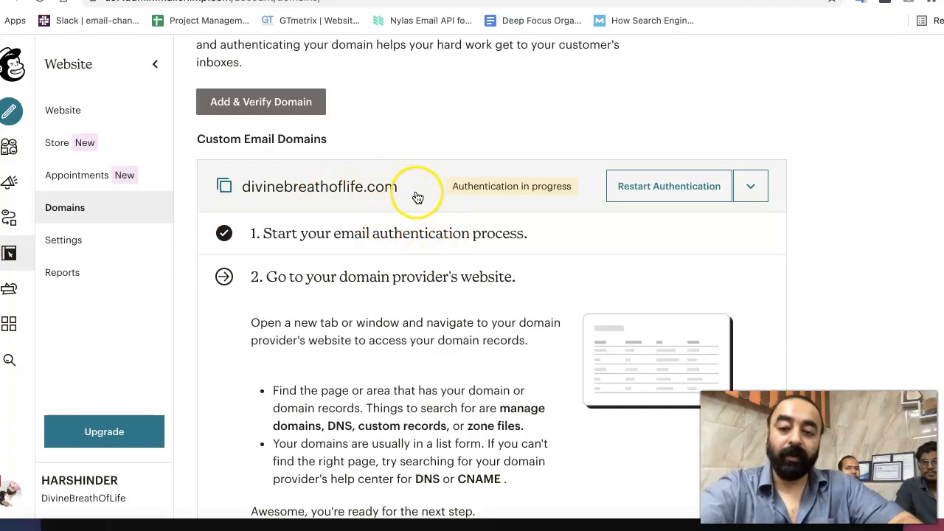
scroll("down", 3)
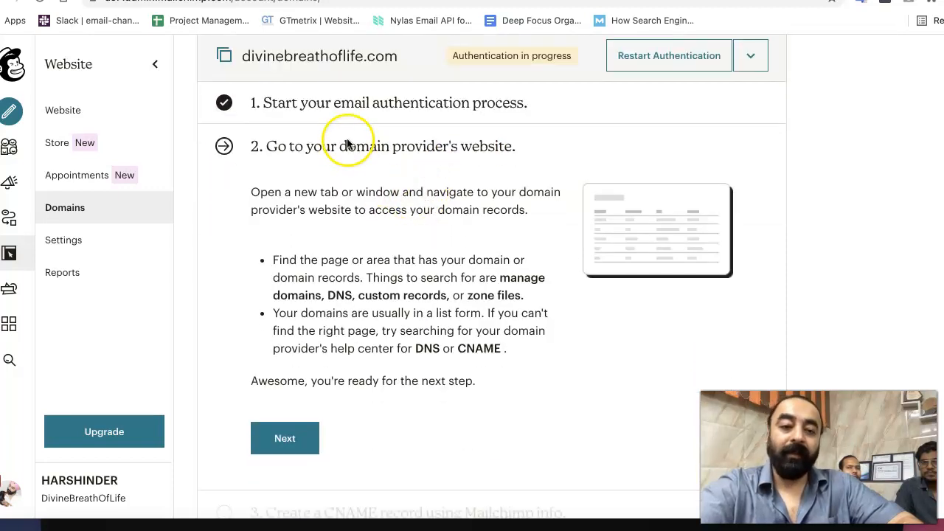
scroll("up", 3)
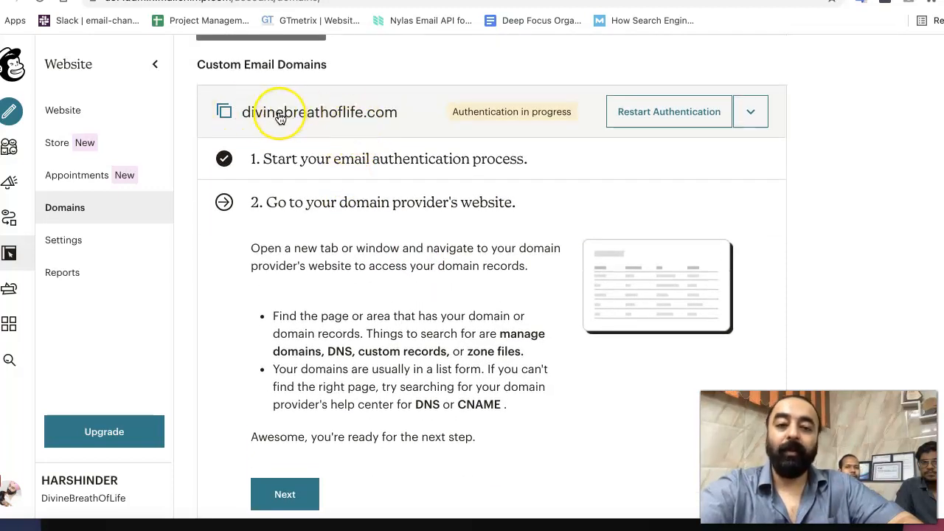
mouse_move(545, 112)
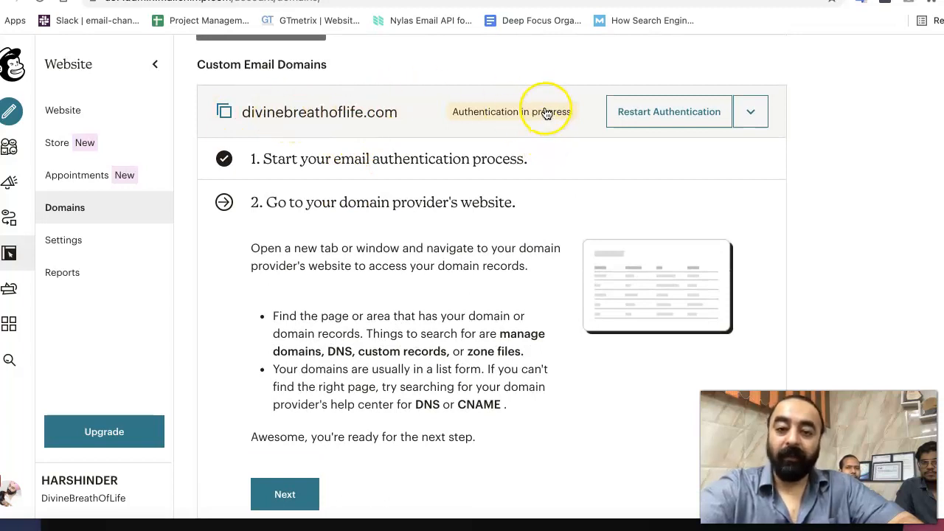
mouse_move(882, 184)
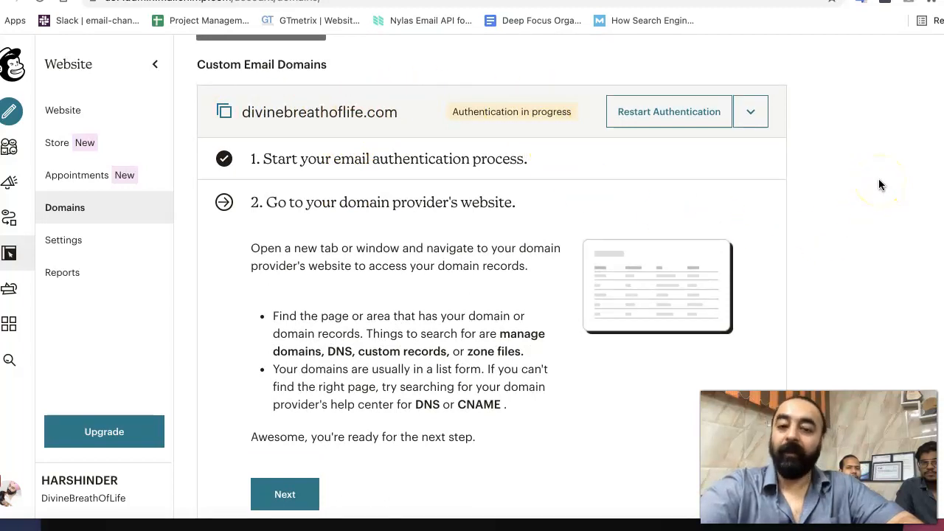
mouse_move(361, 186)
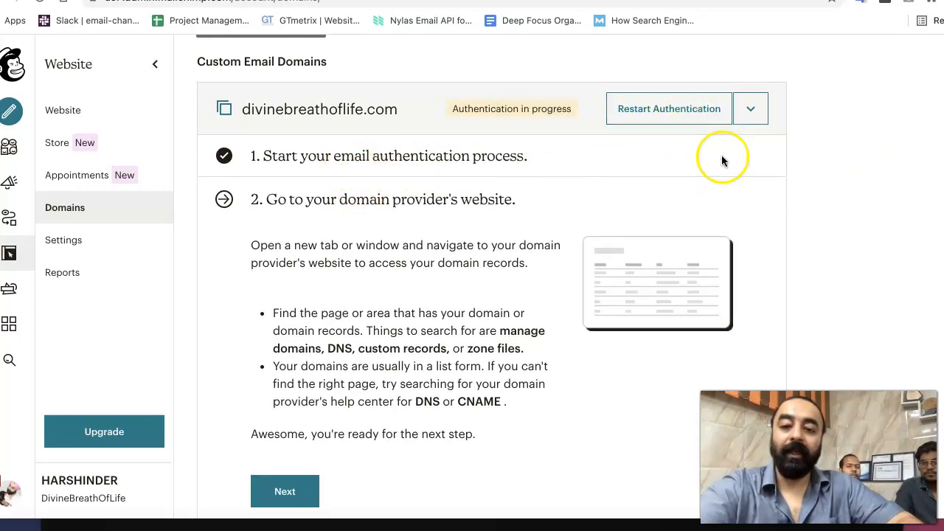
mouse_move(596, 322)
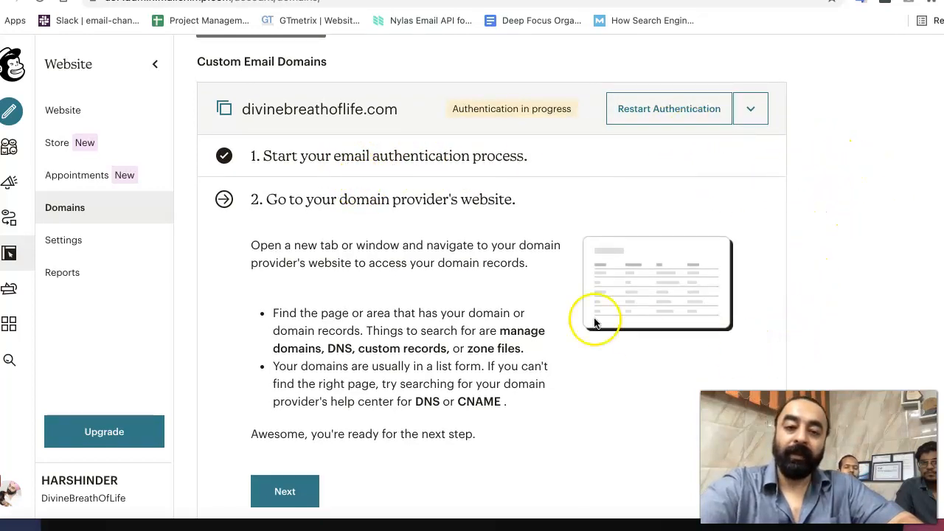
mouse_move(822, 178)
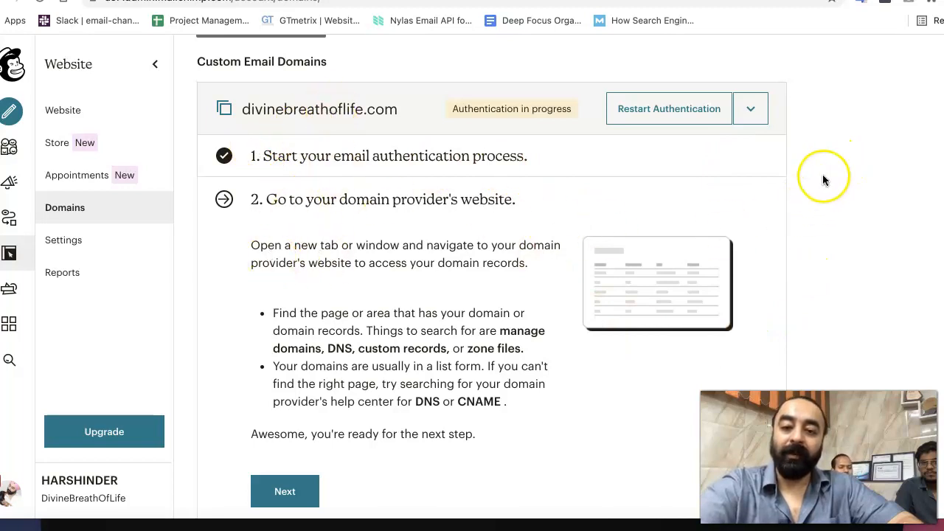
left_click(668, 109)
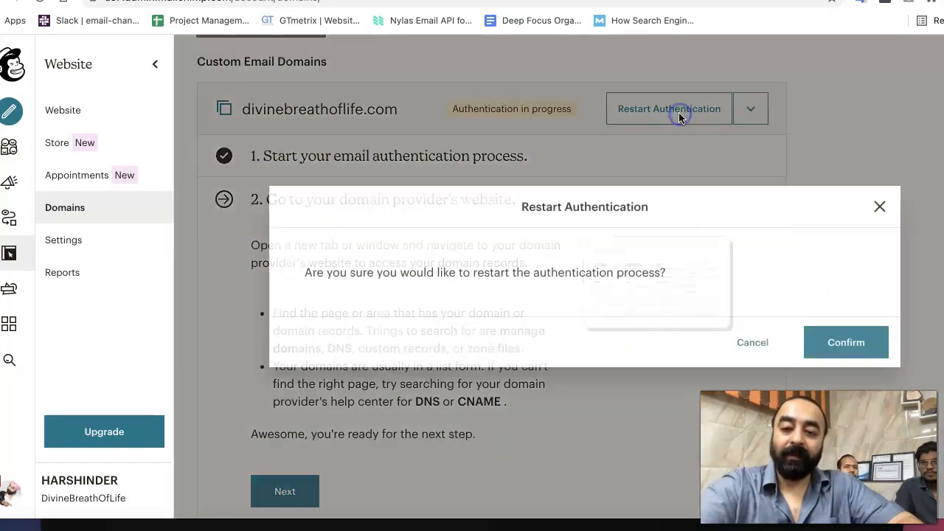
left_click(847, 343)
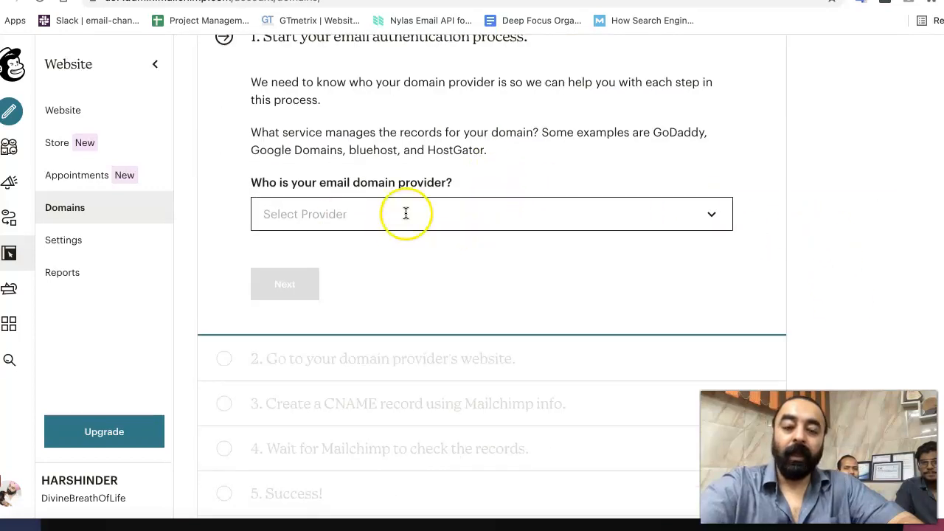
Choose Other as the email domain provider after briefly trying GoDaddy.
left_click(487, 214)
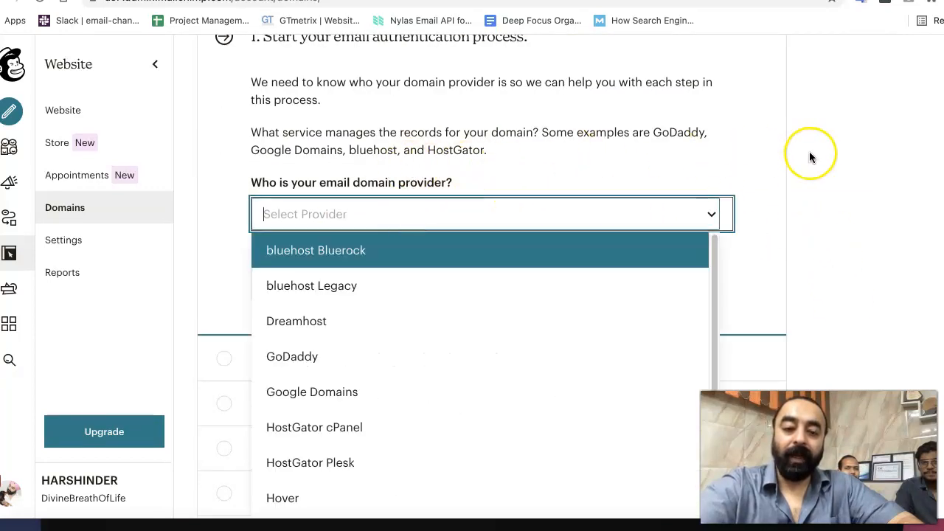
scroll("down", 3)
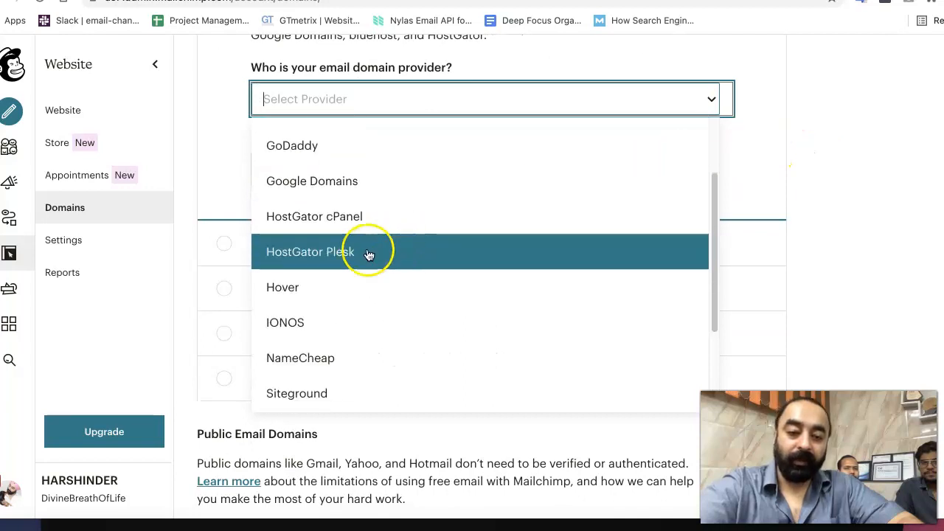
scroll("down", 3)
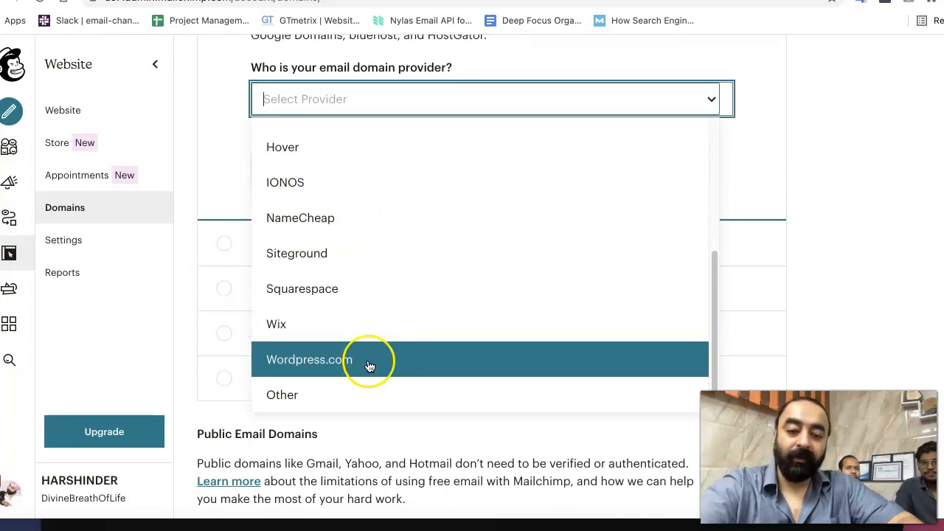
left_click(281, 395)
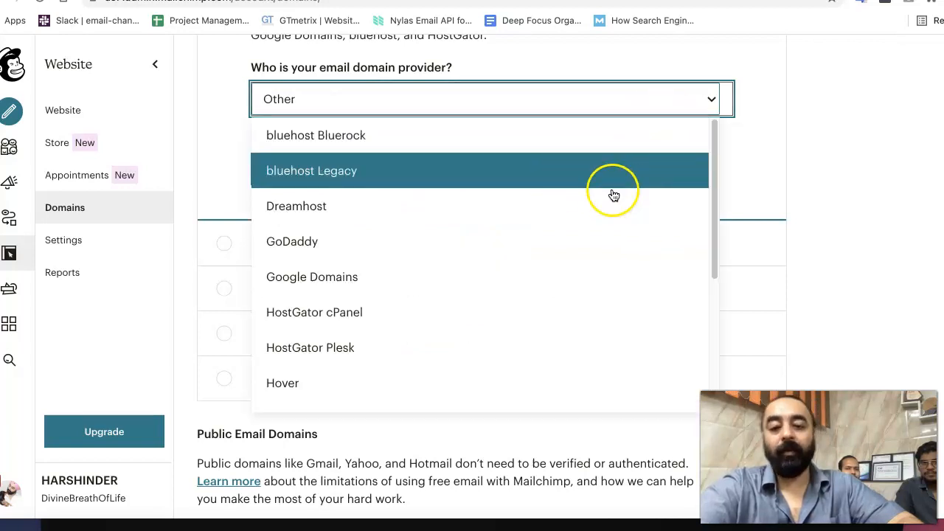
mouse_move(441, 241)
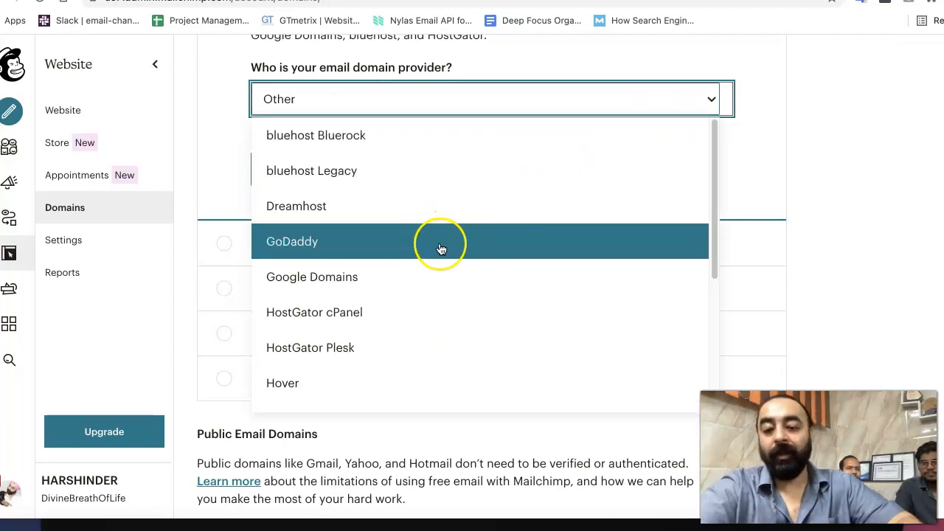
mouse_move(317, 254)
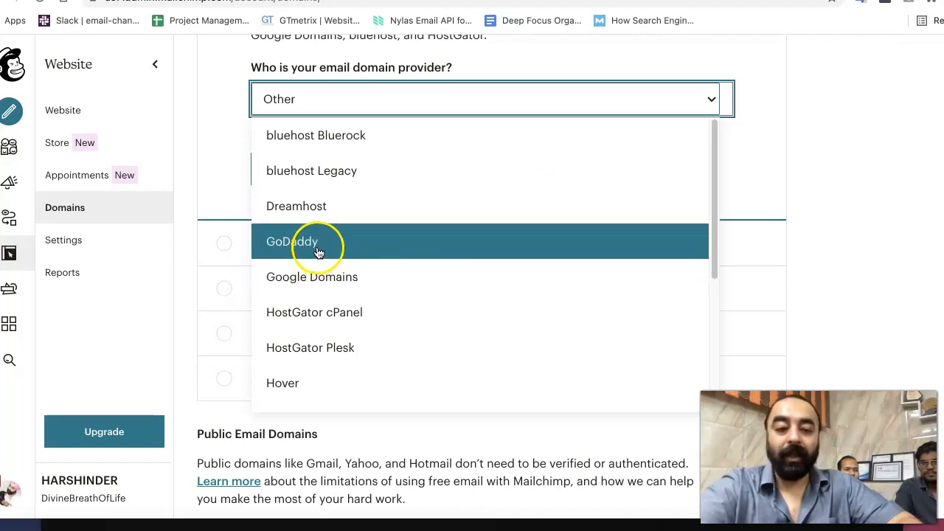
left_click(292, 242)
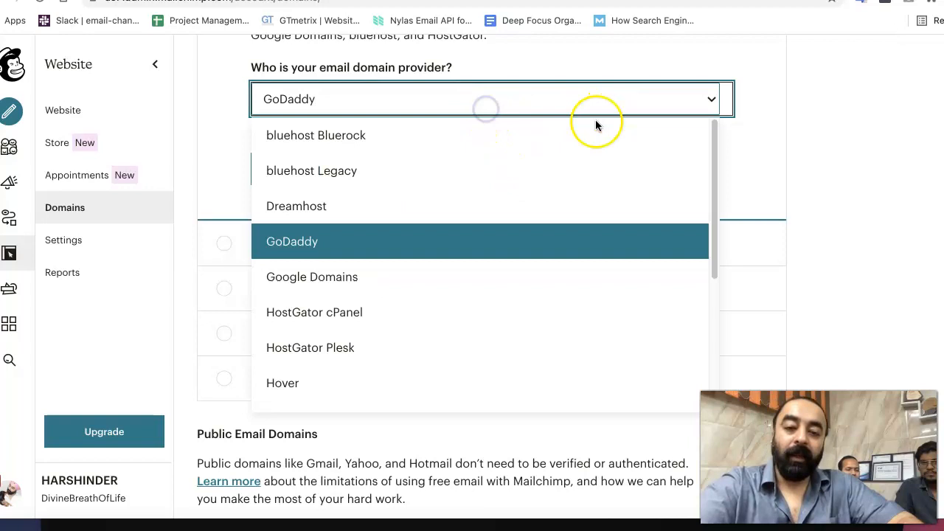
scroll("down", 3)
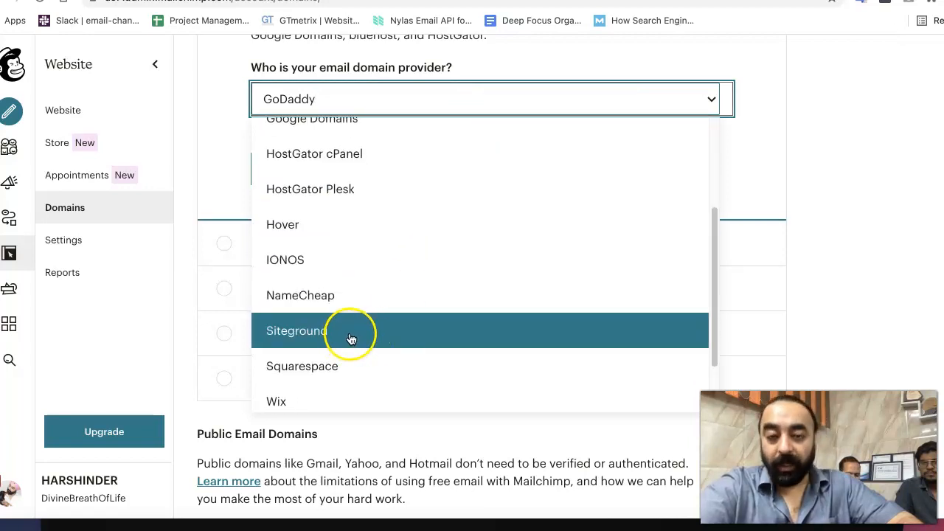
scroll("down", 3)
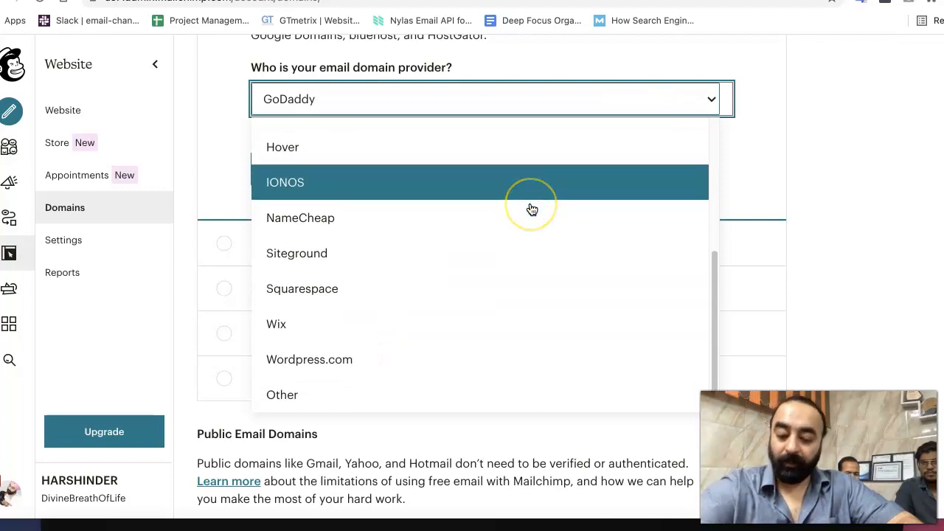
mouse_move(522, 288)
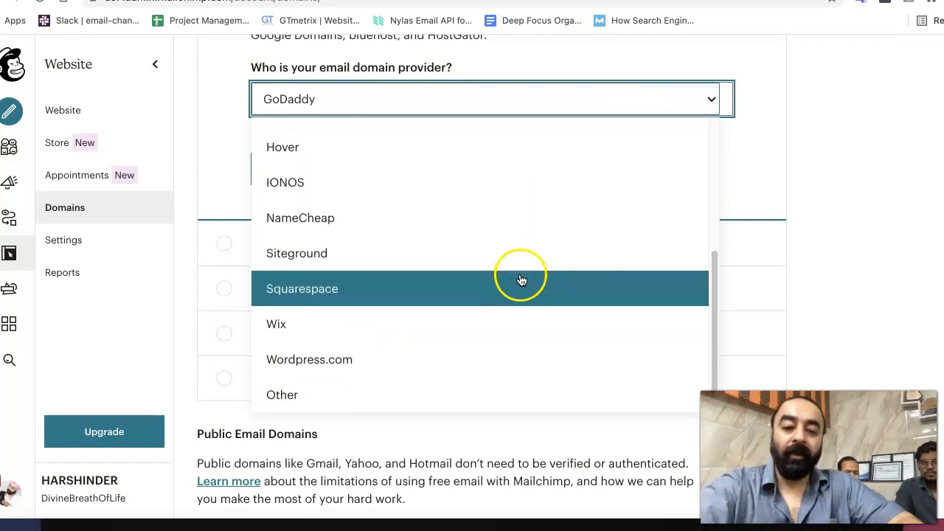
mouse_move(318, 395)
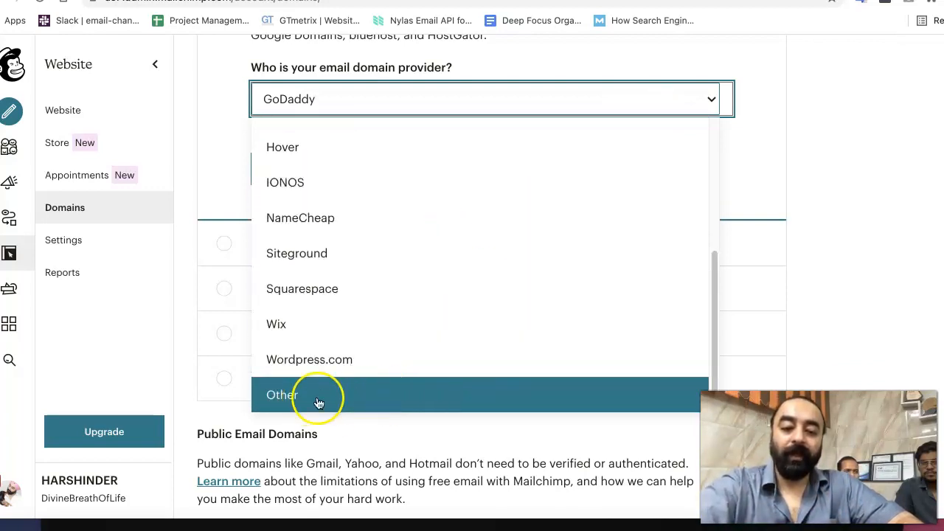
left_click(281, 395)
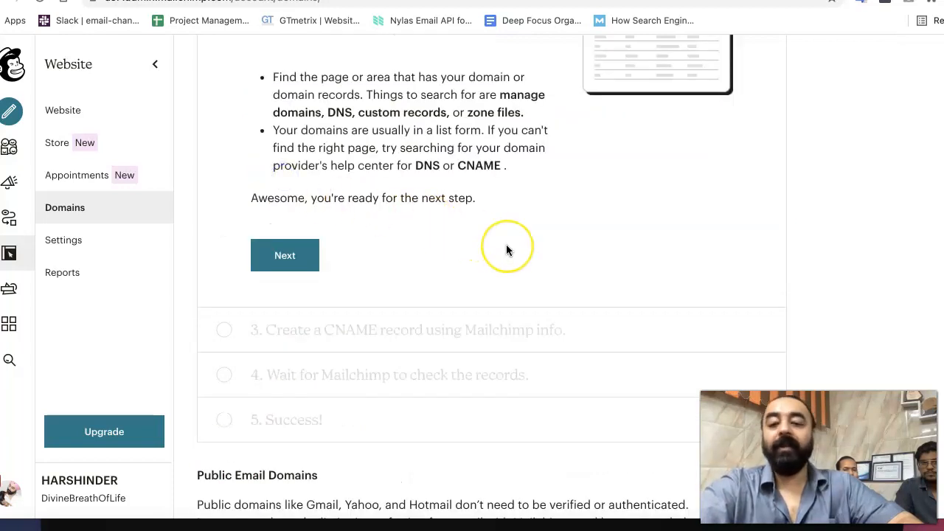
mouse_move(587, 236)
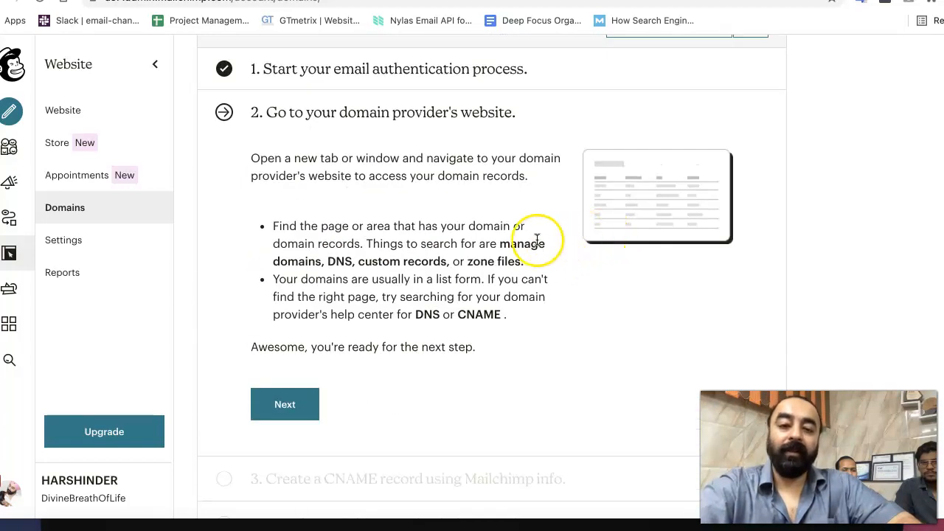
scroll("down", 3)
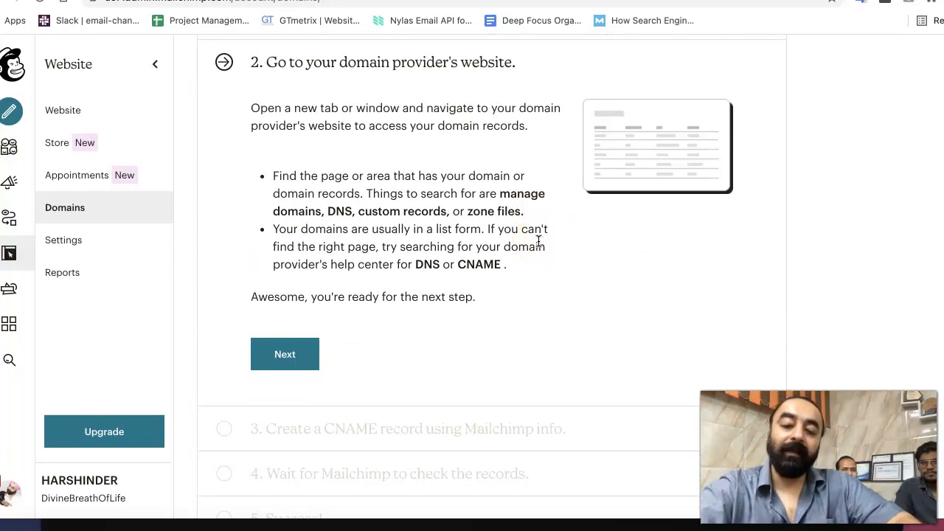
mouse_move(590, 298)
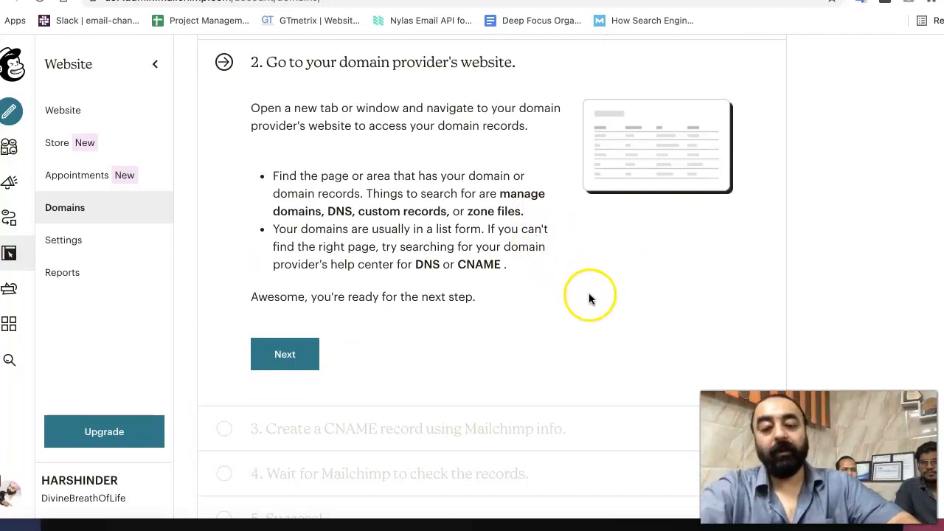
mouse_move(575, 304)
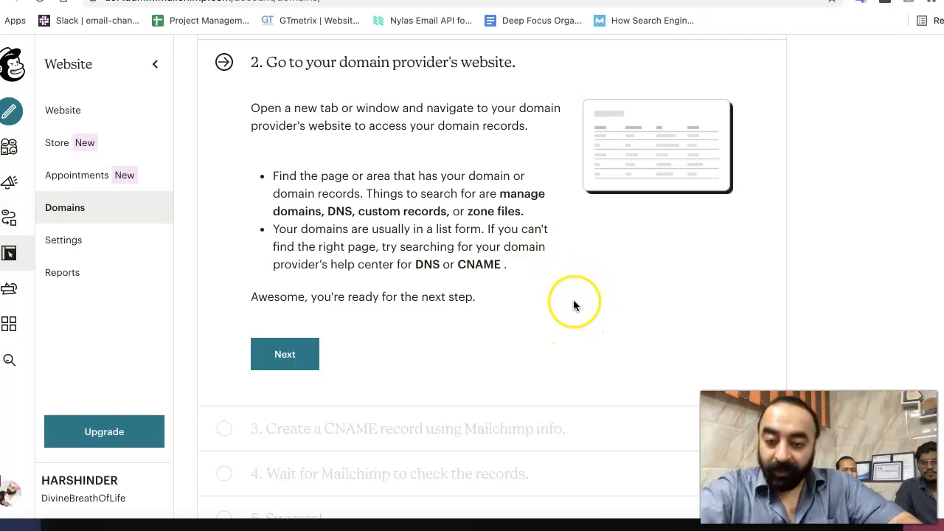
mouse_move(575, 313)
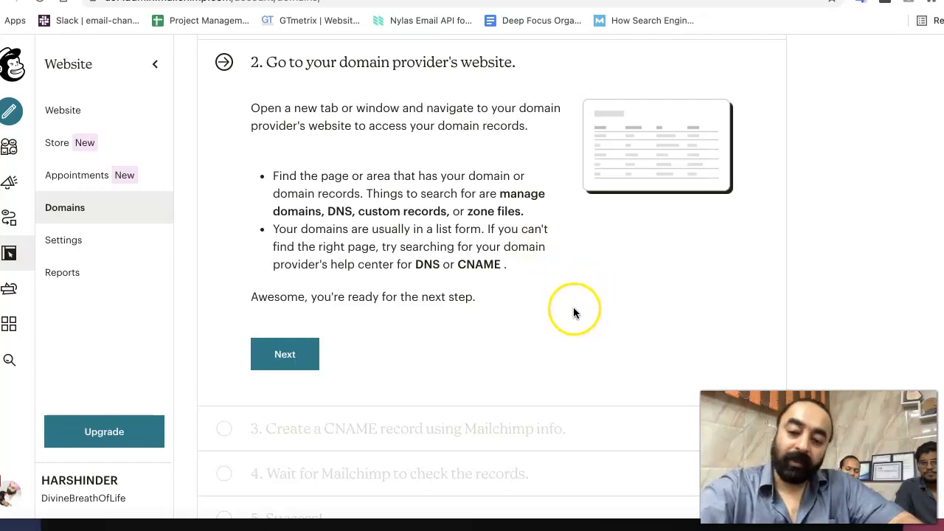
mouse_move(575, 311)
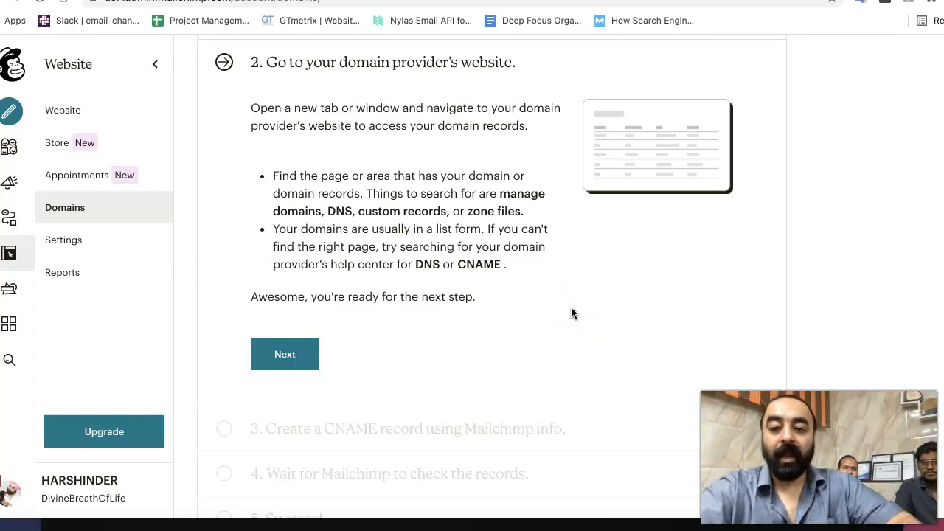
mouse_move(643, 252)
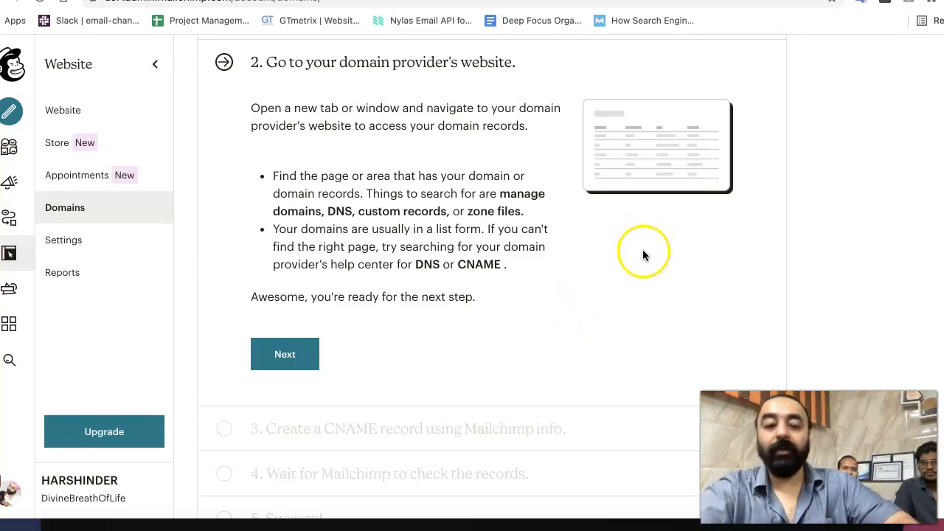
mouse_move(430, 96)
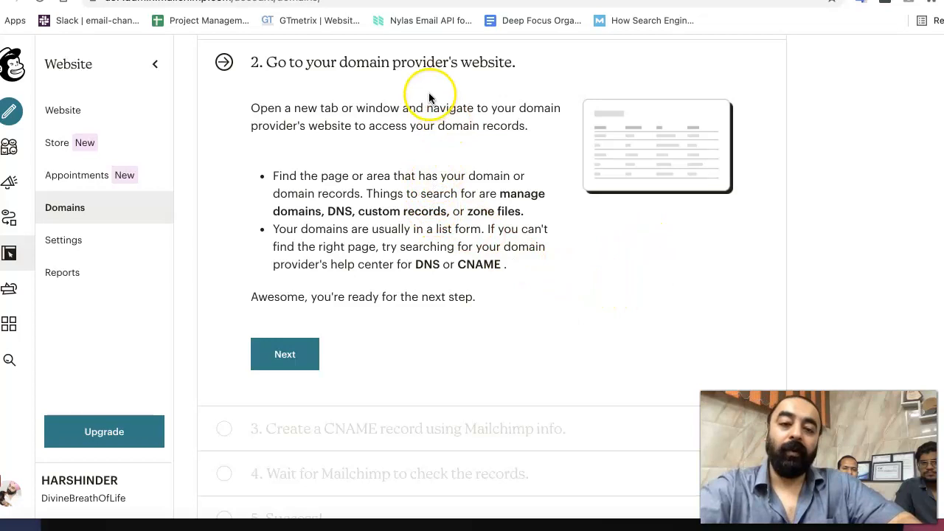
mouse_move(398, 298)
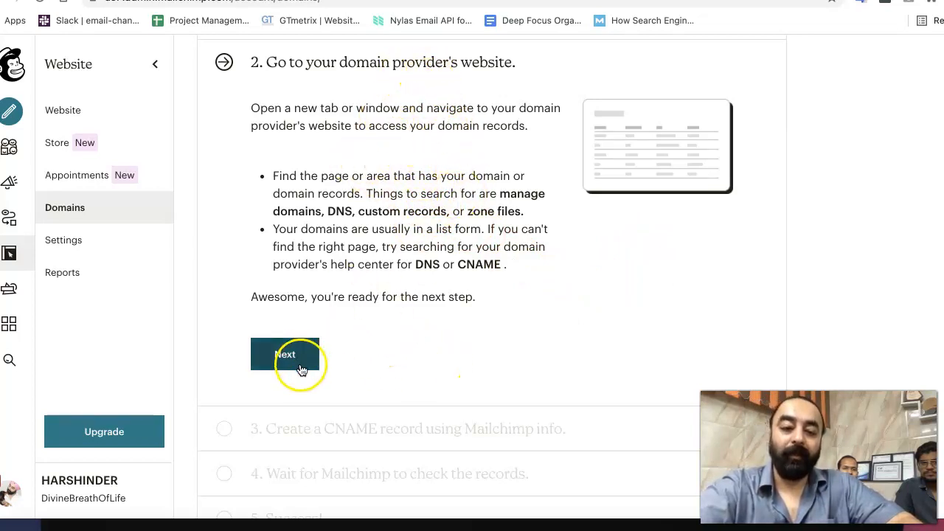
Continue to step 3 and review the CNAME 1 and CNAME 2 Name/Value fields.
left_click(286, 353)
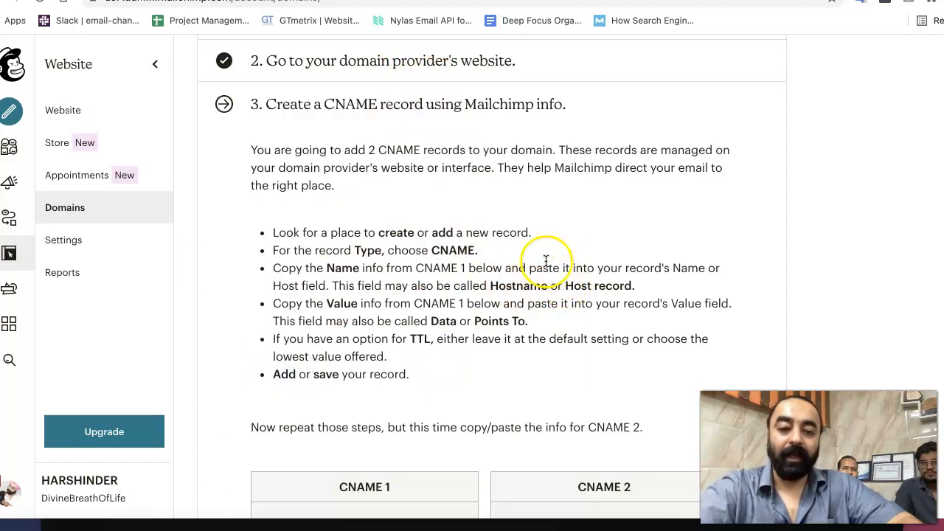
scroll("down", 3)
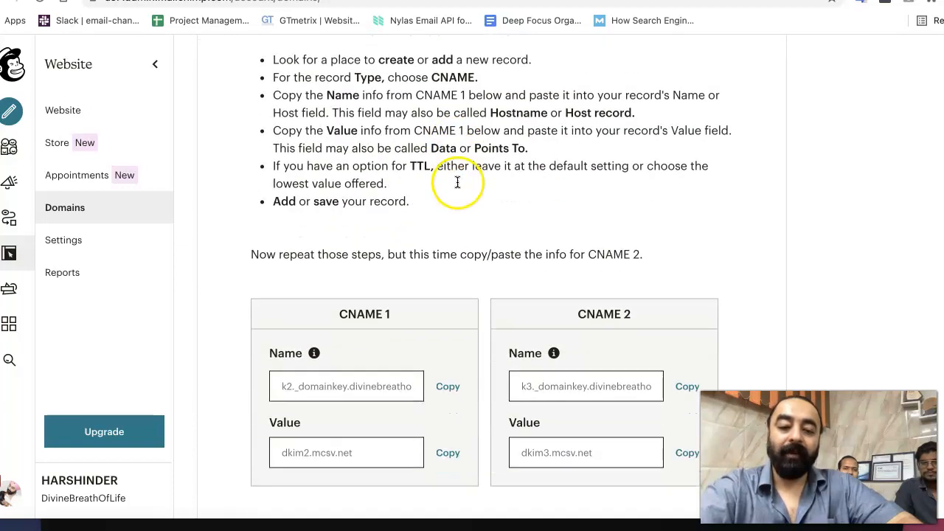
scroll("down", 3)
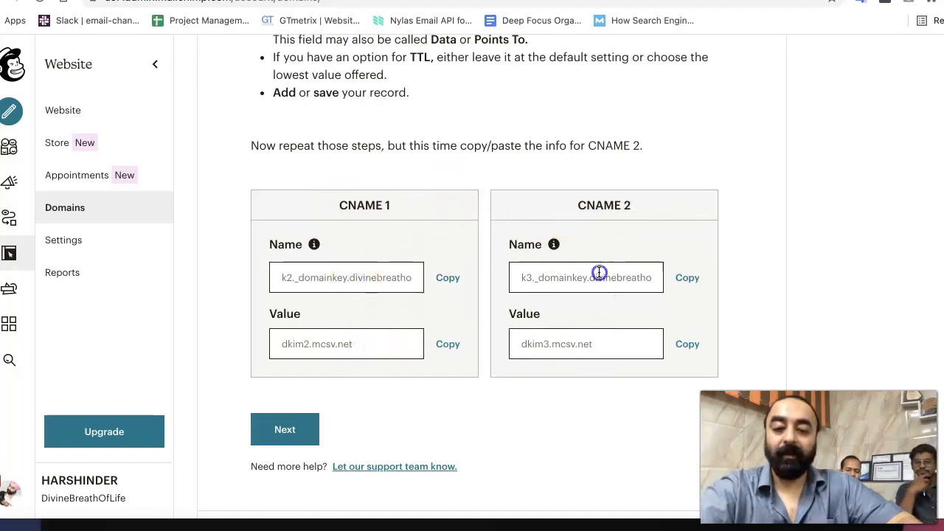
scroll("up", 3)
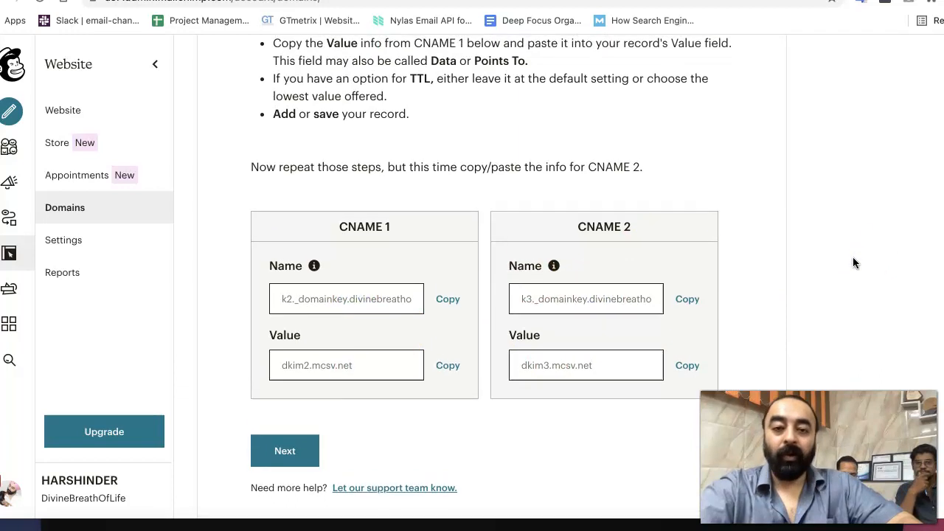
scroll("up", 3)
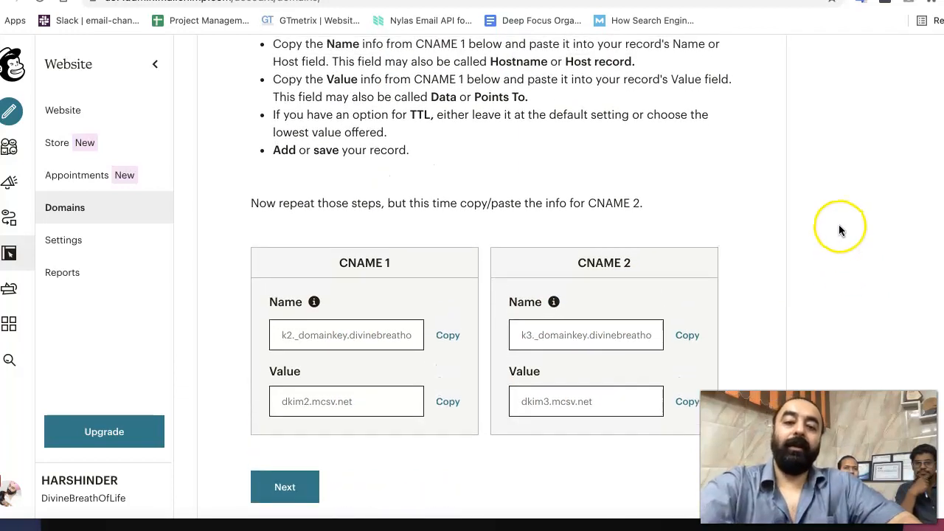
mouse_move(228, 195)
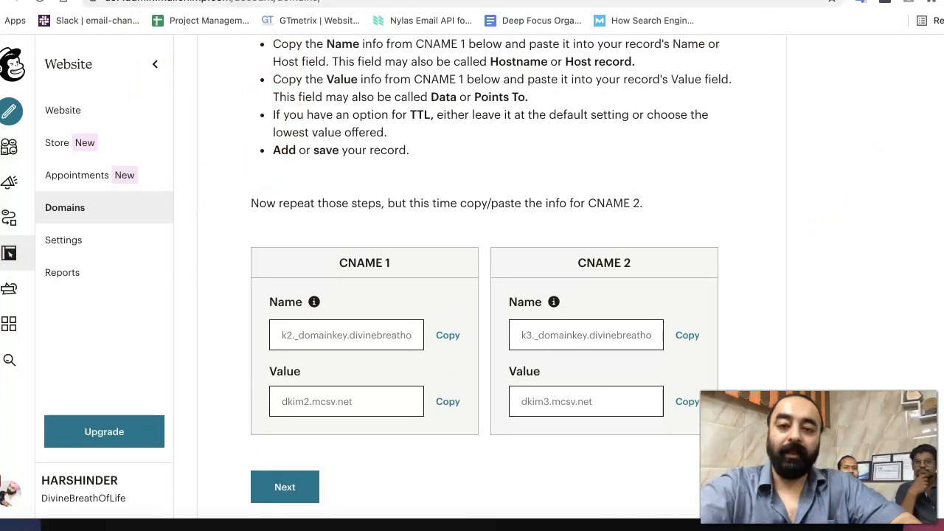
left_click(619, 3)
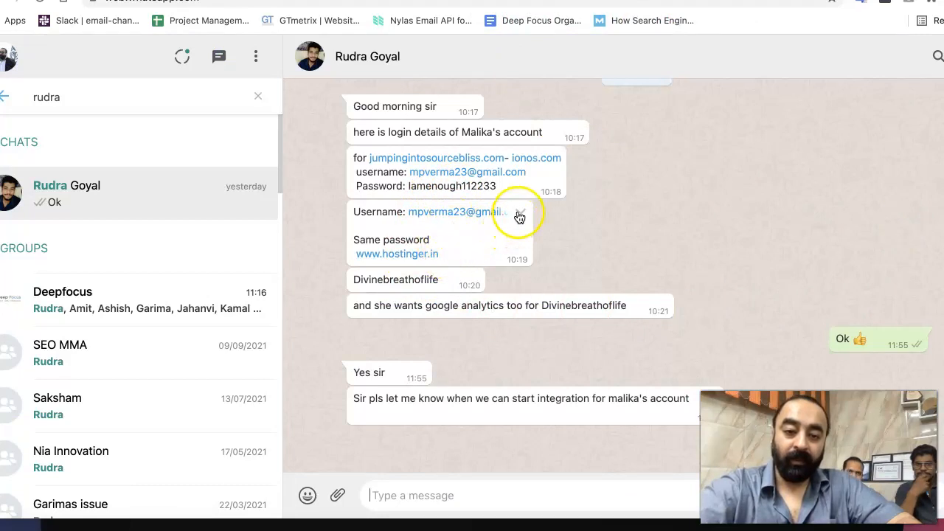
mouse_move(504, 193)
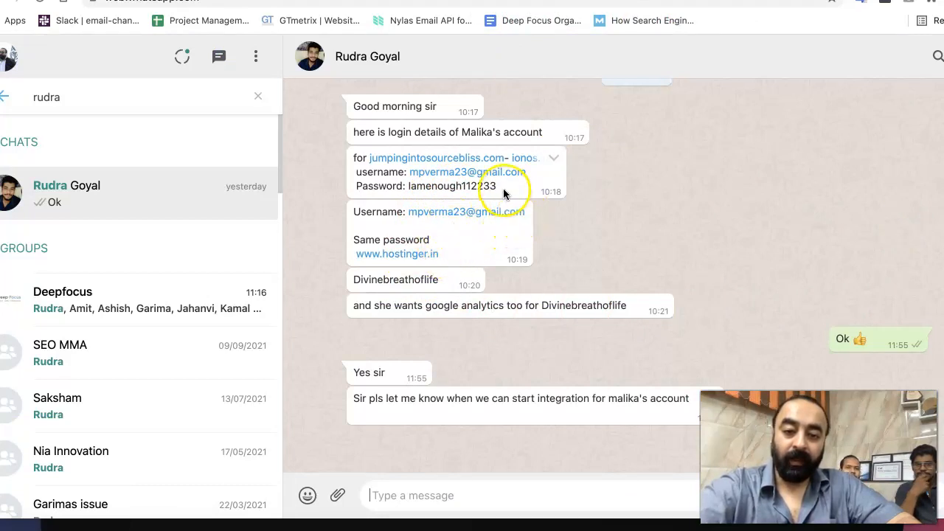
Select the shared Hostinger login credentials in the WhatsApp chat.
double_click(440, 186)
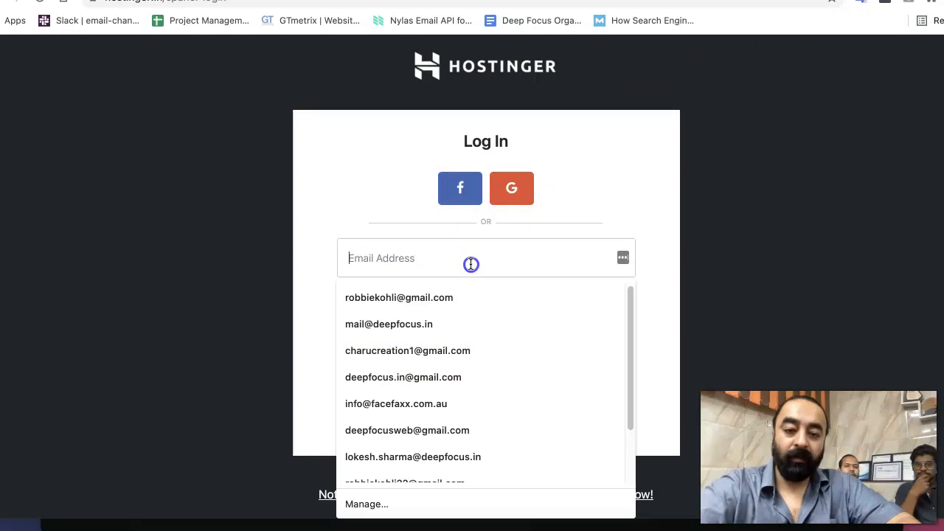
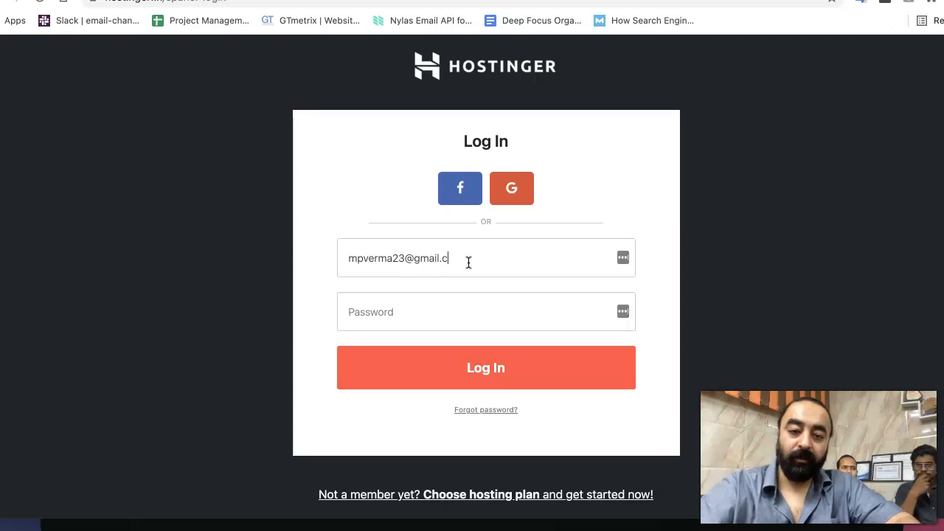
left_click(485, 367)
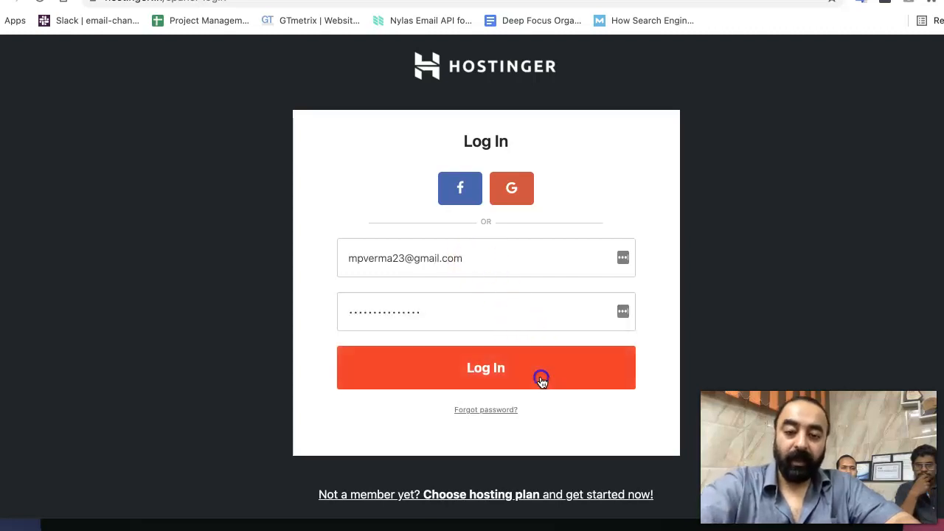
left_click(485, 368)
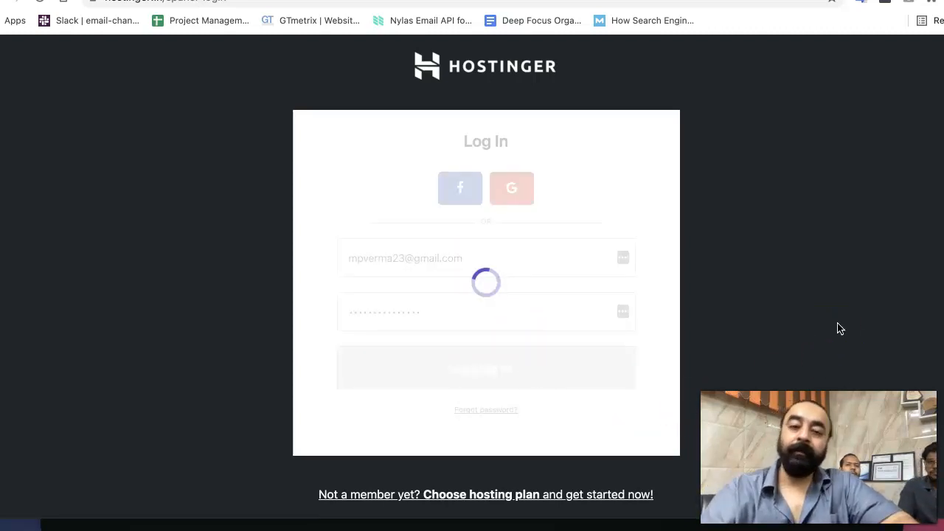
mouse_move(696, 150)
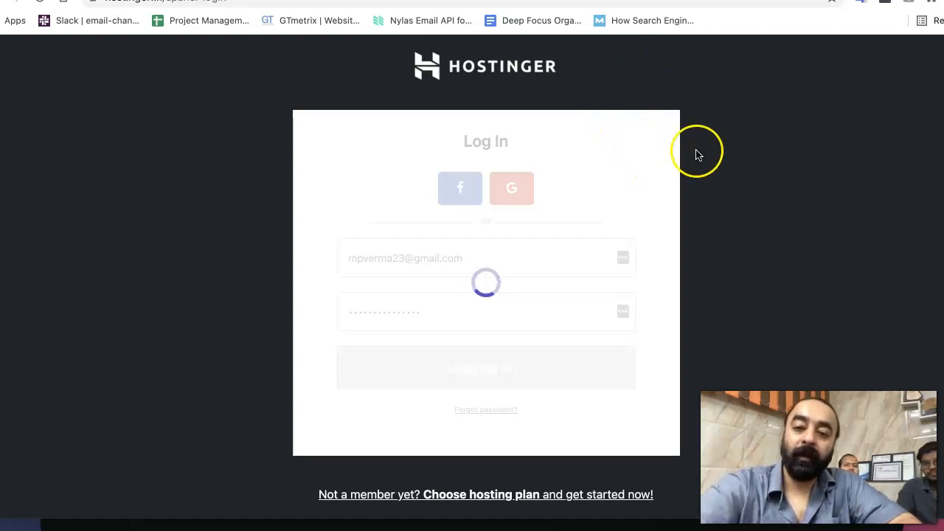
mouse_move(773, 210)
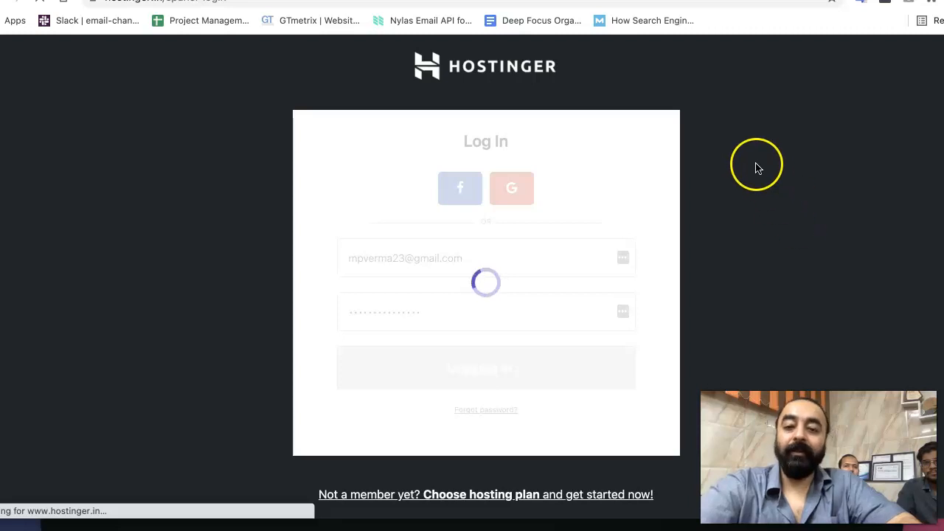
left_click(486, 369)
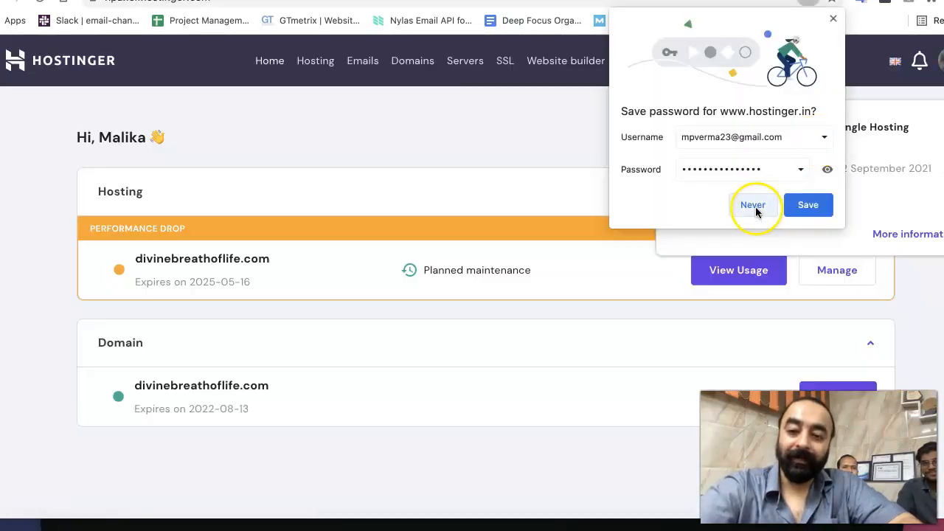
Decline Chrome's save-password prompt and dismiss the planned maintenance notice.
left_click(752, 205)
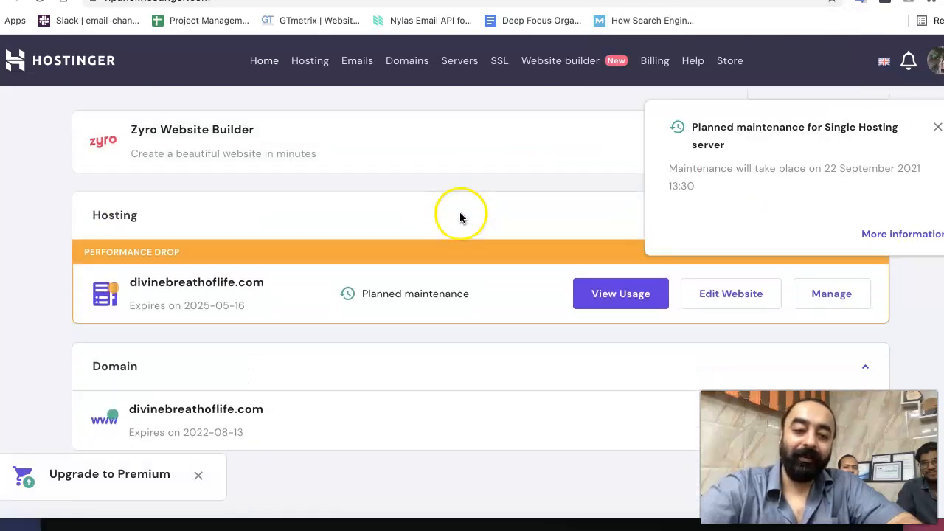
mouse_move(169, 288)
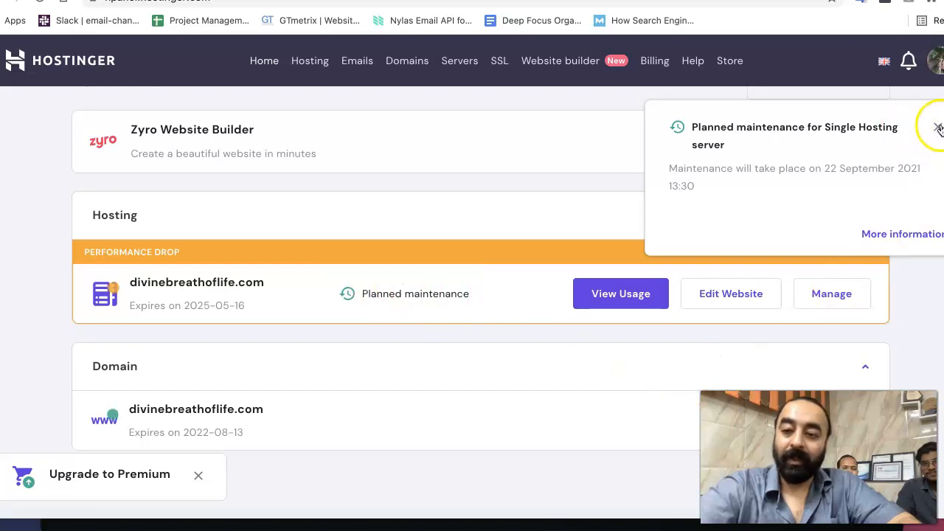
left_click(938, 126)
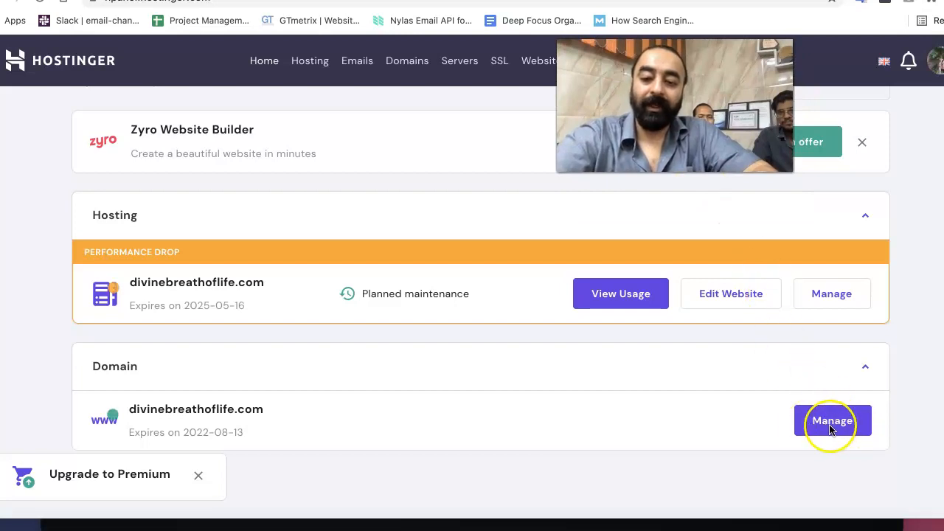
left_click(831, 420)
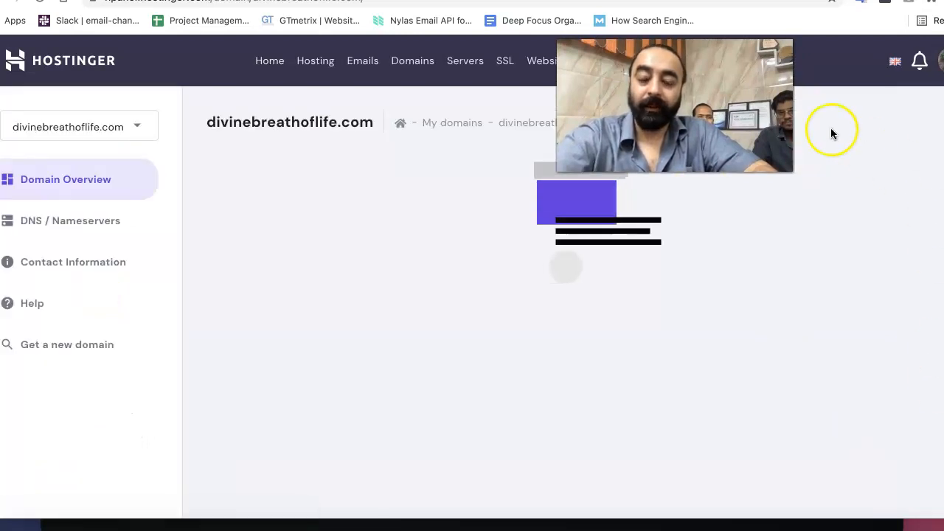
scroll("down", 3)
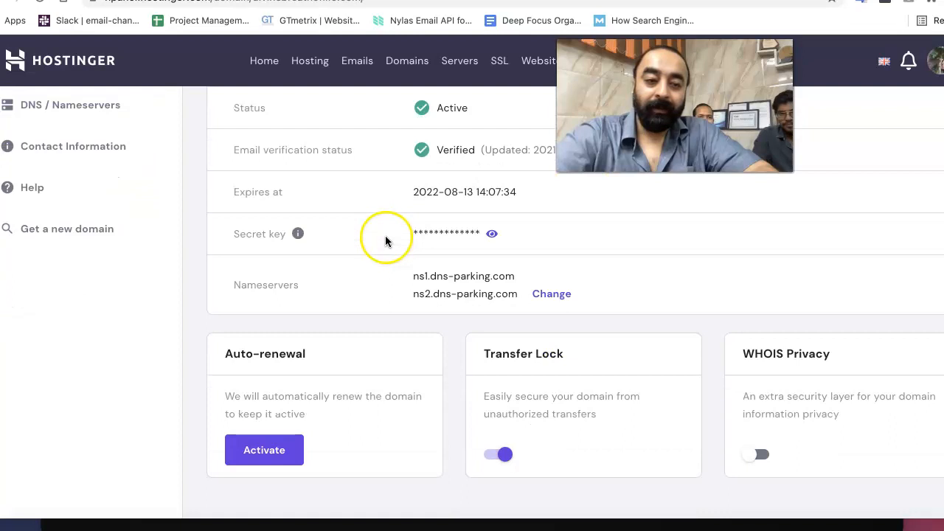
scroll("up", 3)
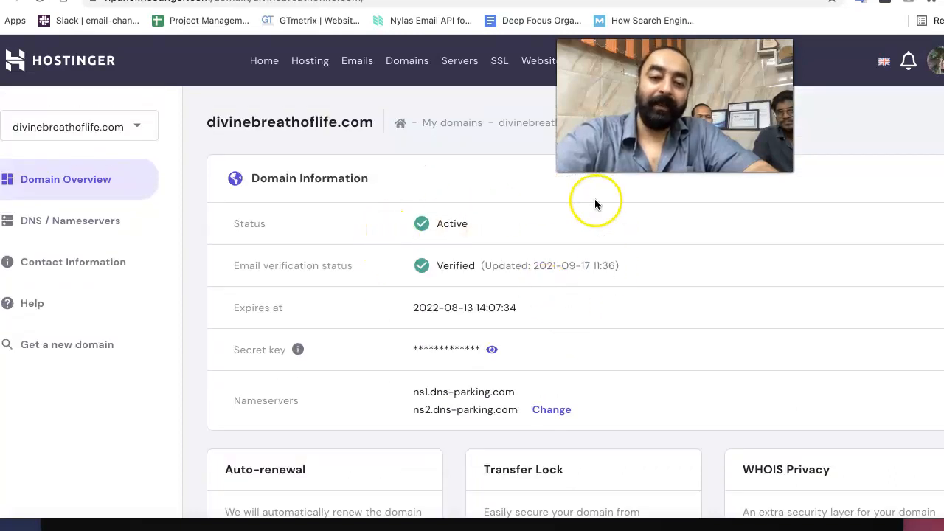
left_click(71, 221)
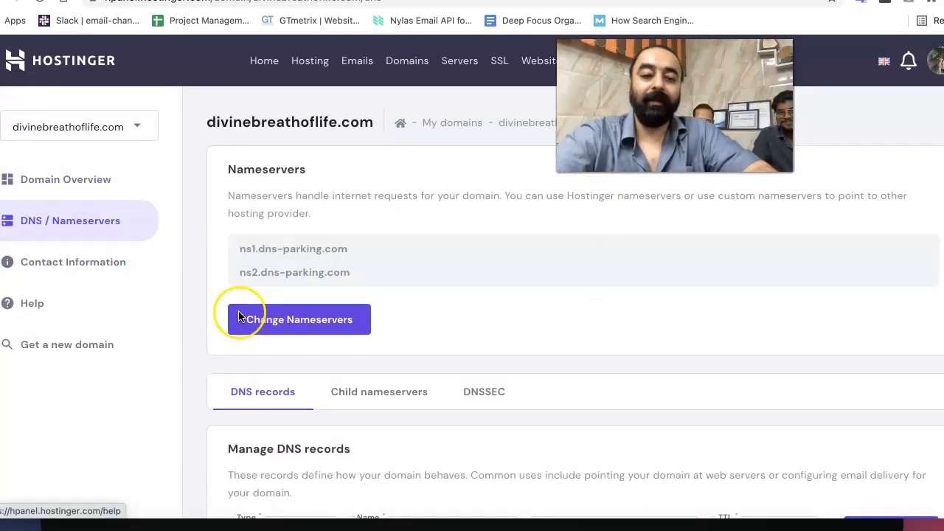
scroll("down", 3)
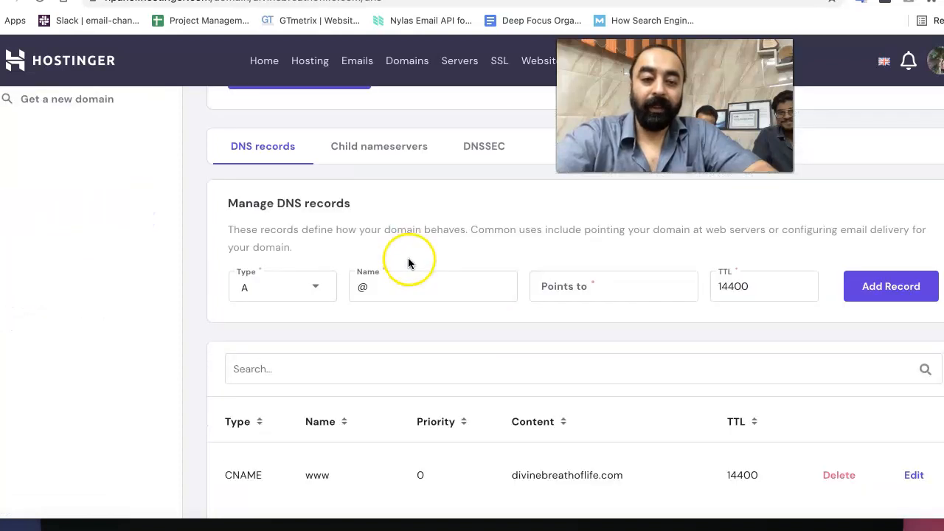
scroll("down", 3)
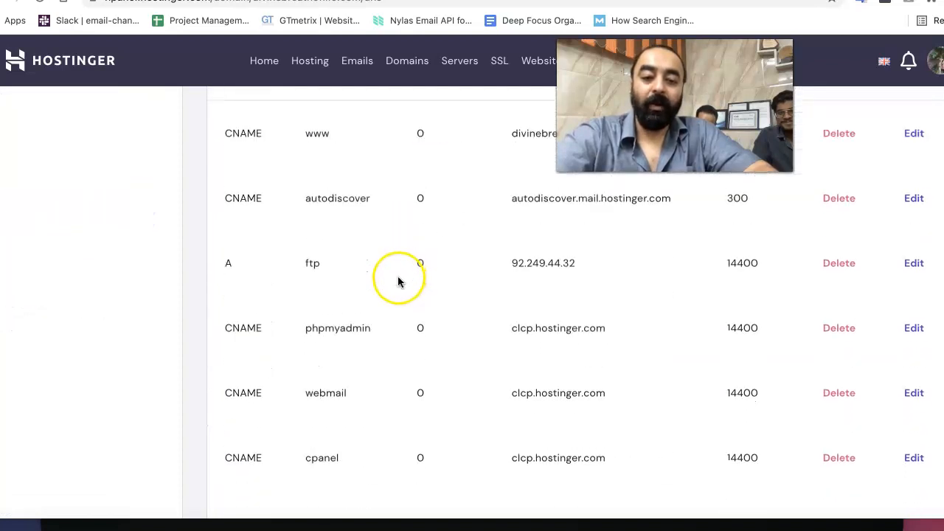
scroll("down", 3)
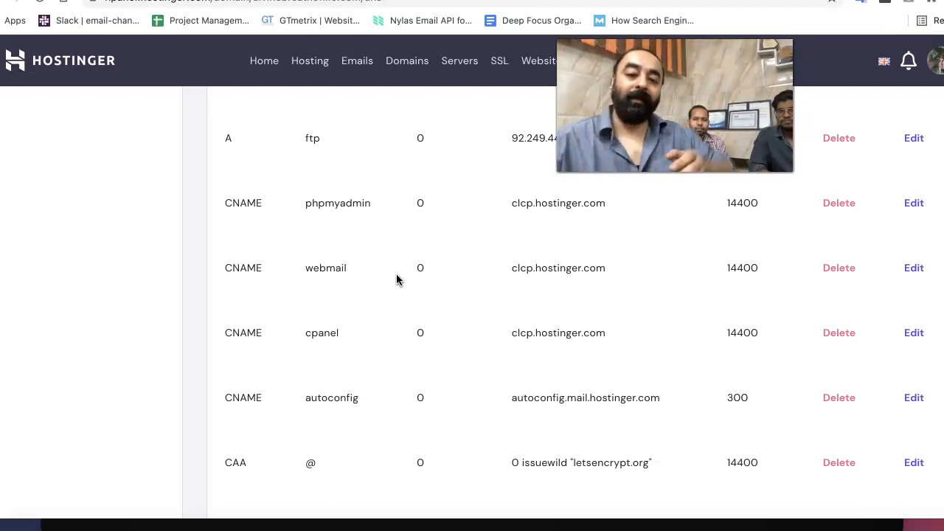
left_click(564, 316)
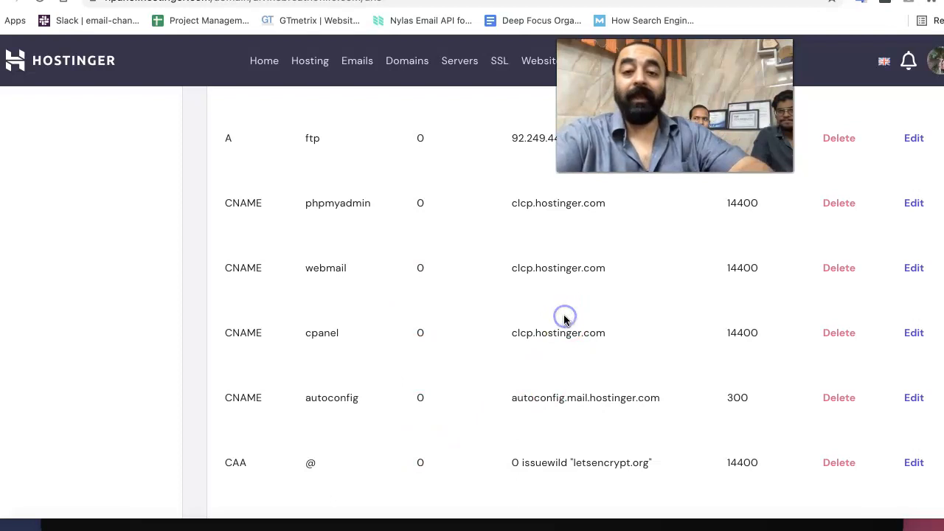
mouse_move(442, 245)
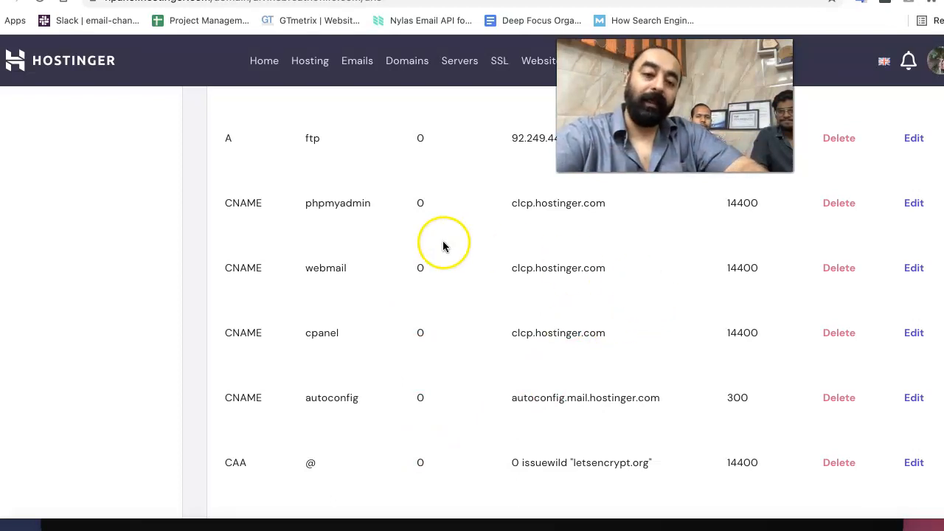
scroll("down", 3)
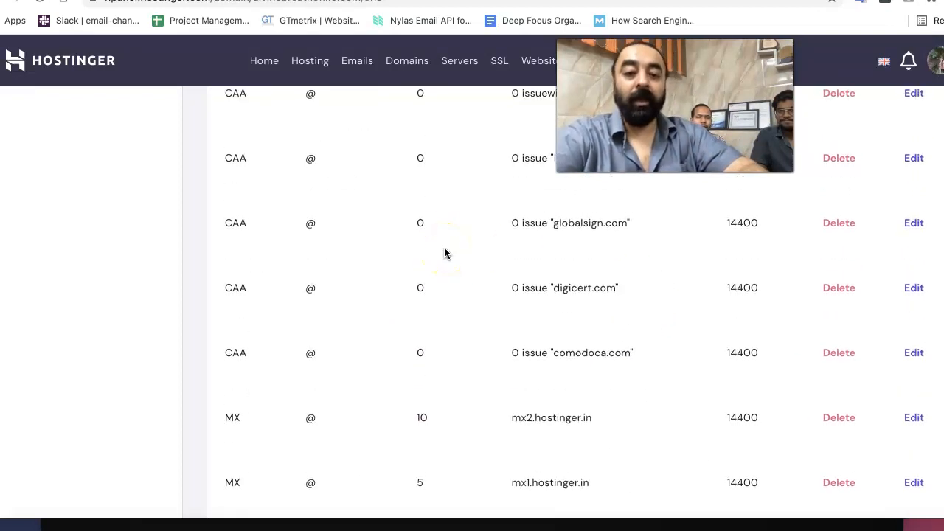
scroll("down", 3)
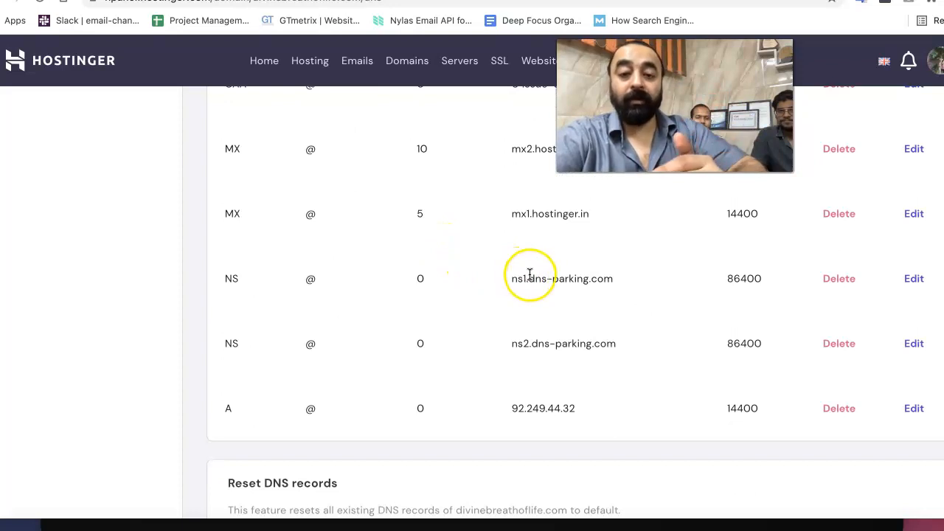
scroll("down", 3)
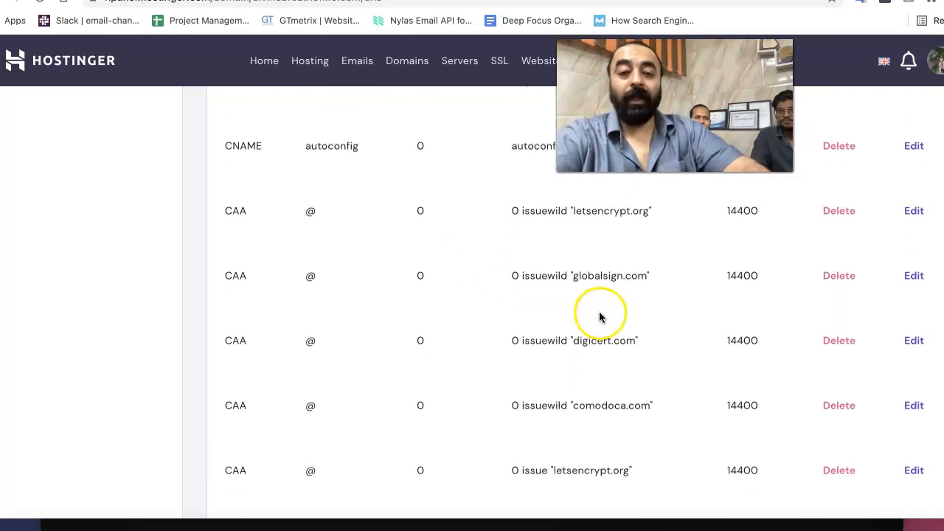
scroll("up", 3)
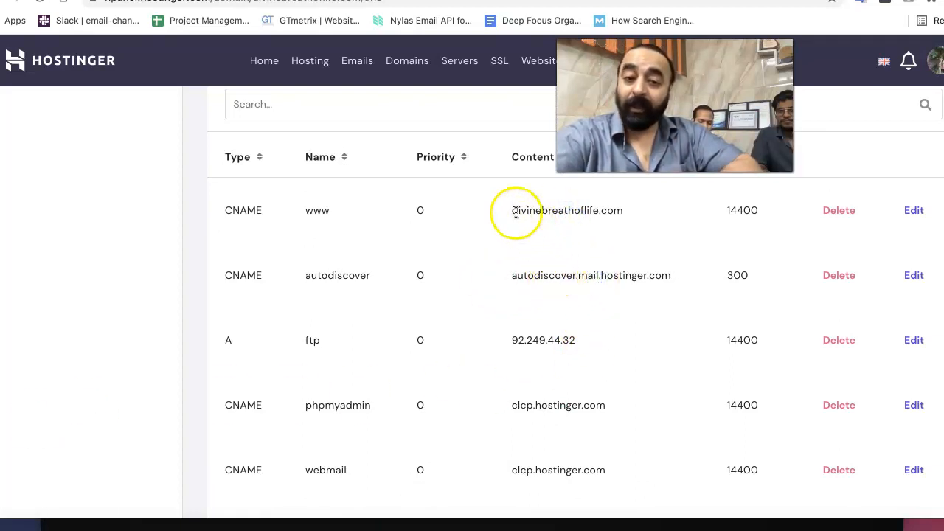
double_click(566, 209)
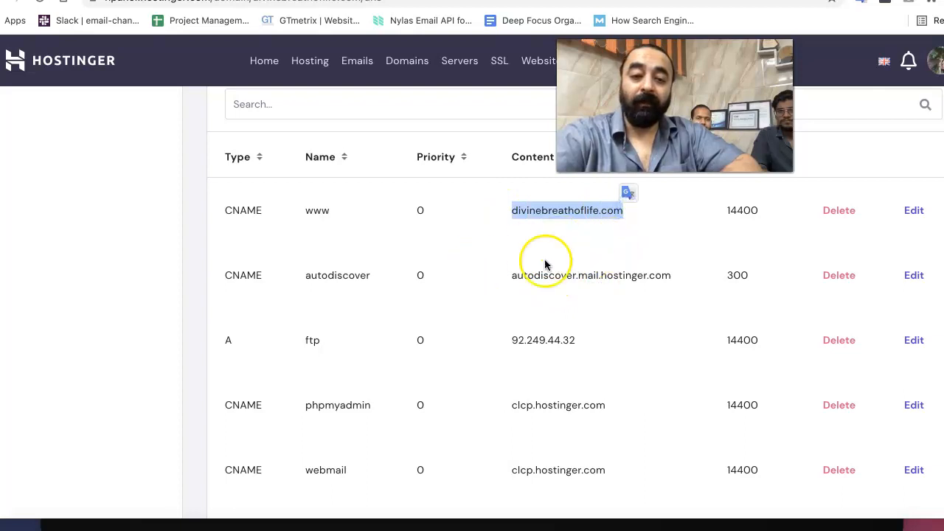
scroll("down", 3)
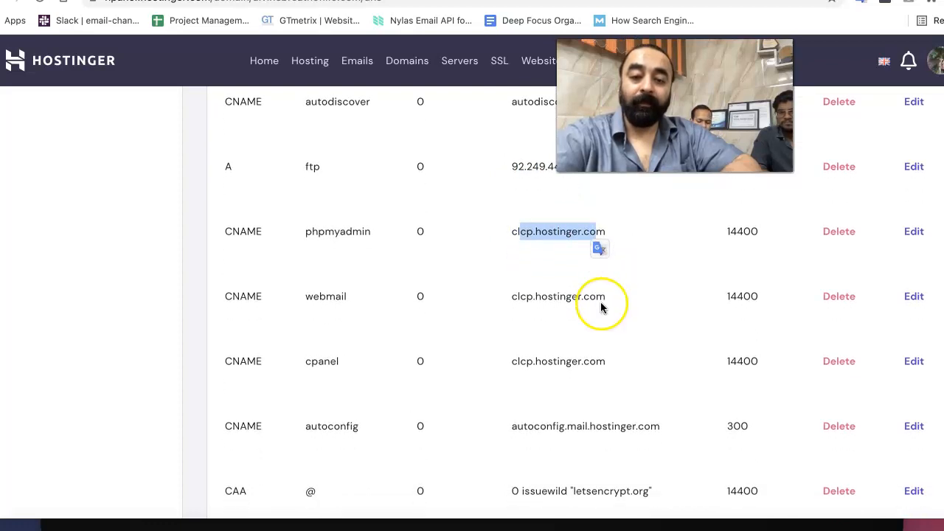
scroll("down", 3)
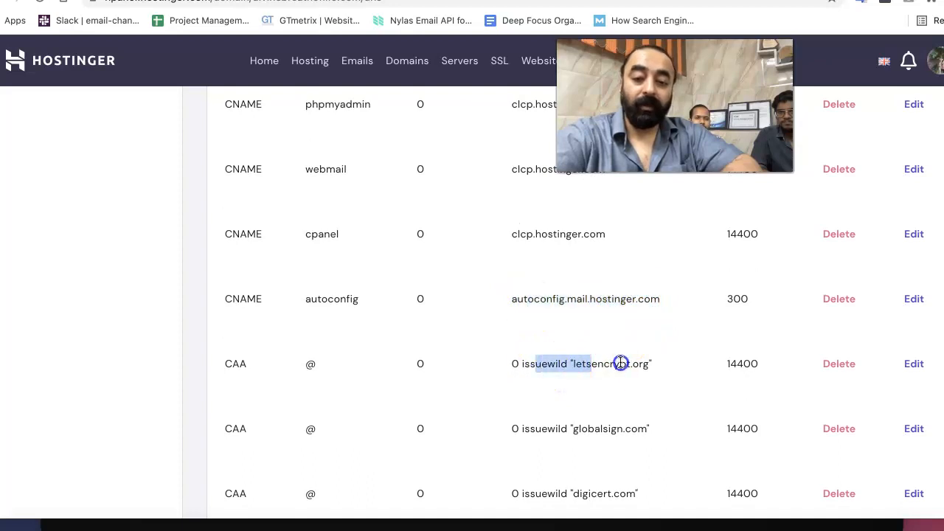
scroll("down", 3)
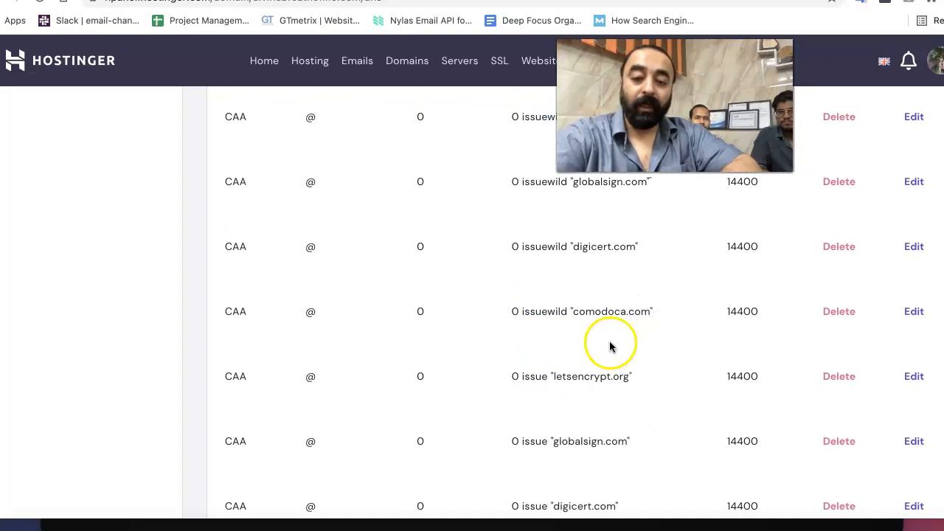
scroll("down", 3)
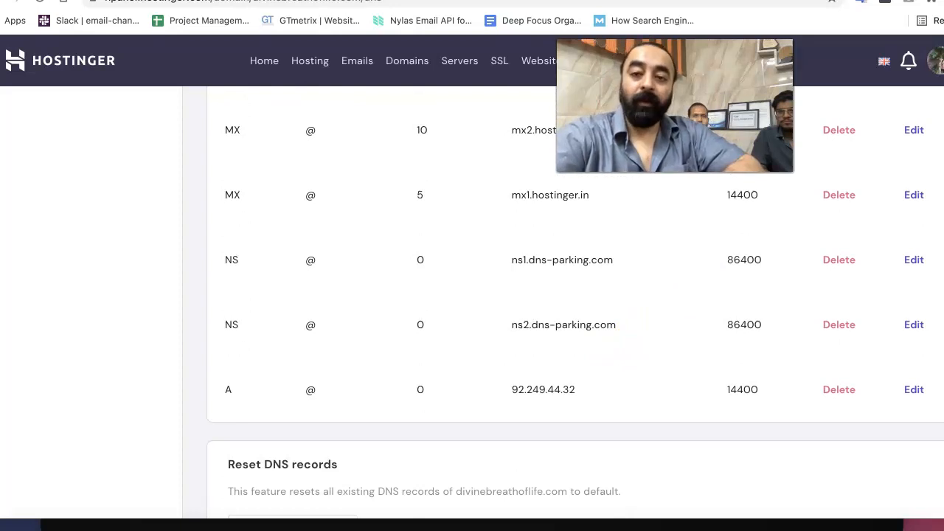
scroll("up", 3)
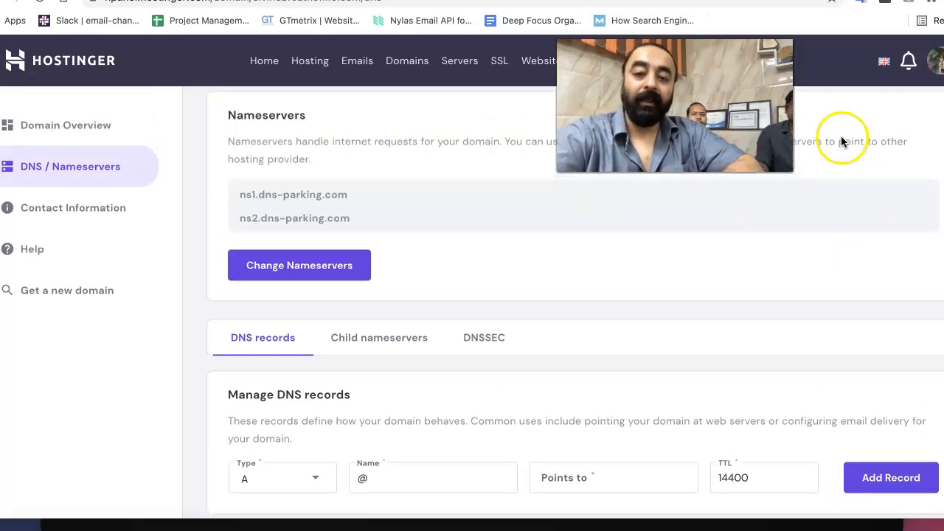
scroll("up", 3)
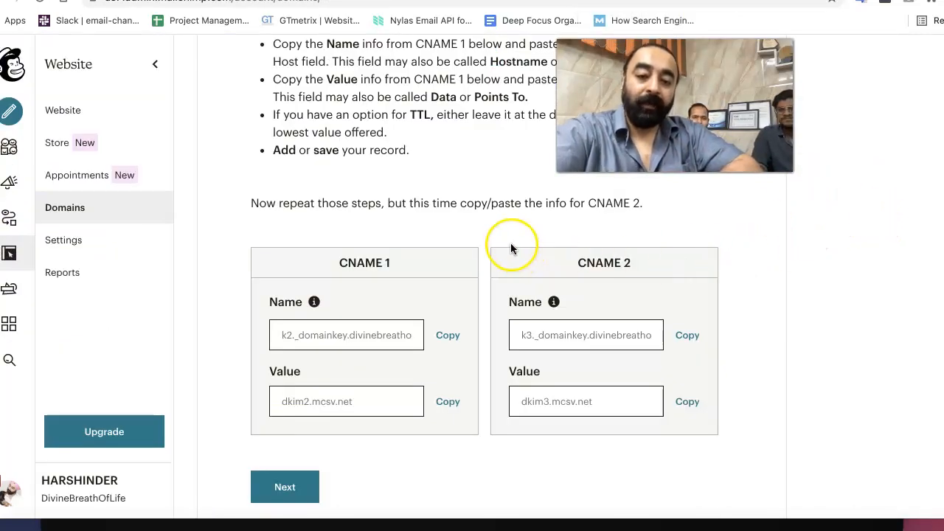
mouse_move(569, 242)
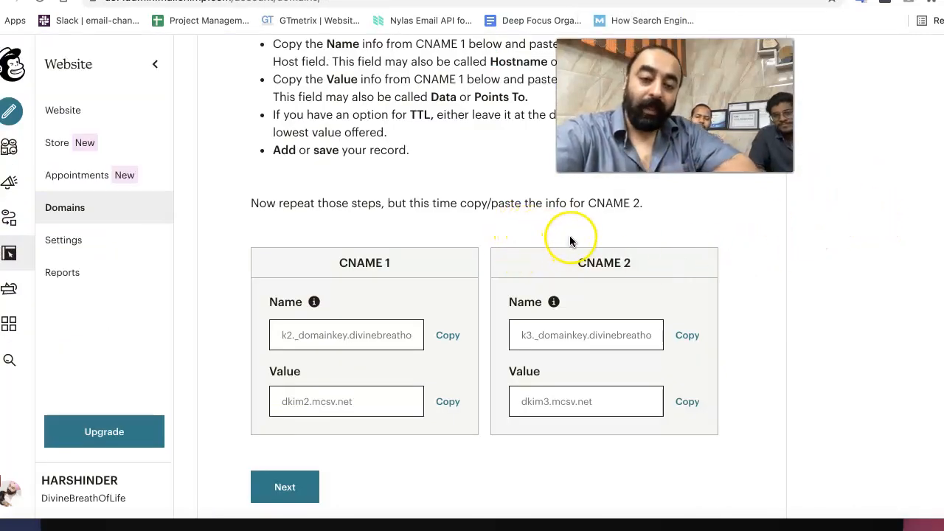
mouse_move(678, 316)
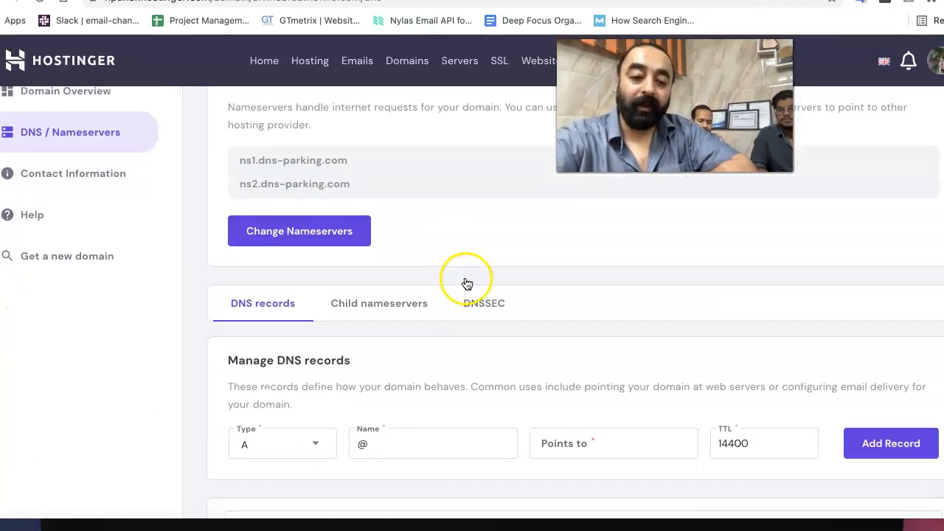
Scroll down to the existing DNS records table for divinebreathoflife.com.
scroll("down", 3)
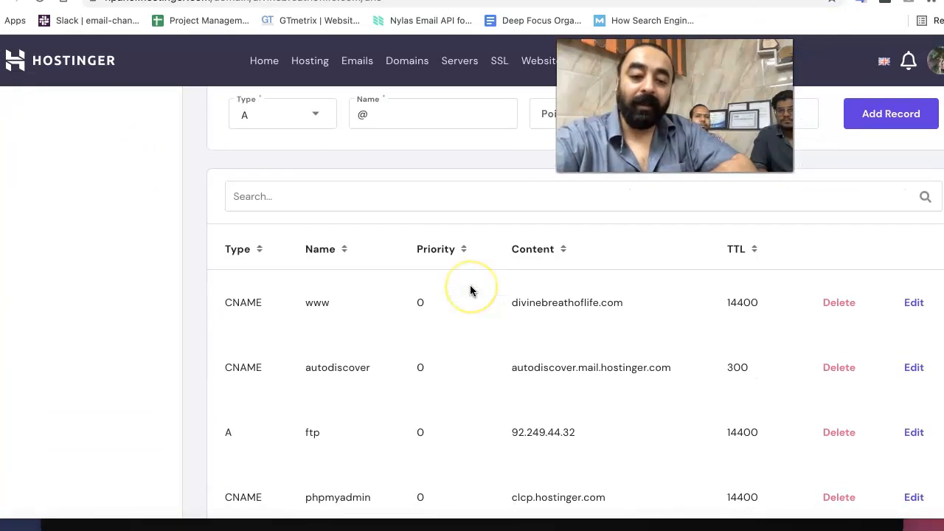
scroll("down", 3)
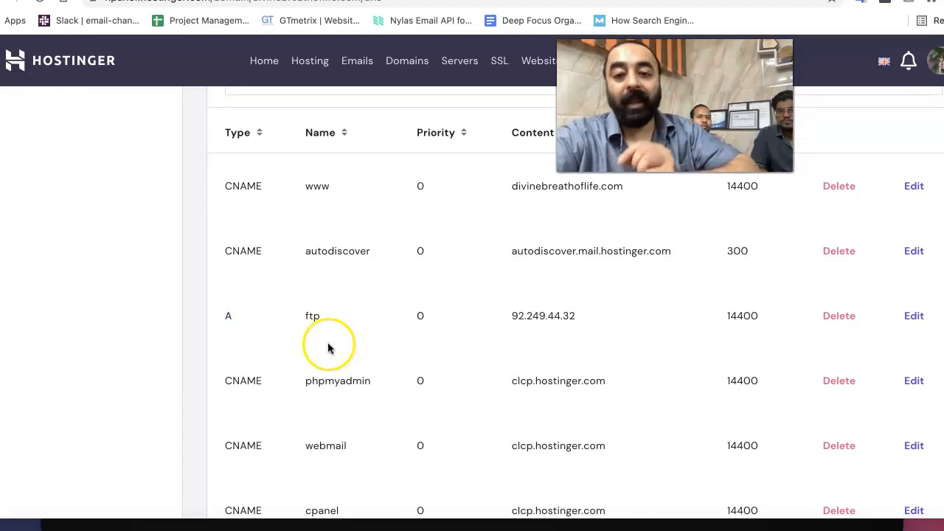
mouse_move(720, 361)
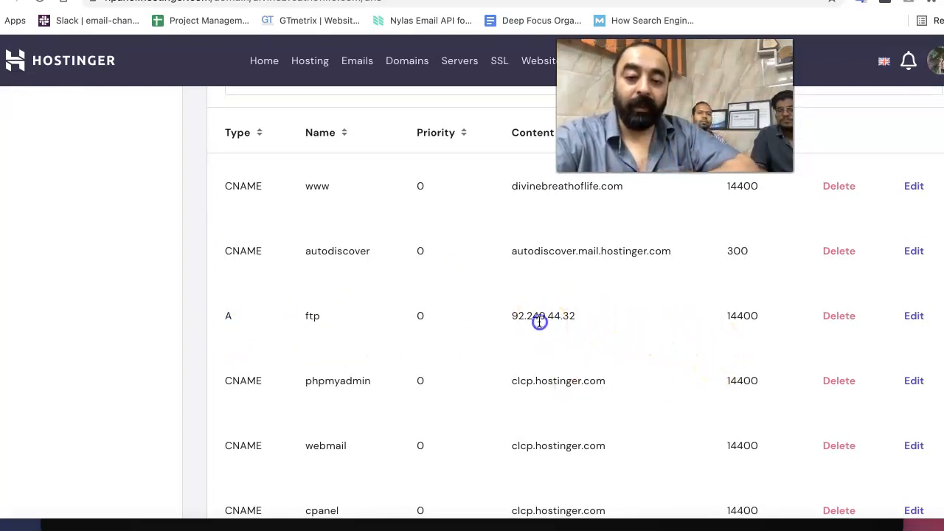
mouse_move(802, 286)
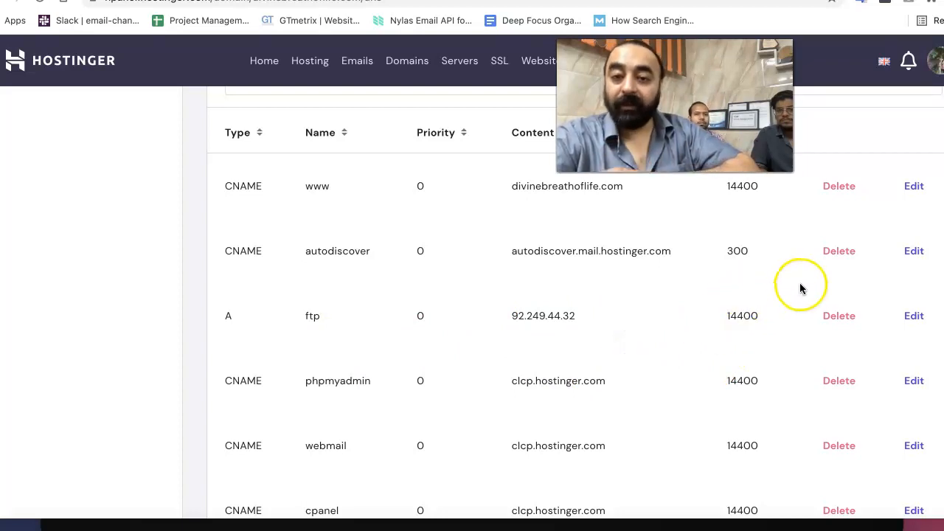
mouse_move(798, 288)
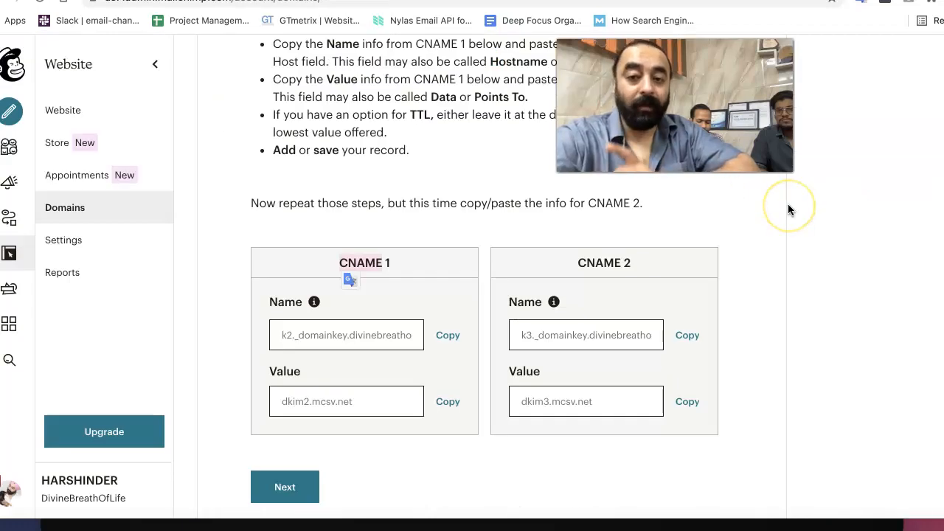
mouse_move(782, 204)
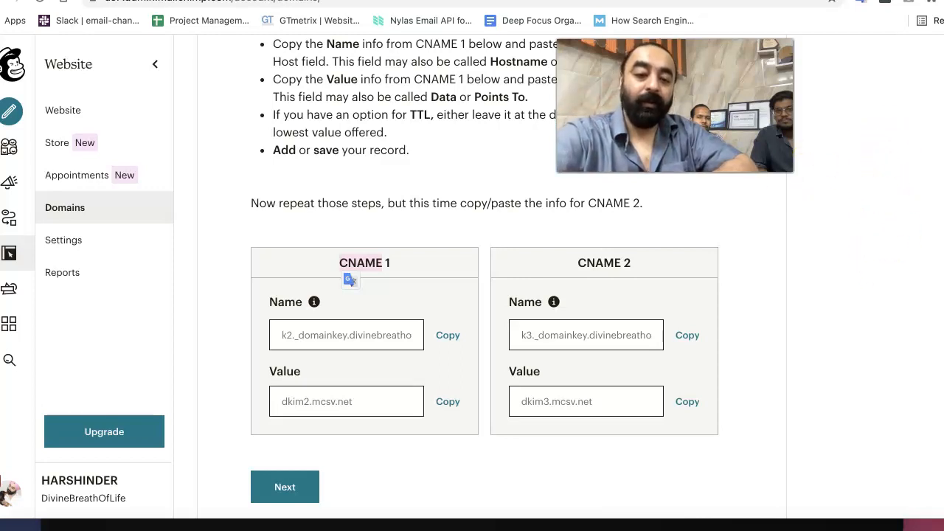
Select the CNAME 1 host name value in Mailchimp's authentication records.
scroll("down", 3)
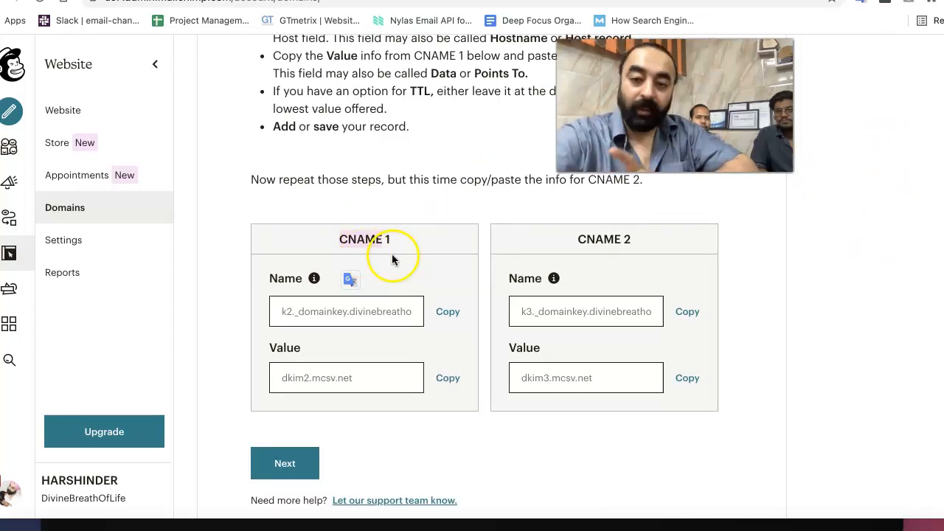
mouse_move(386, 253)
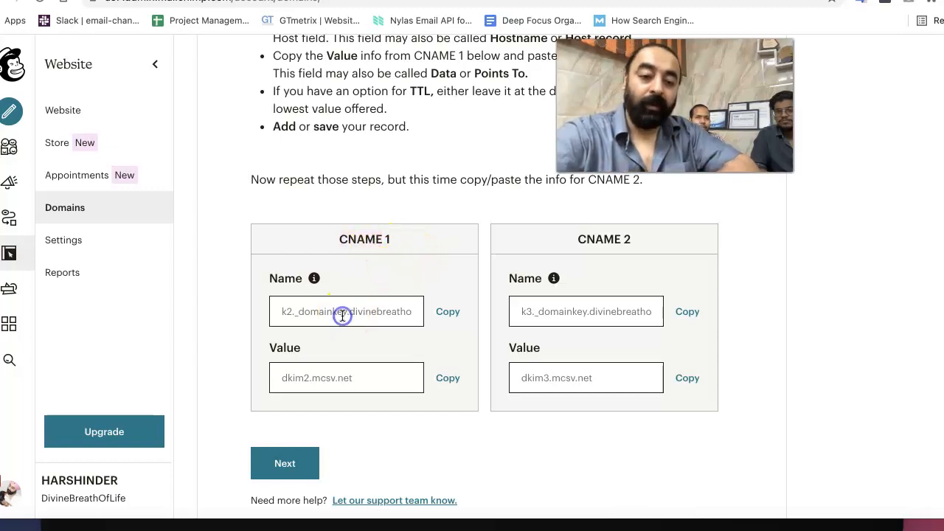
left_click(448, 311)
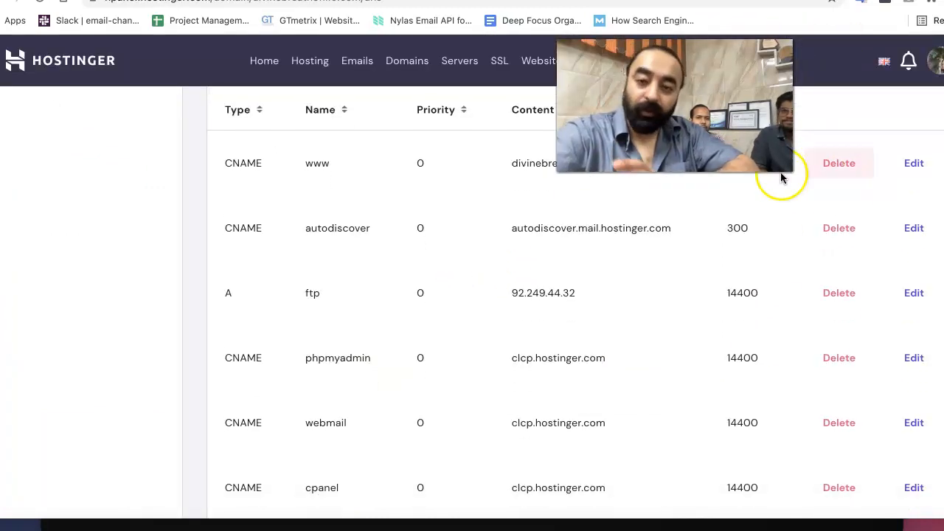
Start a new CNAME record named k2._domainkey.divinebreathoflife.com in Manage DNS records.
scroll("down", 3)
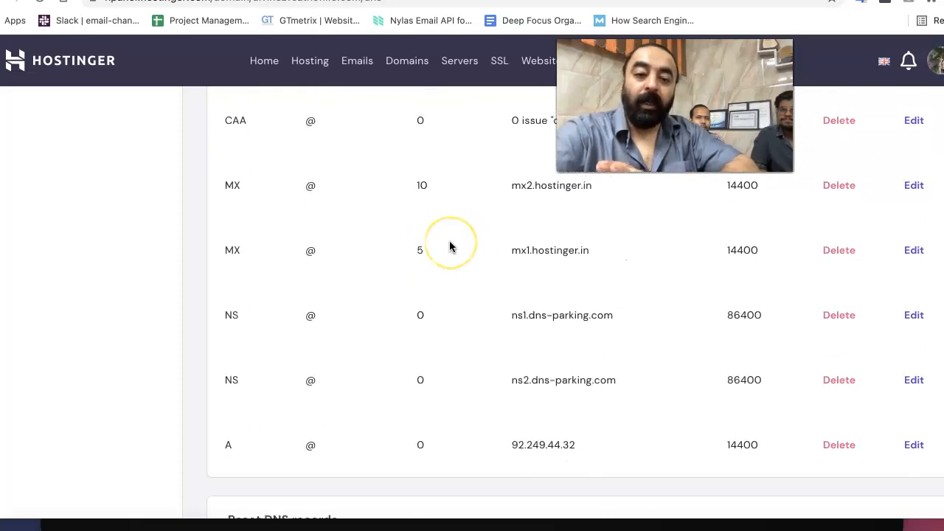
scroll("down", 3)
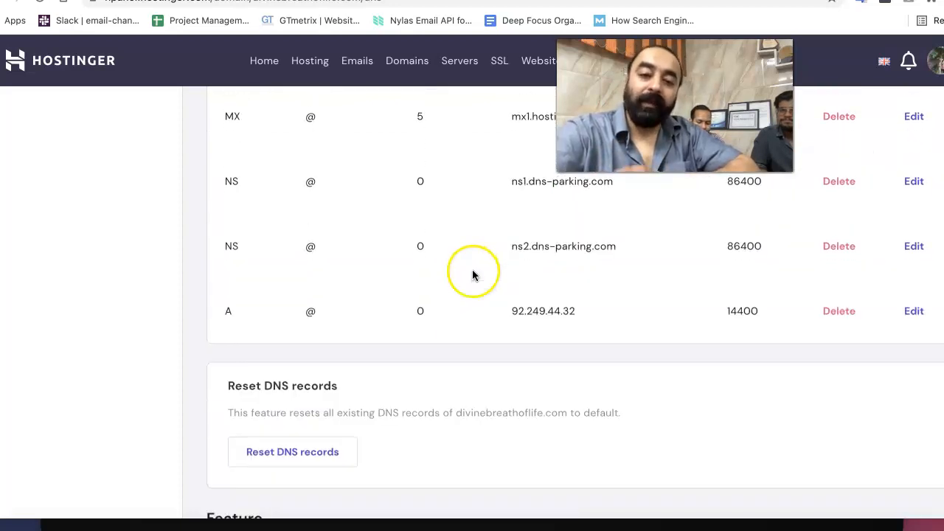
scroll("up", 3)
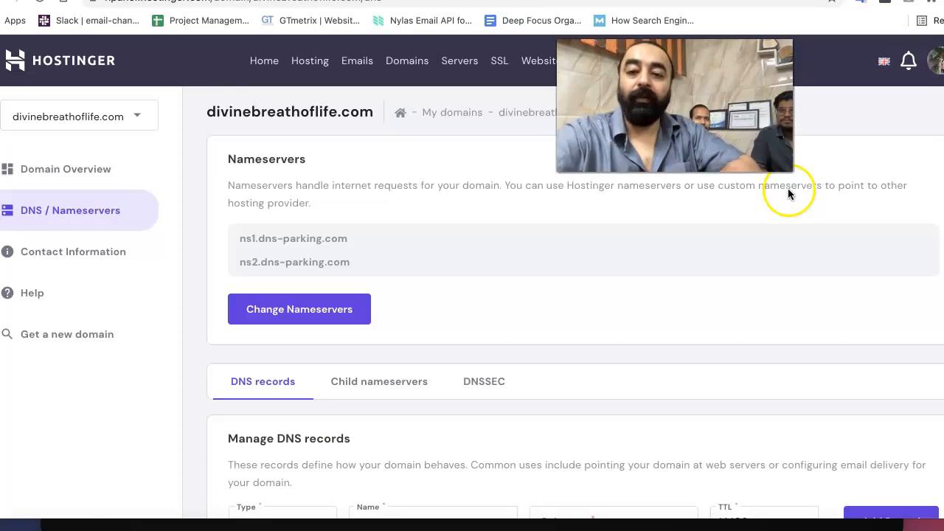
scroll("down", 3)
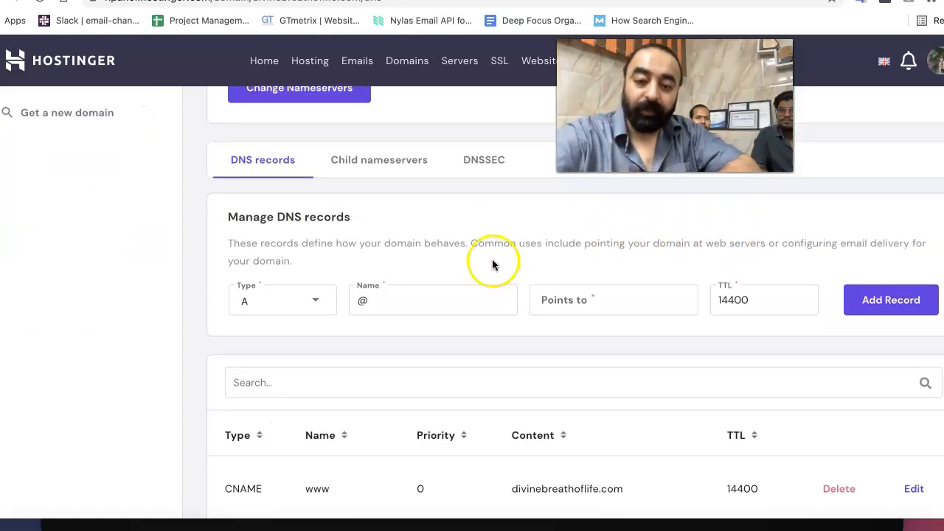
mouse_move(272, 301)
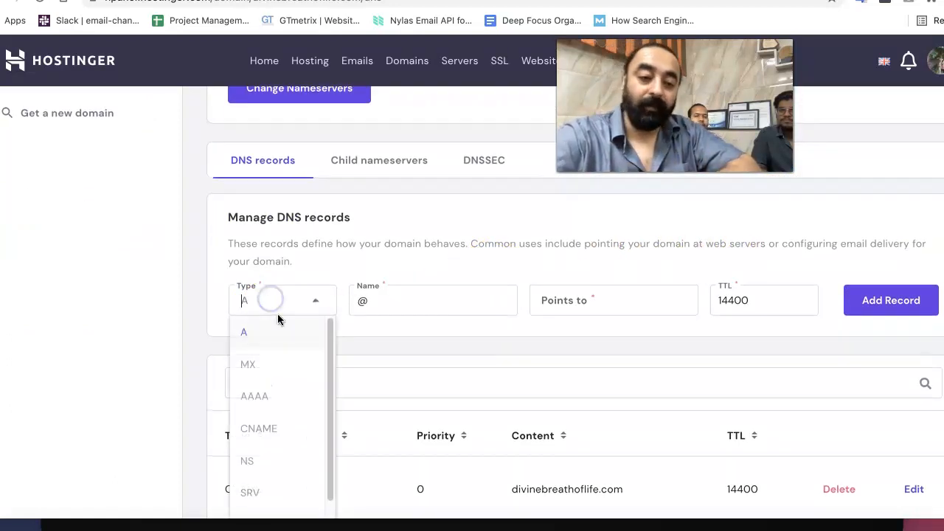
left_click(260, 427)
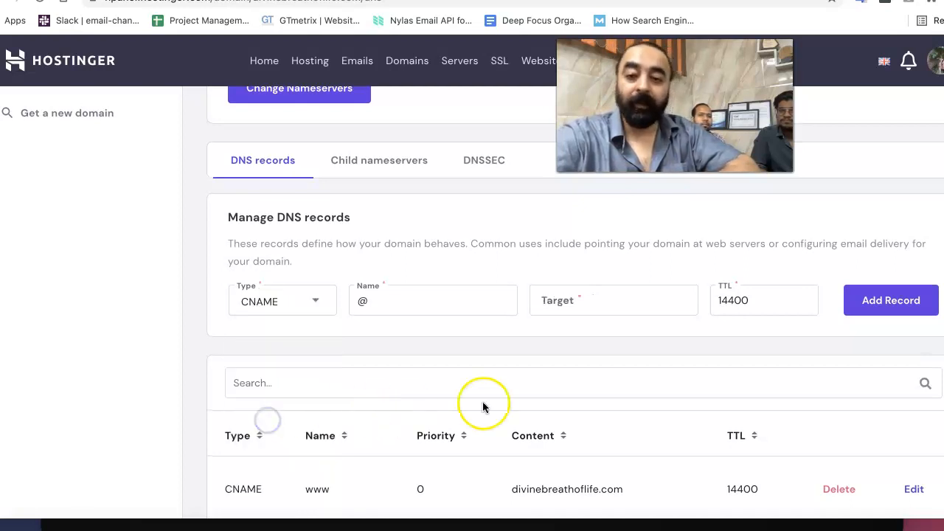
left_click(432, 301)
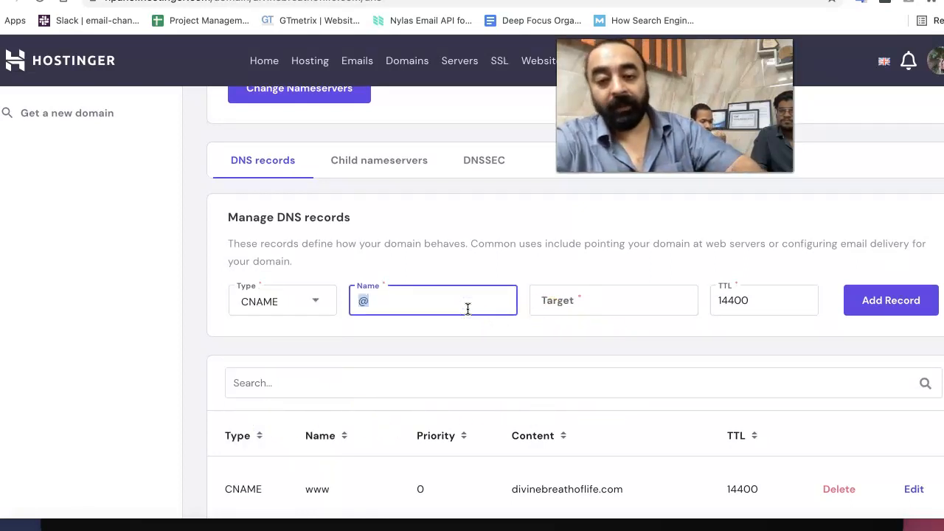
type("domainkey.divinebreathoflife.com")
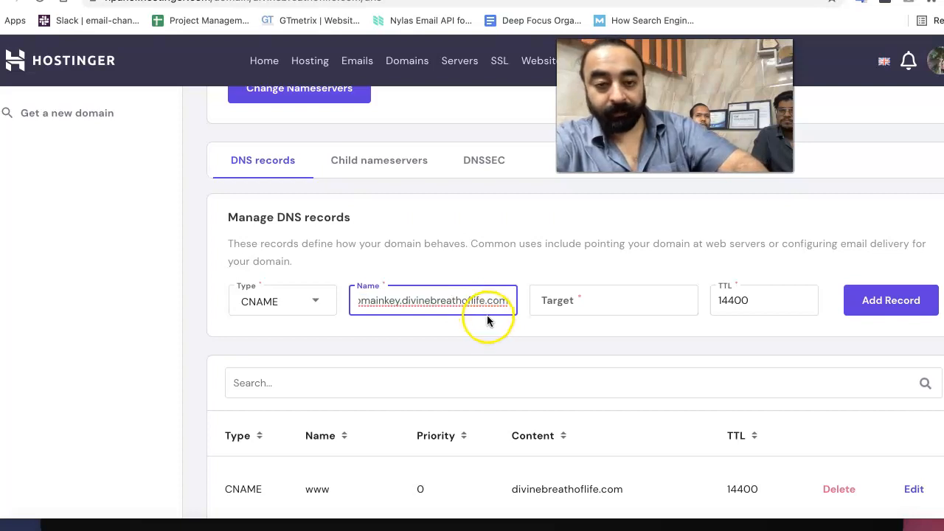
Point the record's target to dkim2.mcsv.net and check its TTL value.
left_click(614, 300)
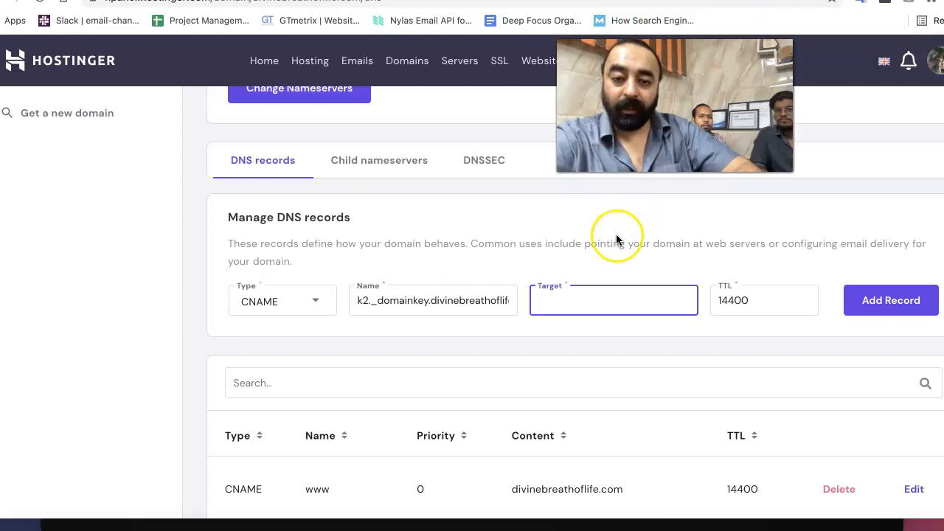
type("dkim2.mcsv.net")
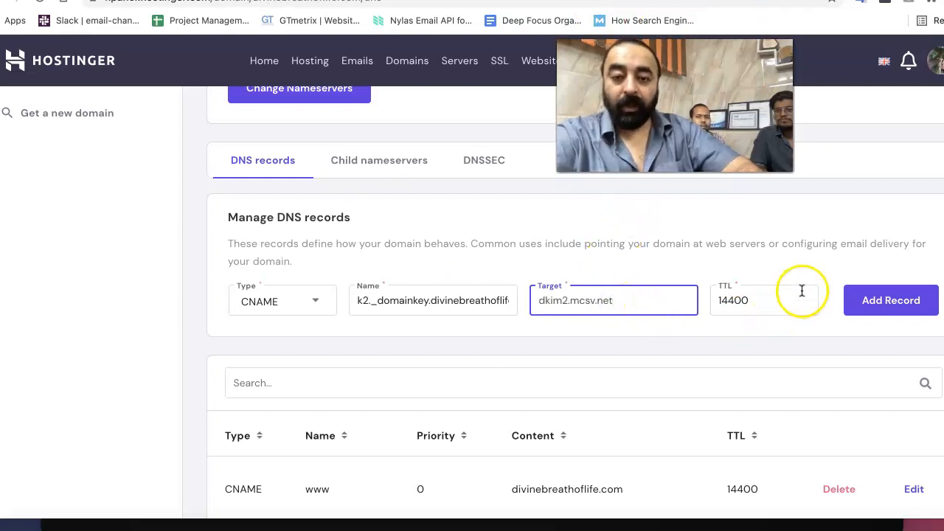
left_click(764, 301)
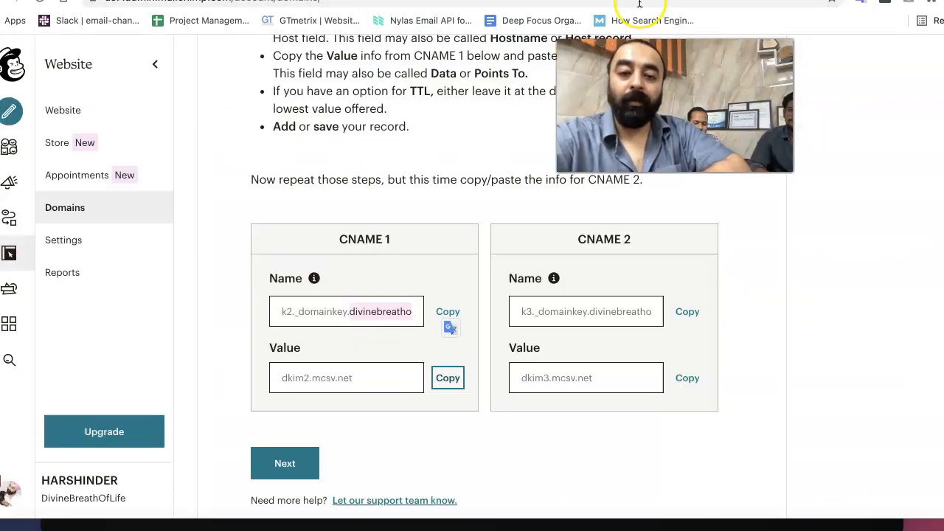
scroll("up", 3)
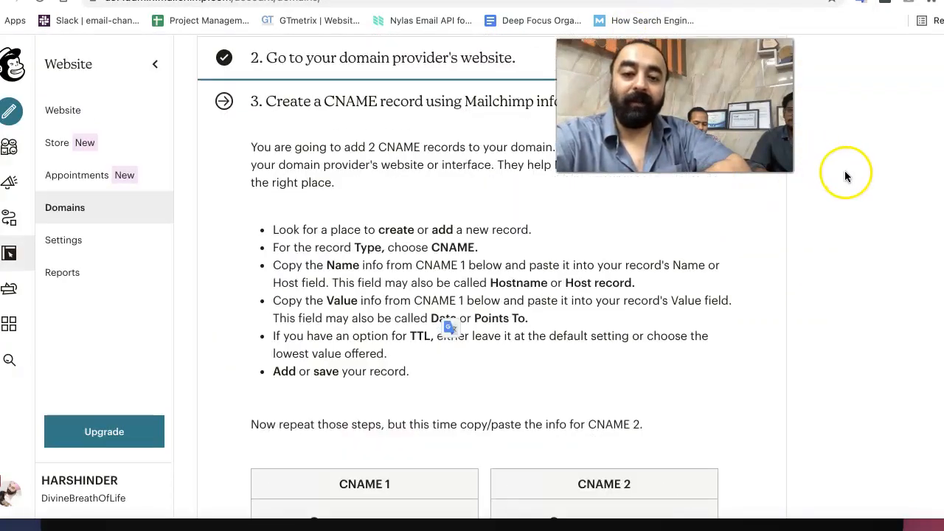
mouse_move(495, 224)
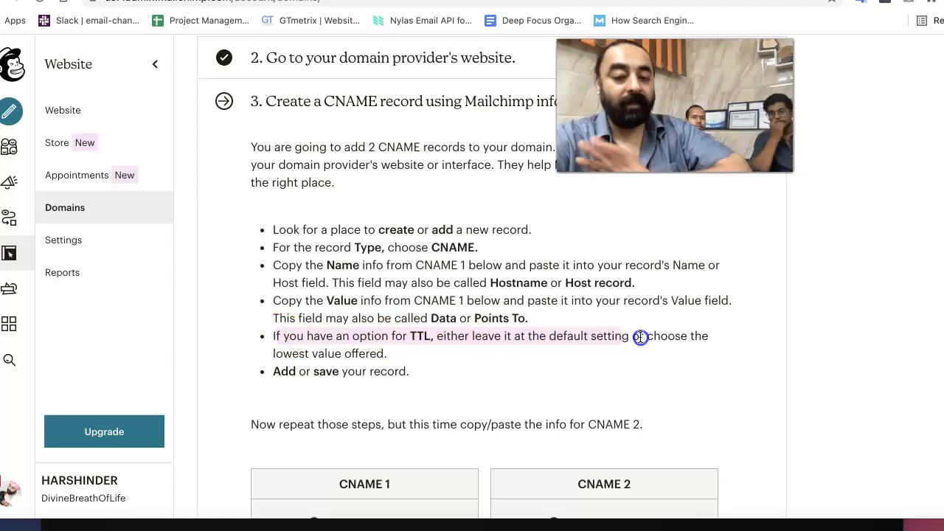
mouse_move(870, 56)
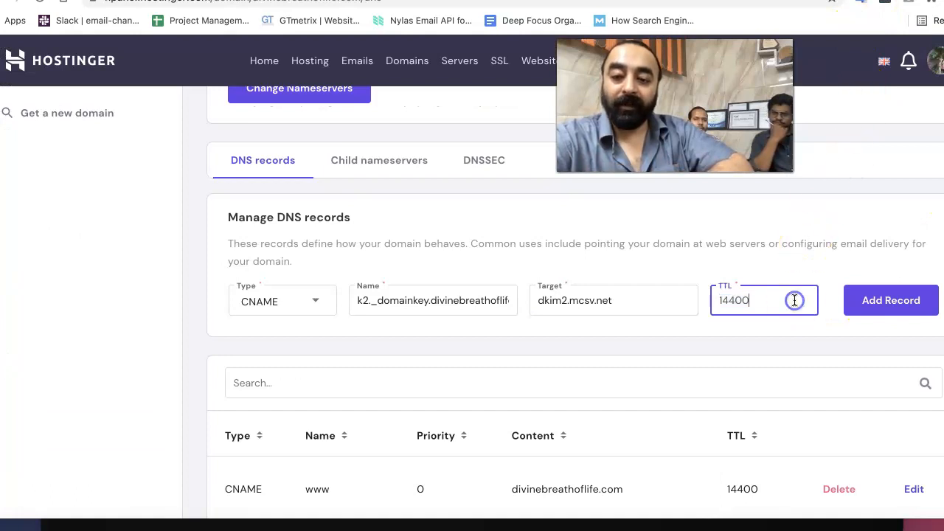
Compare TTLs of existing records such as autoconfig before finishing the new record.
scroll("down", 3)
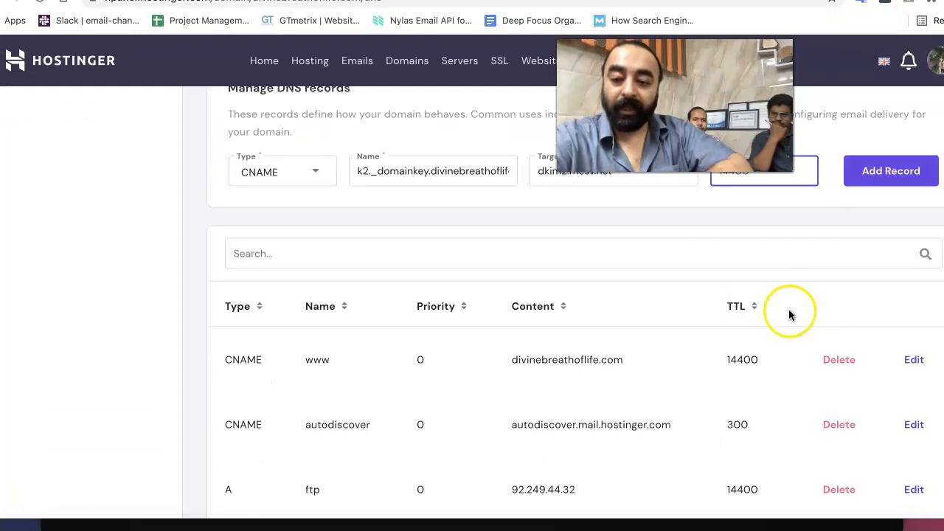
scroll("down", 3)
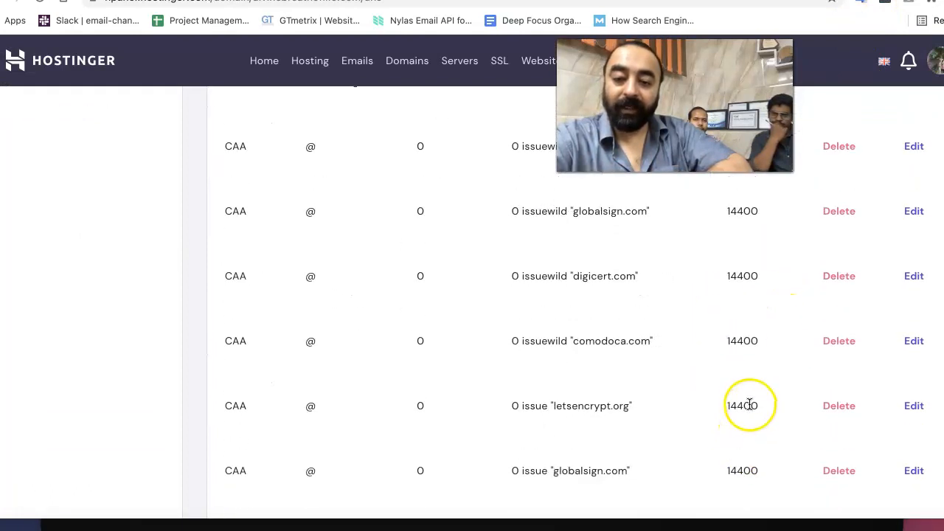
scroll("up", 3)
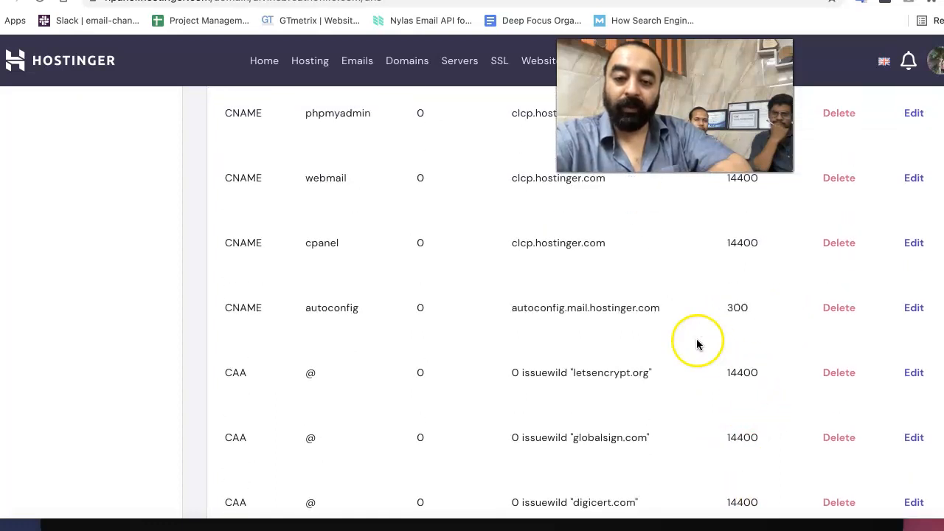
scroll("down", 3)
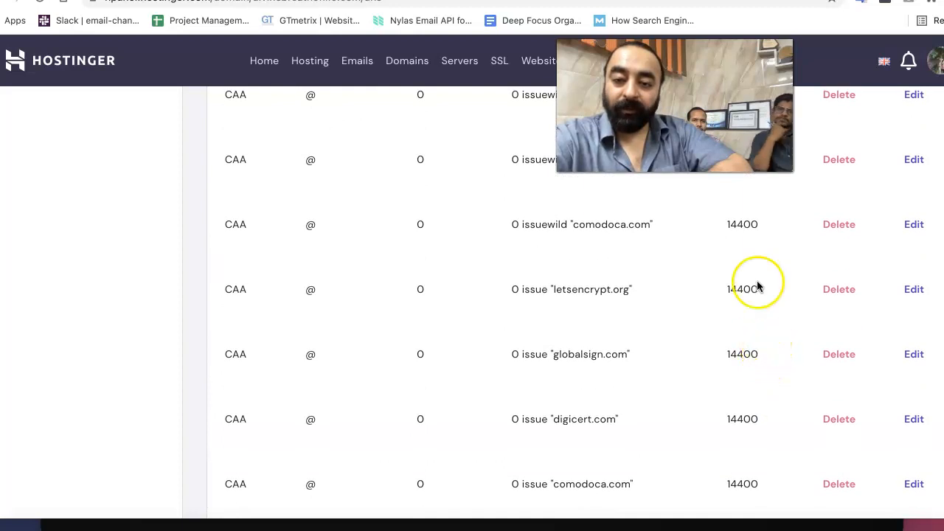
scroll("up", 3)
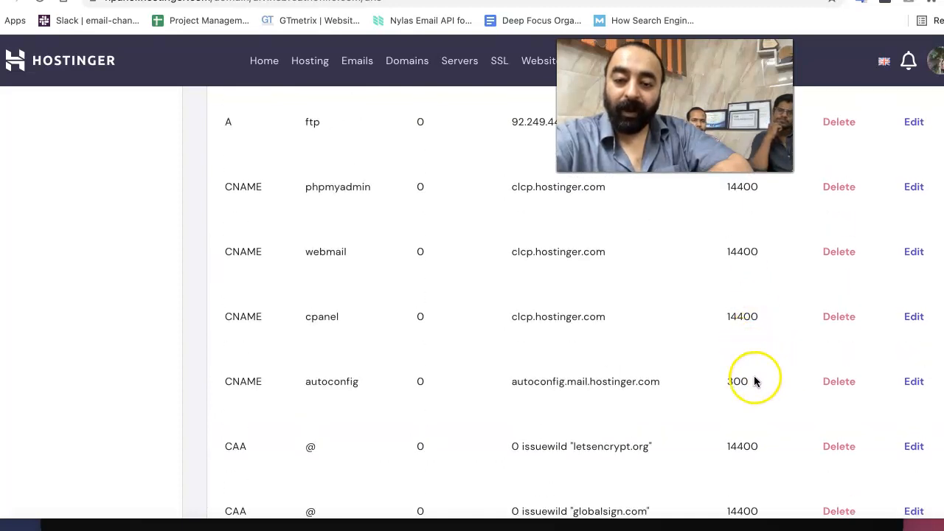
double_click(331, 381)
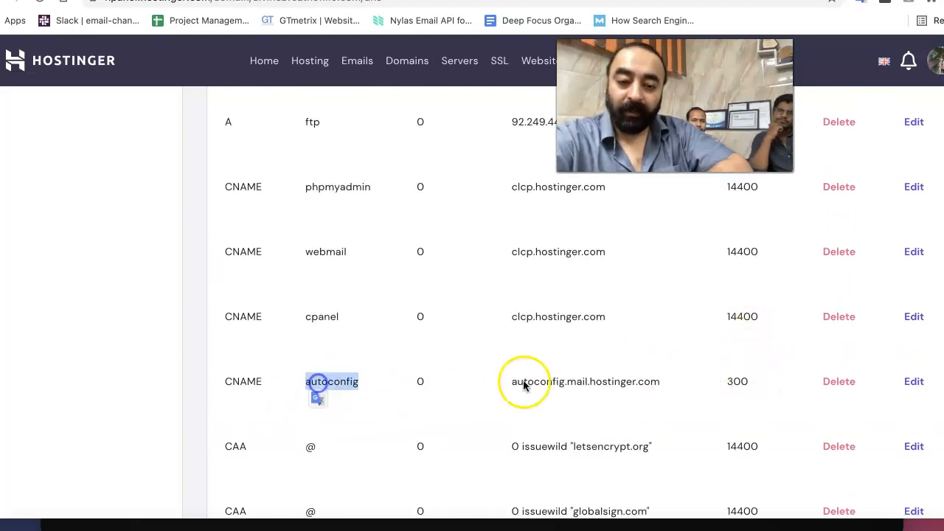
scroll("up", 3)
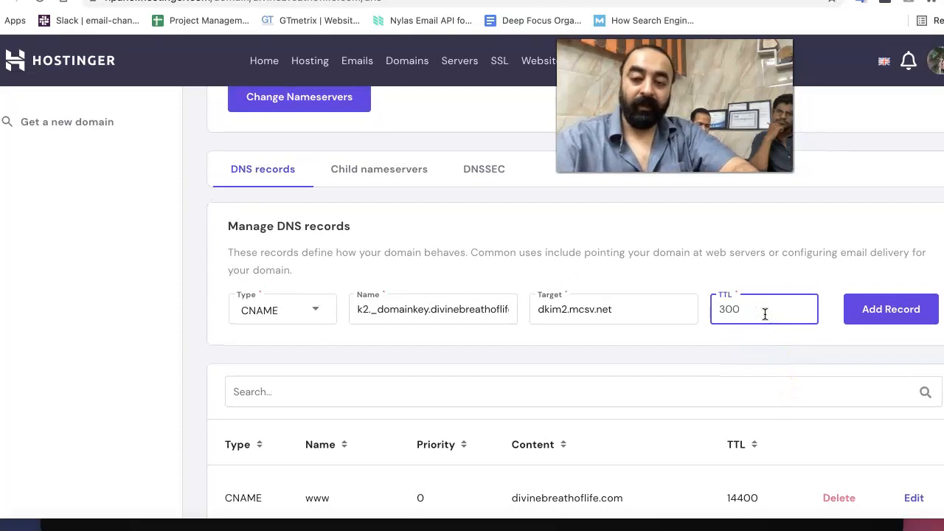
mouse_move(873, 198)
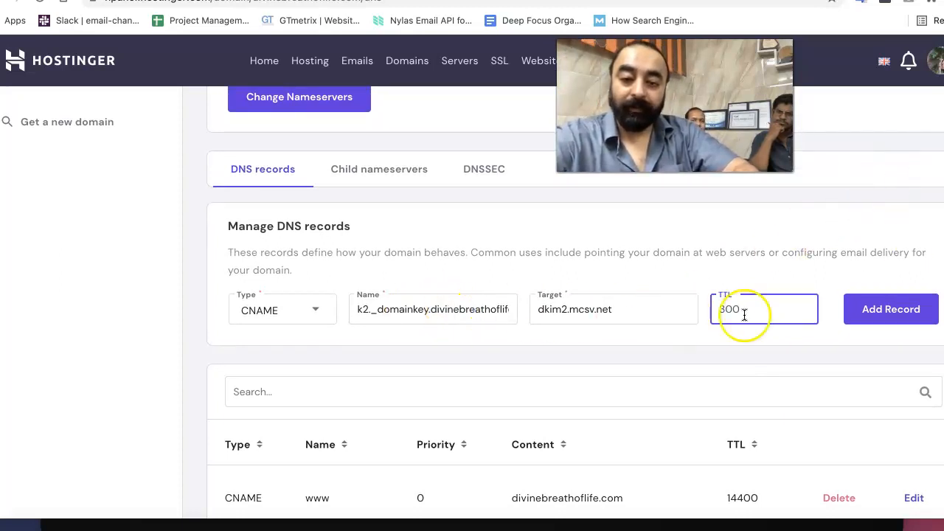
Save the k2._domainkey CNAME record and verify it in the editor without changes.
left_click(891, 310)
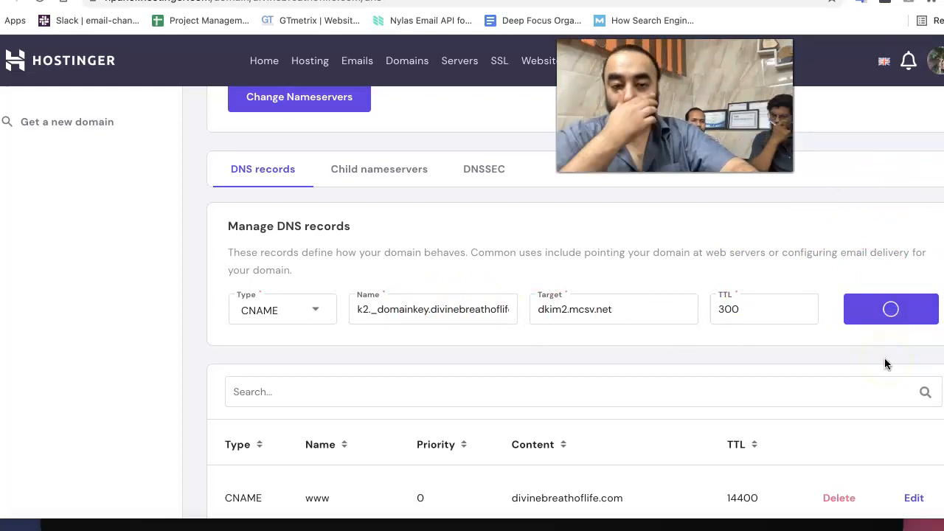
left_click(890, 310)
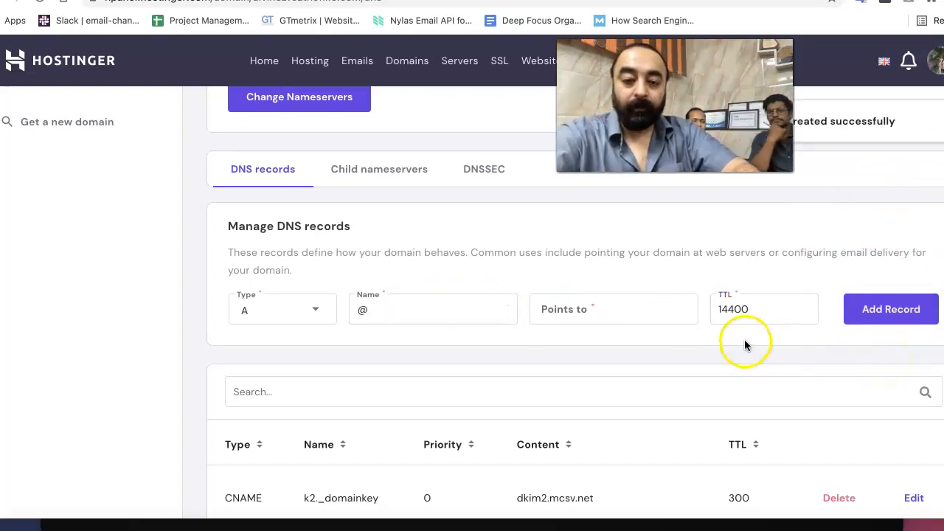
scroll("down", 3)
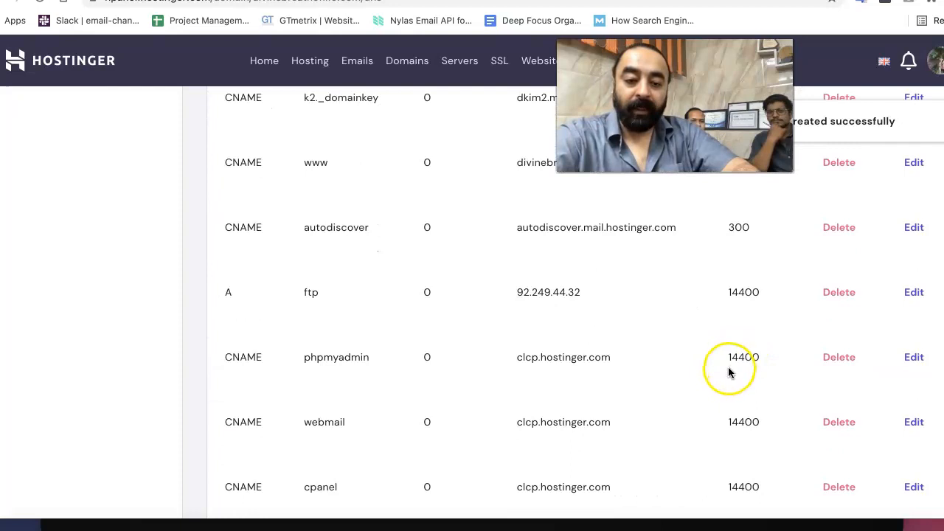
scroll("up", 3)
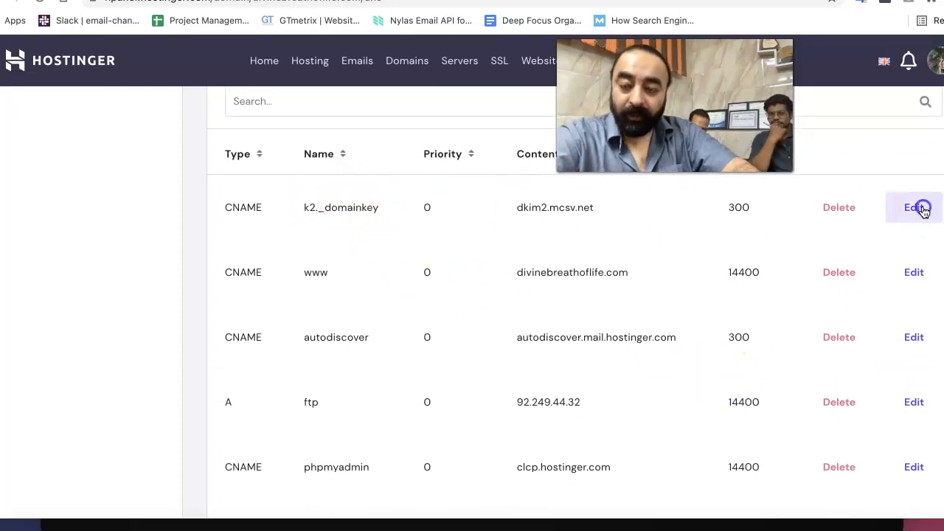
left_click(914, 206)
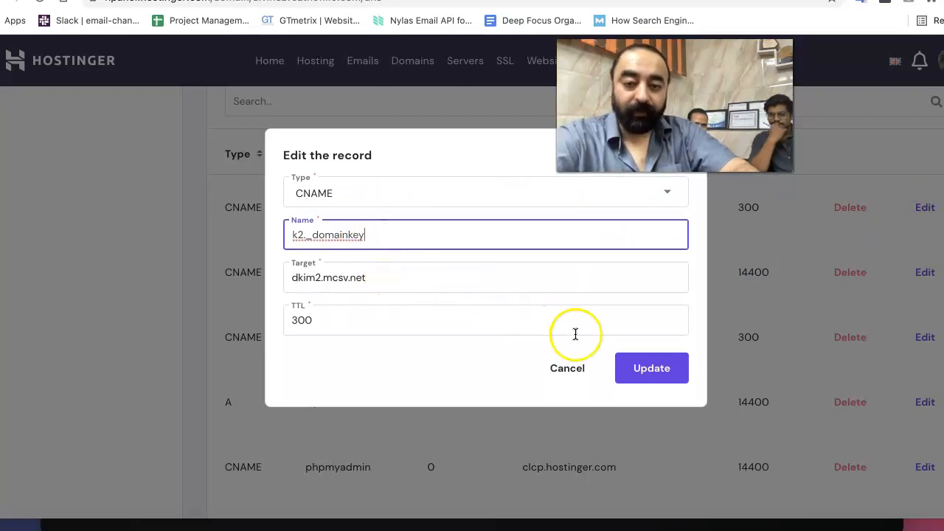
left_click(651, 368)
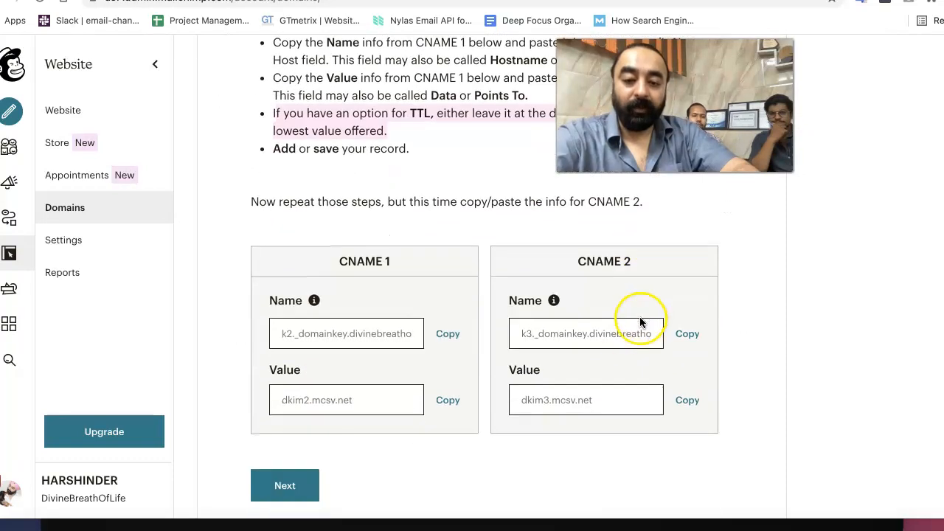
Copy the k3._domainkey name of the CNAME 2 record.
left_click(688, 334)
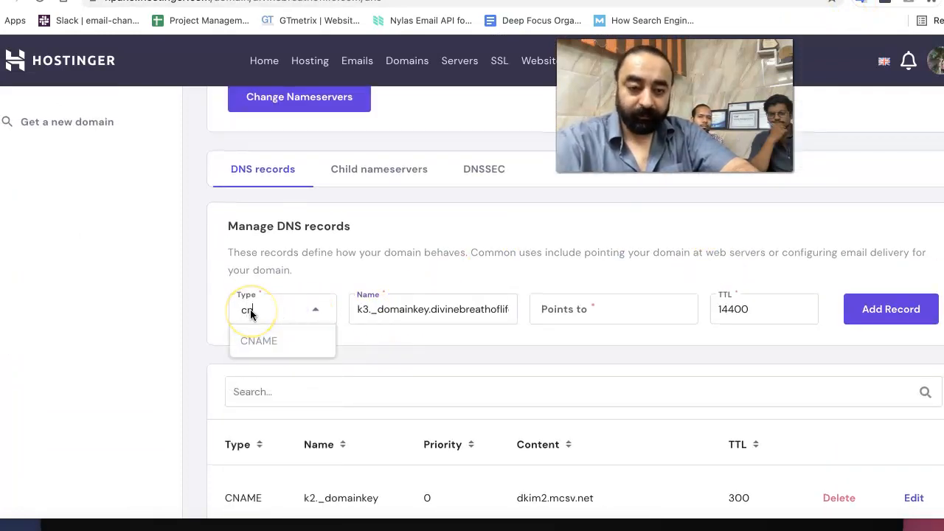
Add the CNAME record k3._domainkey → dkim3.mcsv.net, save it and confirm it in the records list.
left_click(258, 340)
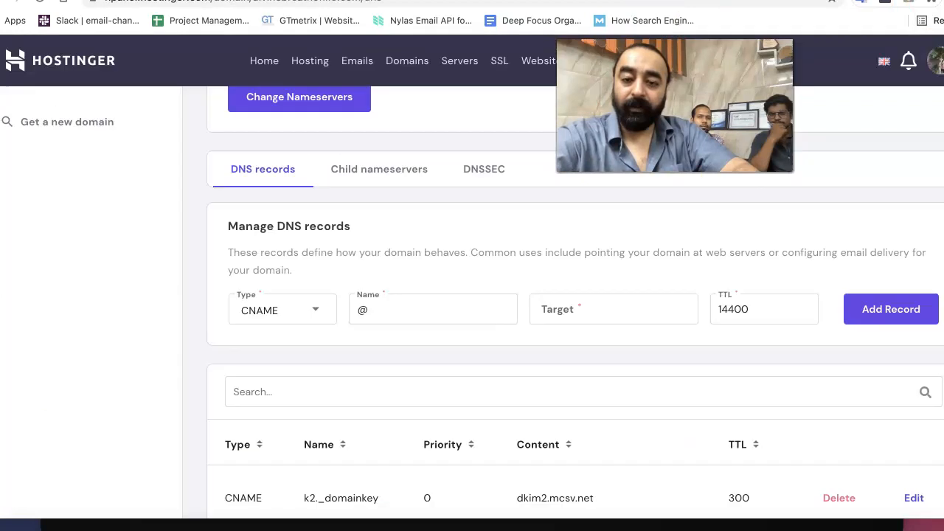
type("dkim3.mcsv.net")
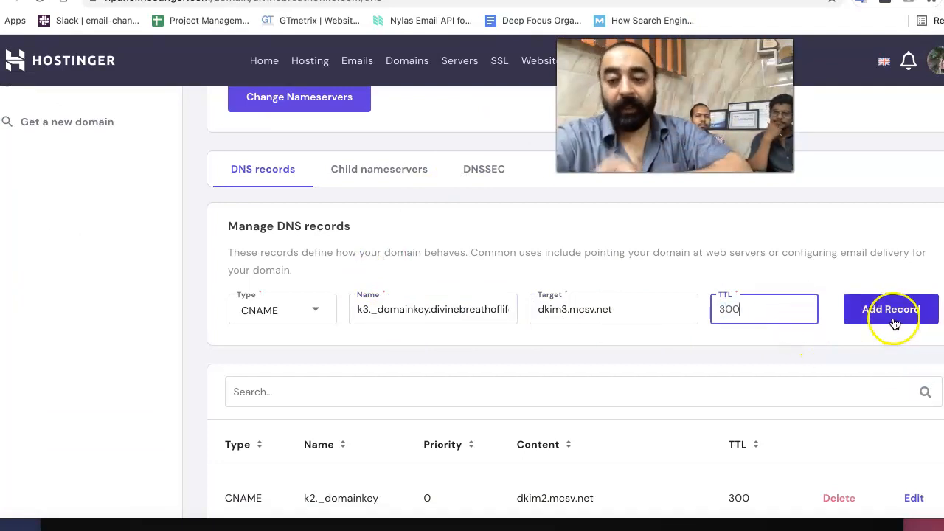
left_click(891, 310)
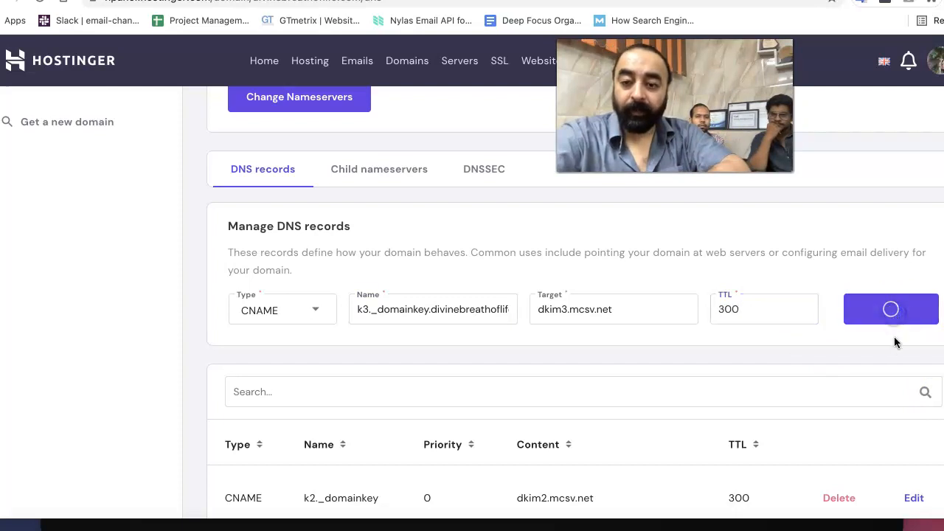
left_click(891, 310)
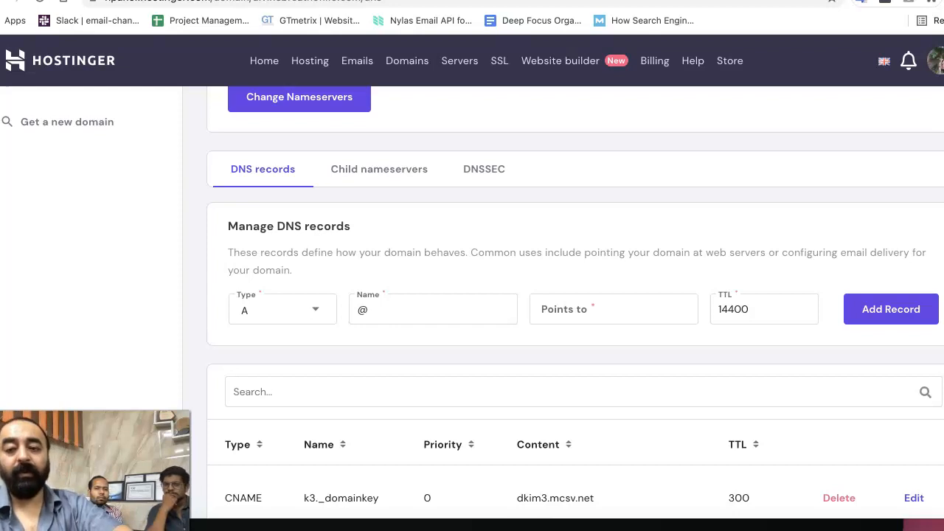
scroll("down", 3)
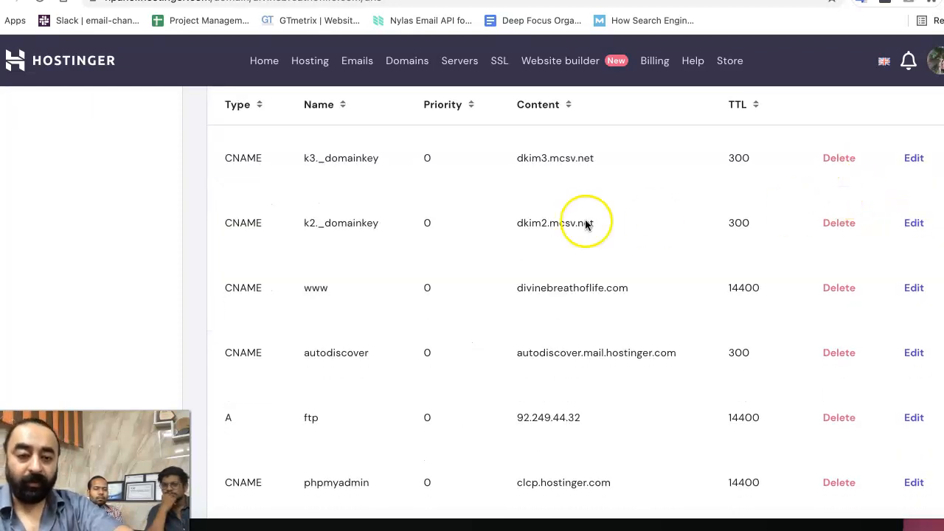
mouse_move(307, 222)
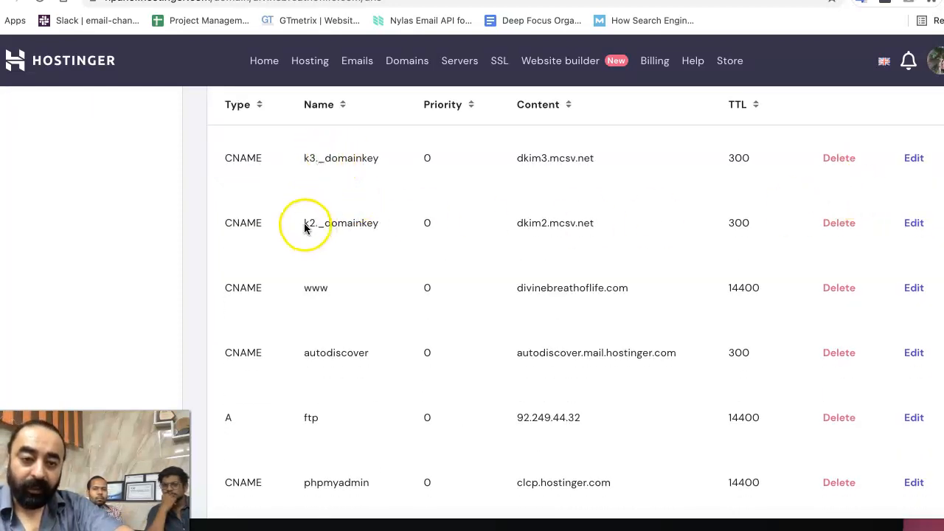
double_click(341, 158)
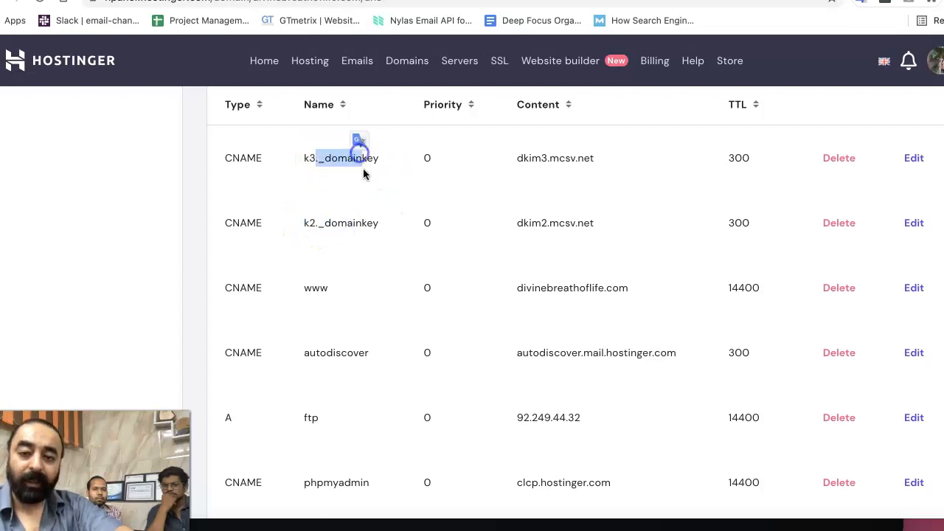
mouse_move(424, 222)
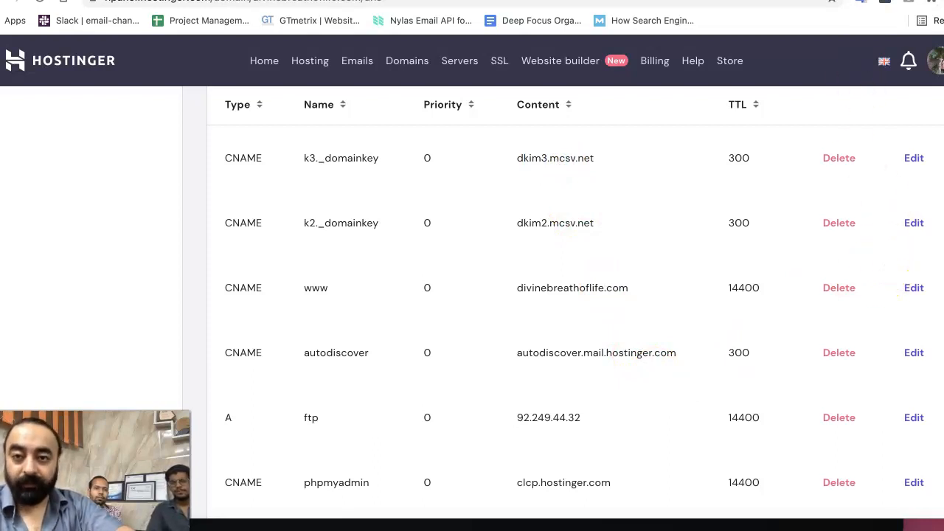
mouse_move(790, 165)
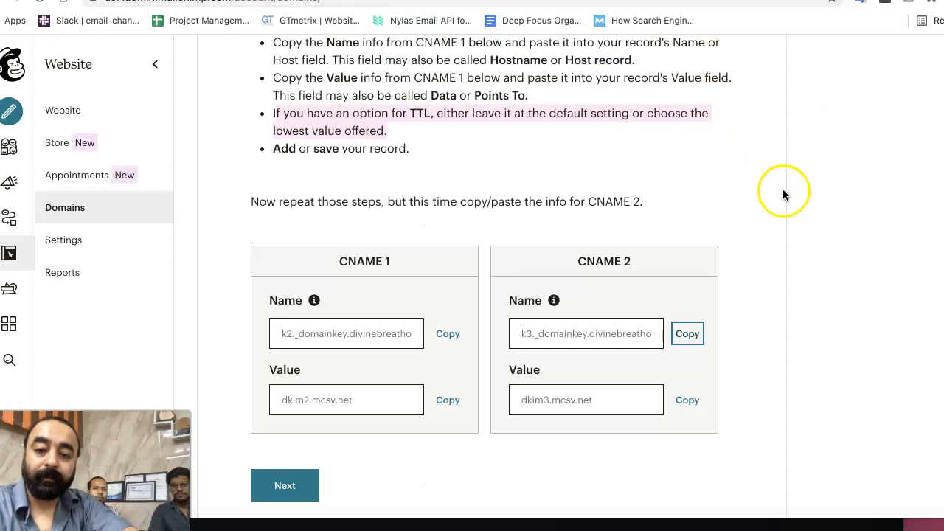
Run Check Status twice at step 4; Mailchimp reports the records aren't validated yet.
scroll("down", 3)
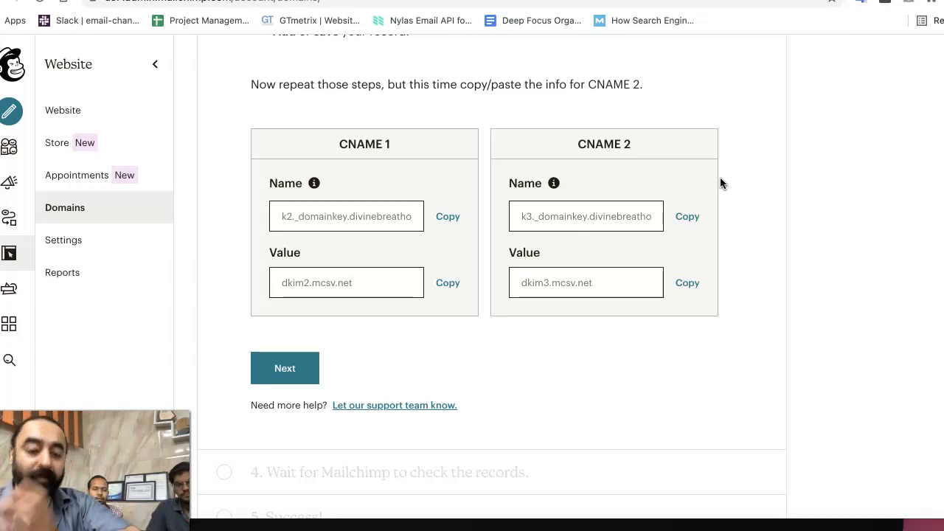
mouse_move(775, 133)
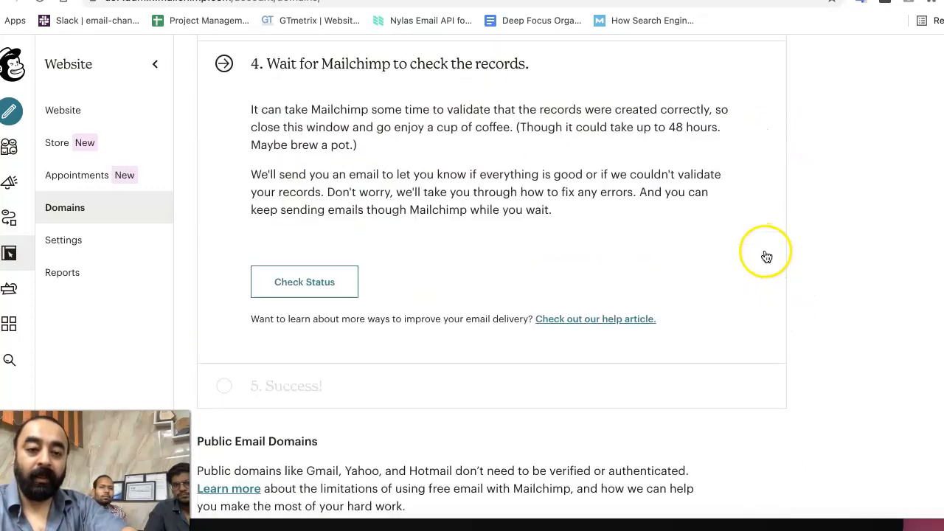
scroll("up", 3)
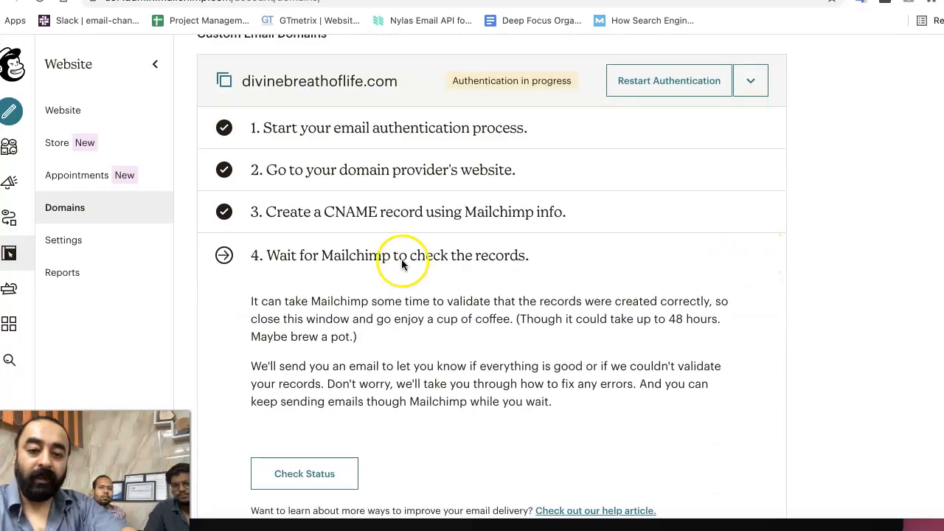
scroll("down", 3)
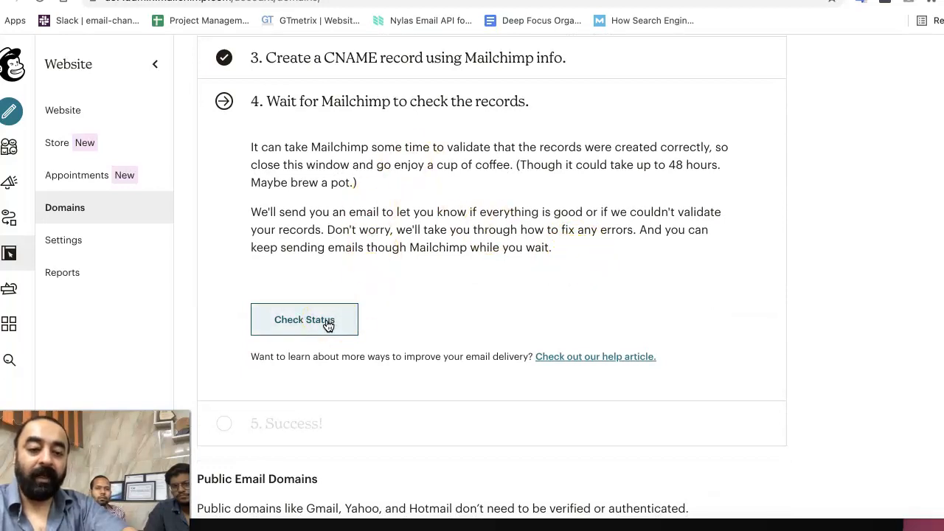
left_click(304, 319)
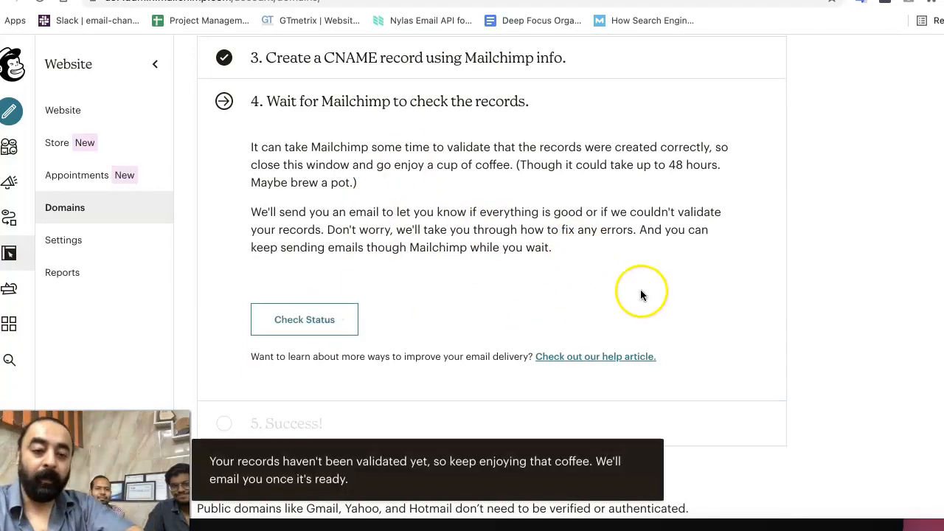
scroll("down", 3)
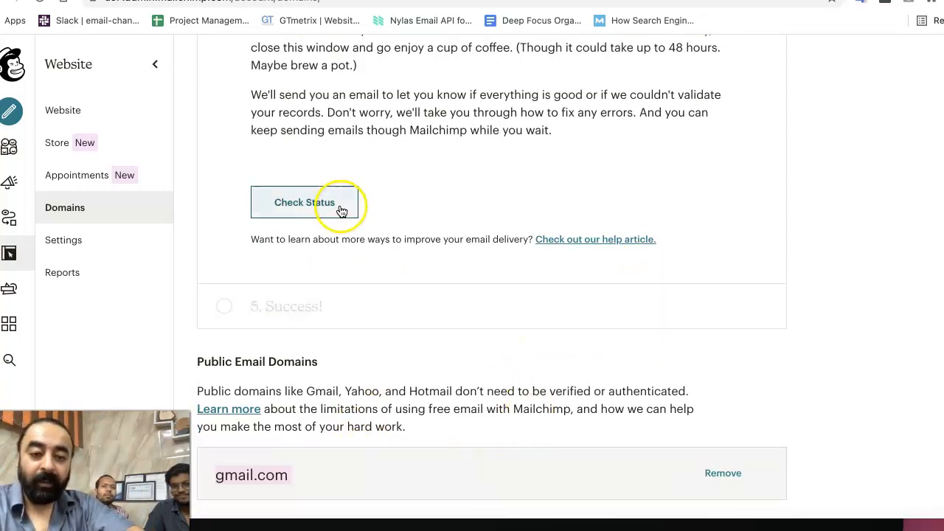
left_click(304, 202)
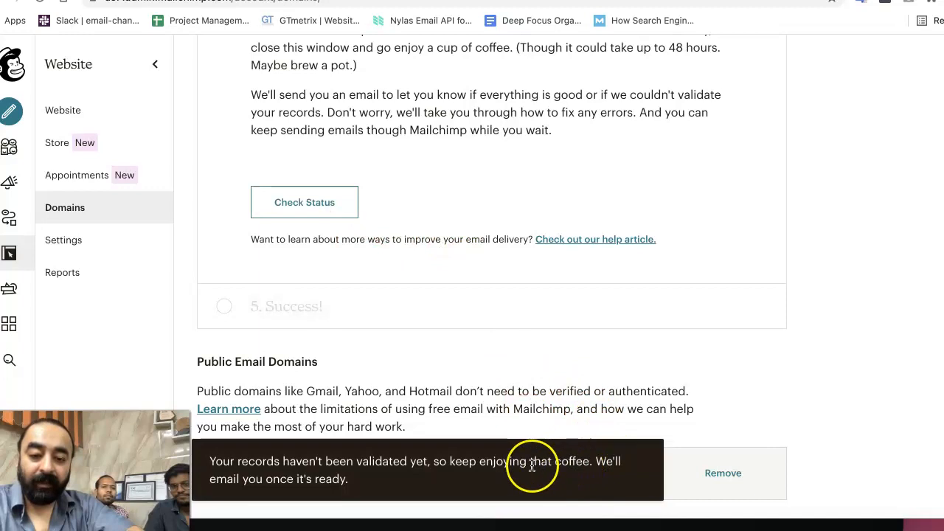
mouse_move(691, 327)
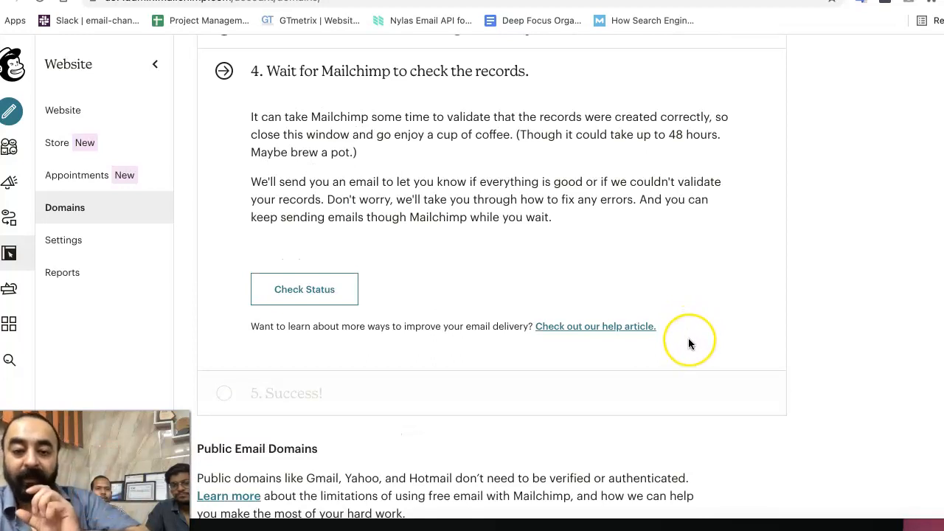
mouse_move(690, 343)
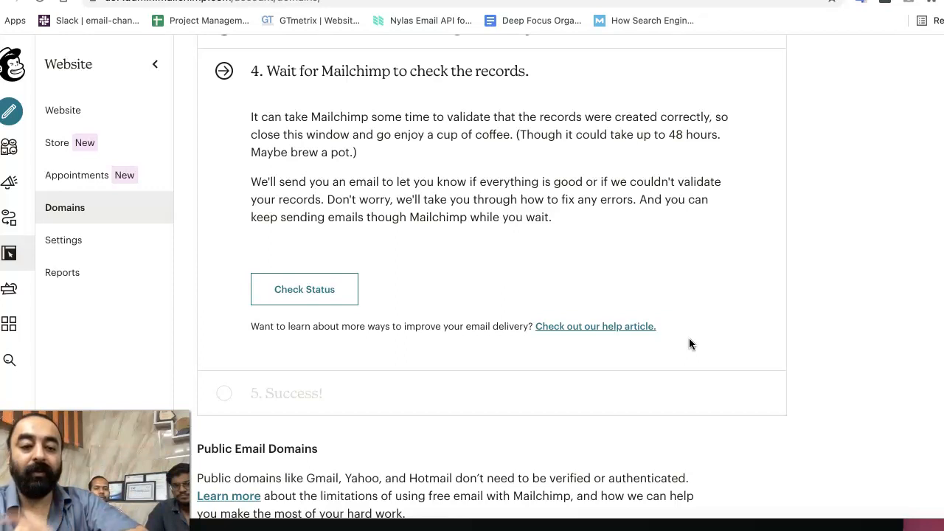
scroll("down", 3)
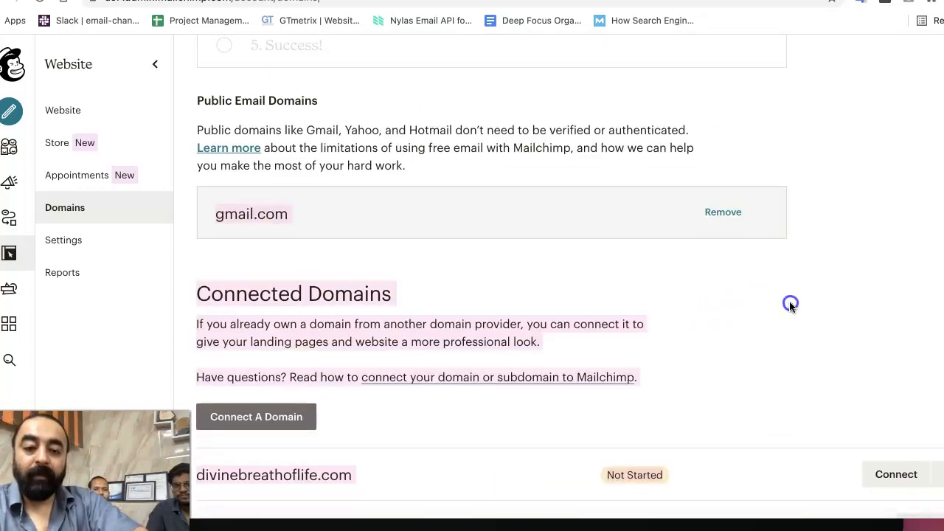
scroll("down", 3)
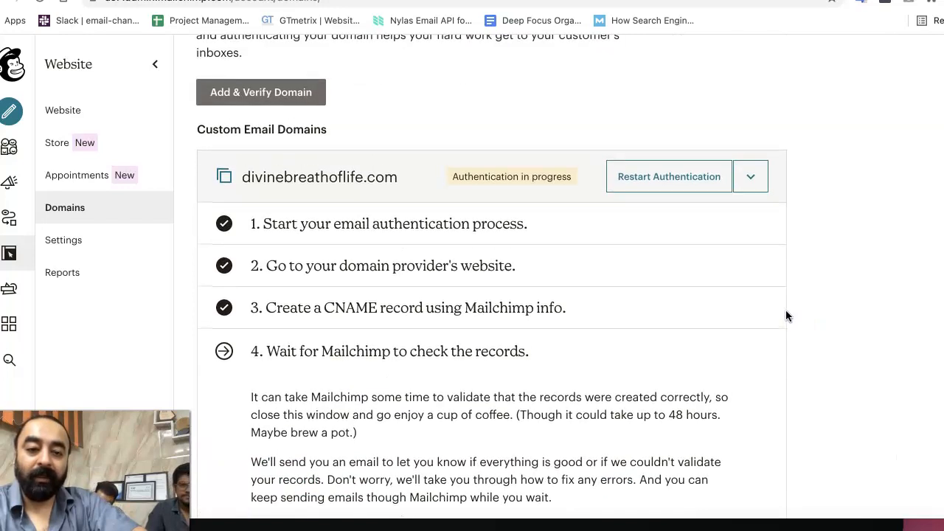
mouse_move(749, 177)
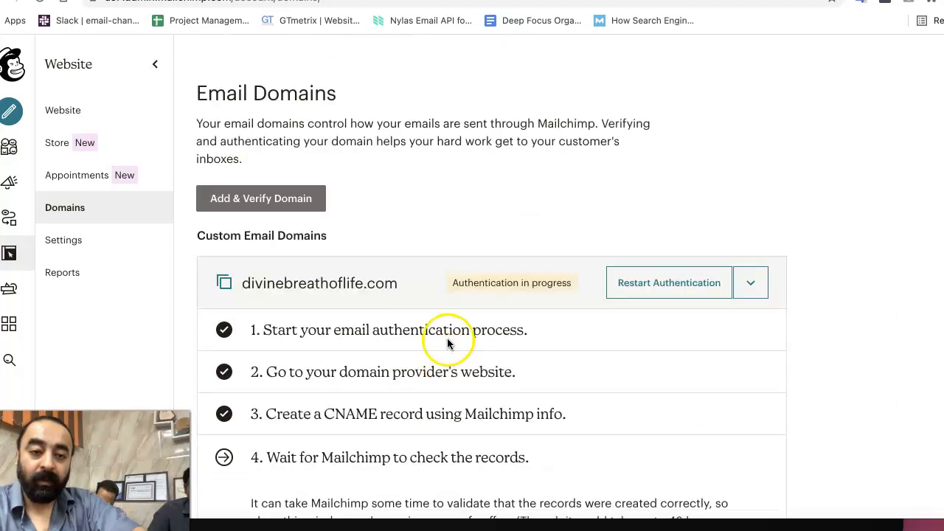
scroll("down", 3)
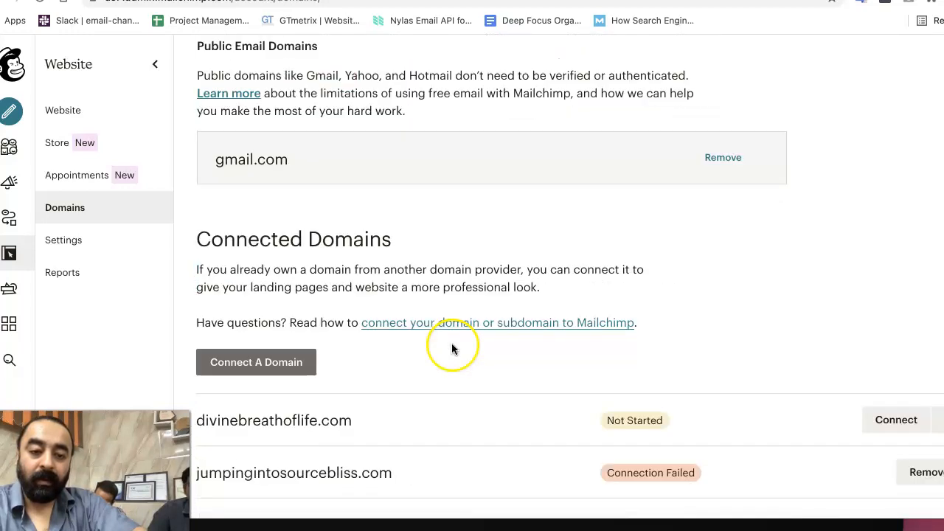
scroll("down", 3)
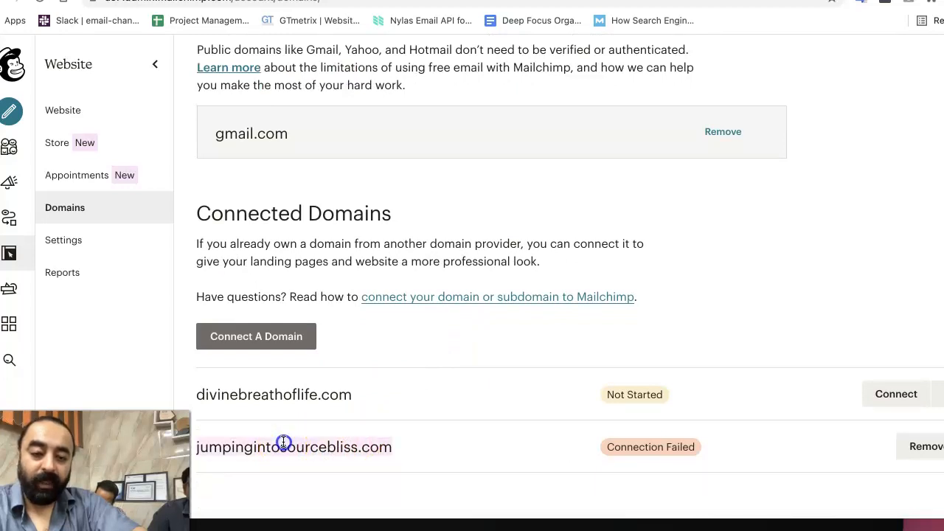
scroll("up", 3)
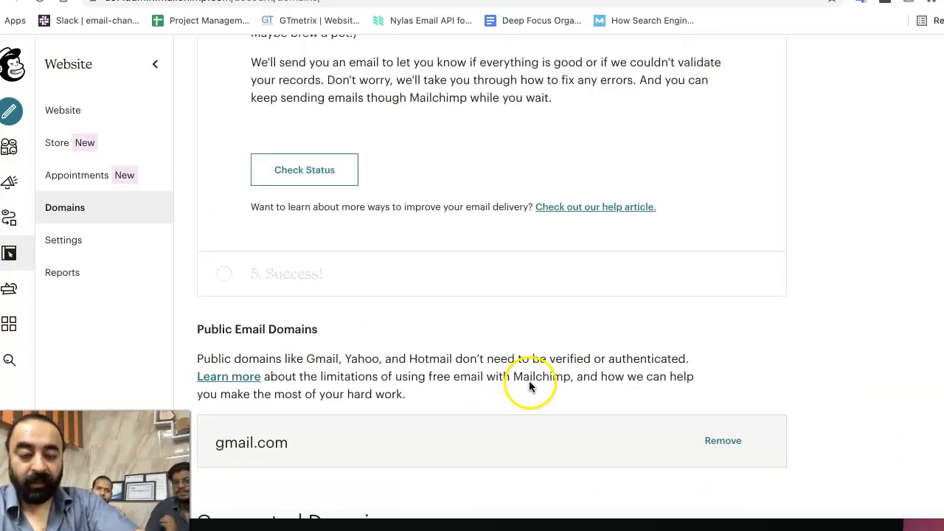
scroll("up", 3)
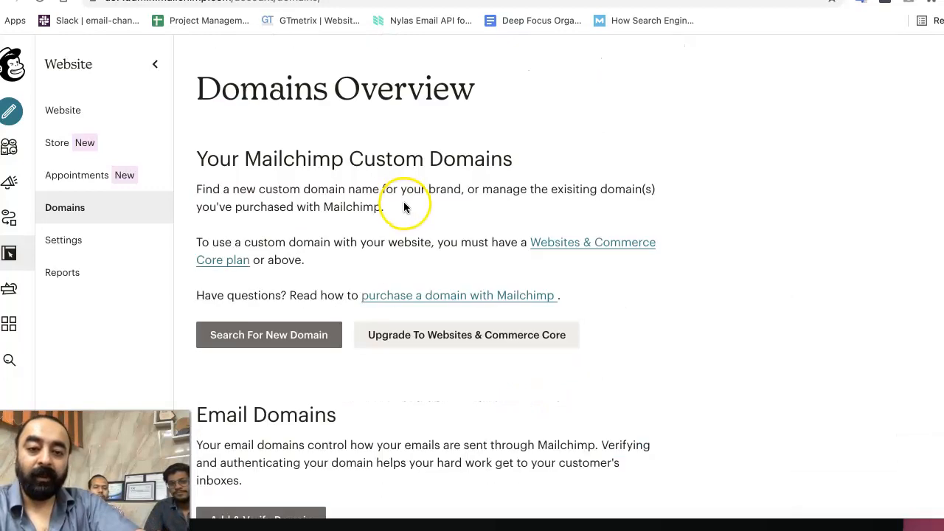
scroll("down", 3)
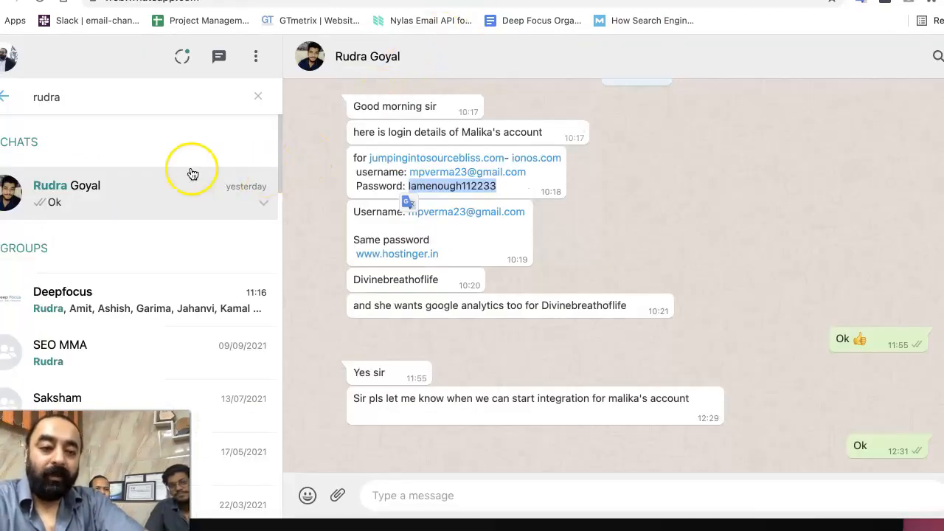
left_click(256, 96)
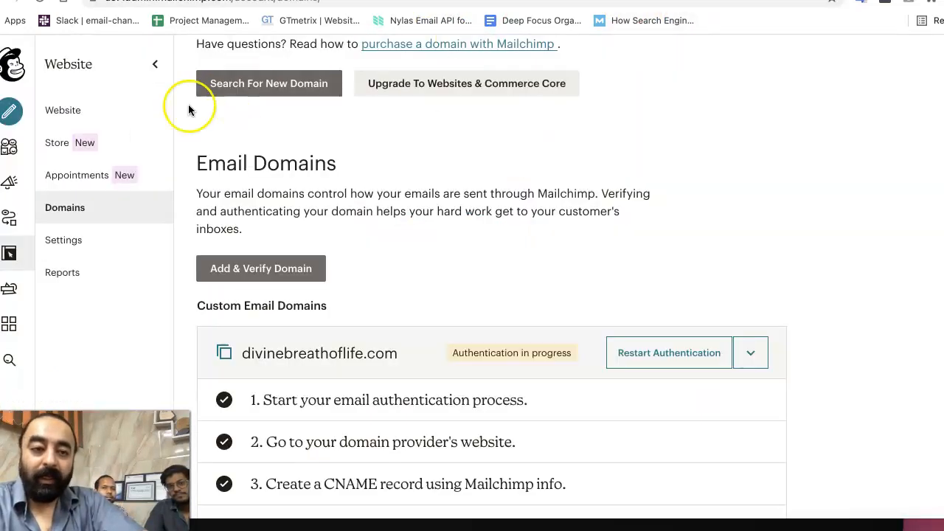
mouse_move(12, 183)
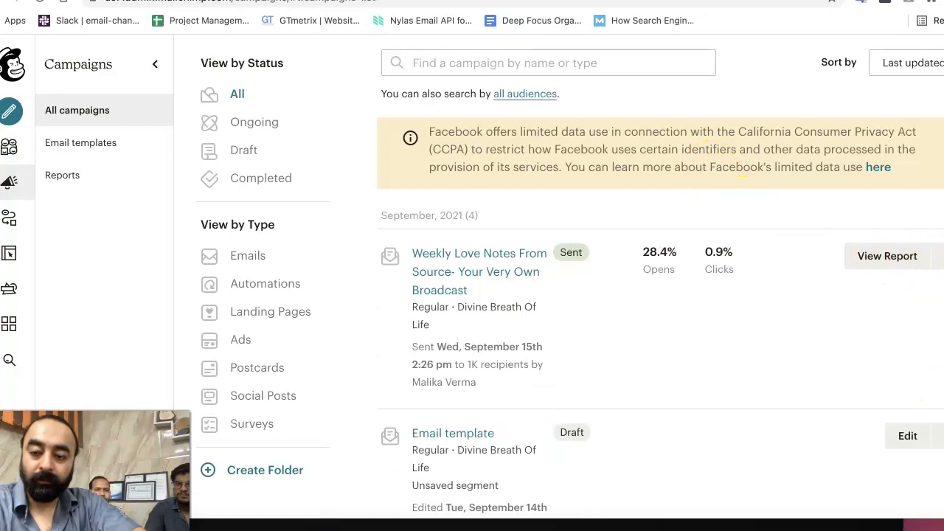
View the Weekly Love Notes broadcast's sender details, then return to the domains settings.
scroll("down", 3)
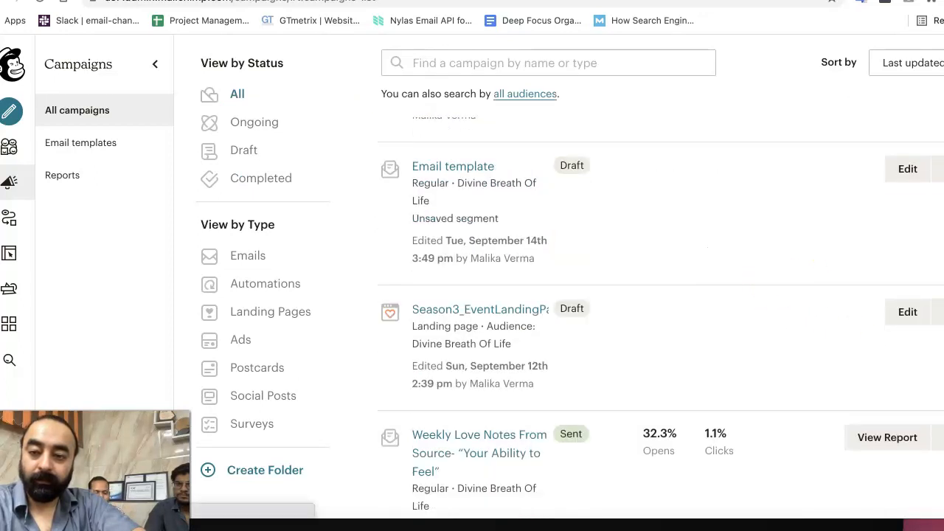
scroll("down", 3)
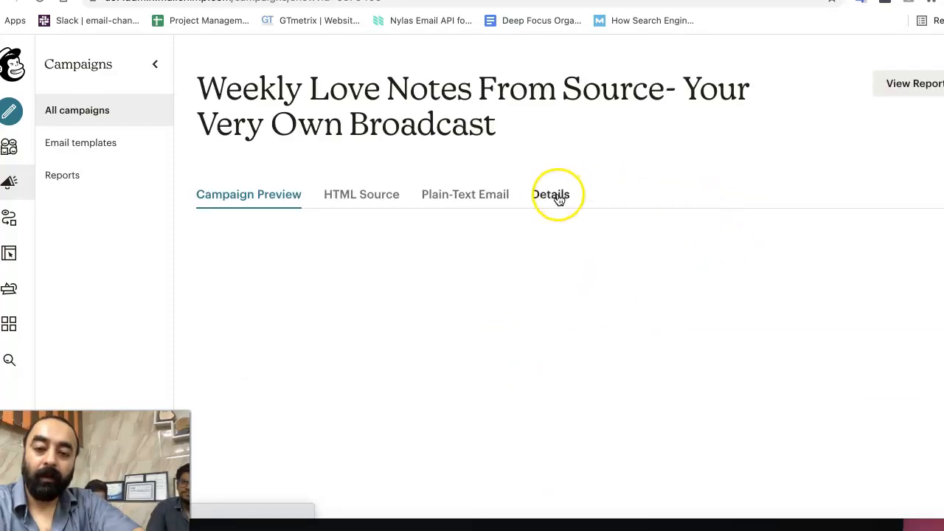
left_click(550, 194)
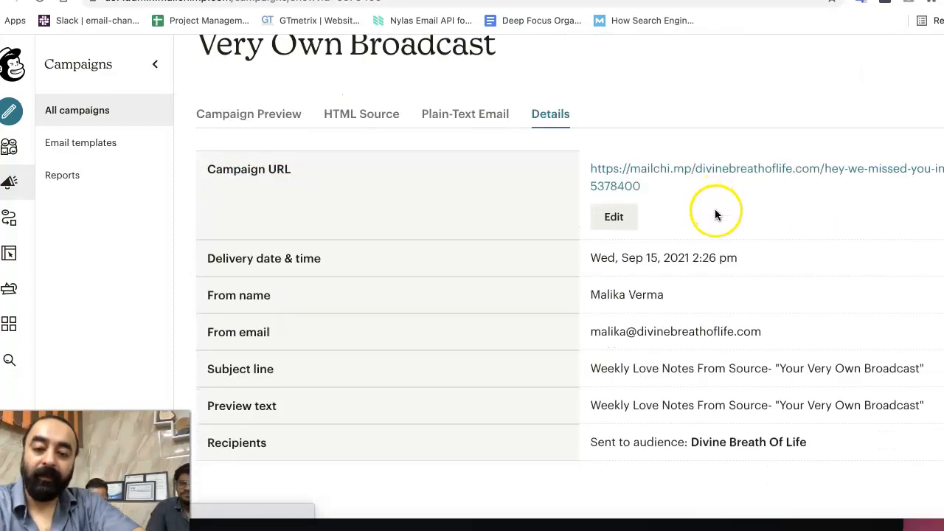
mouse_move(642, 336)
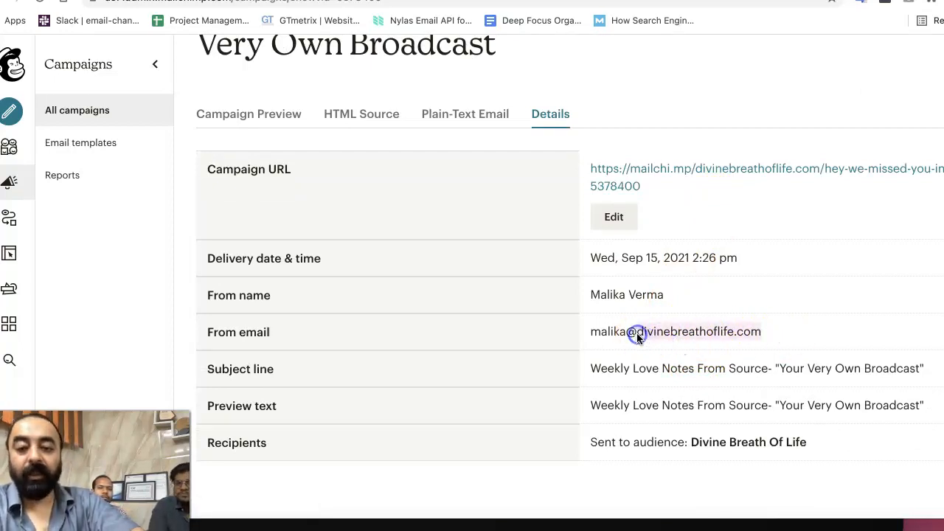
mouse_move(726, 332)
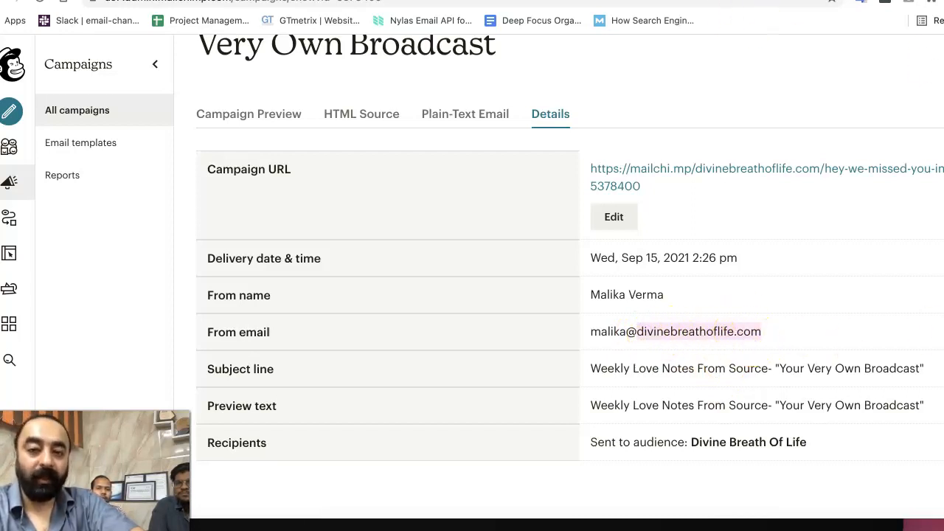
mouse_move(9, 253)
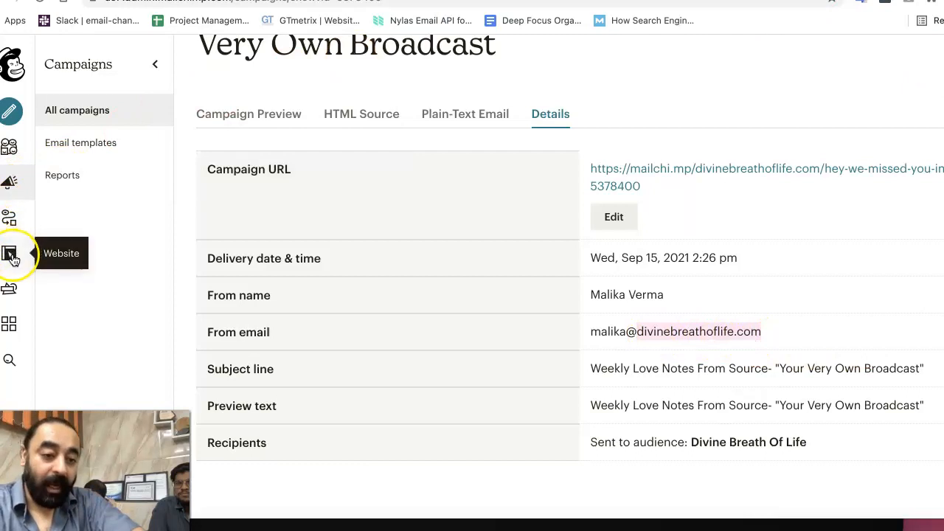
mouse_move(8, 325)
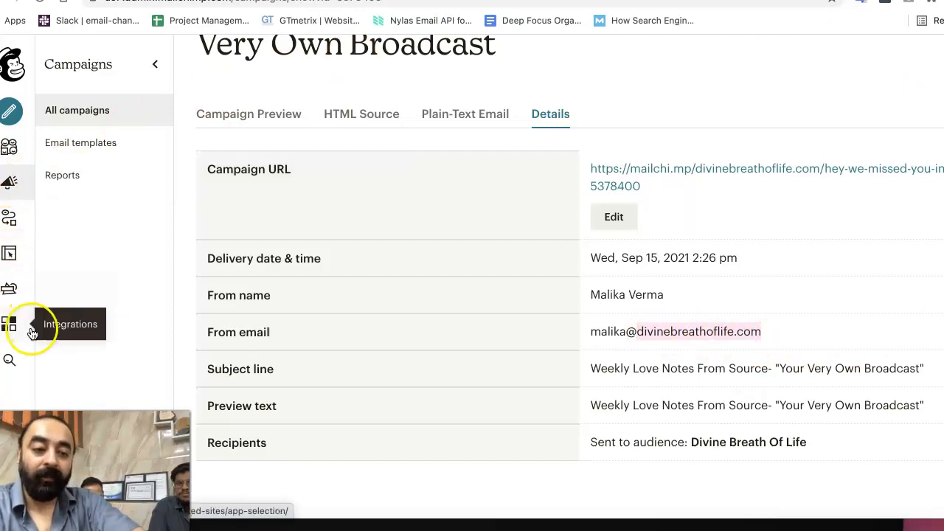
mouse_move(10, 253)
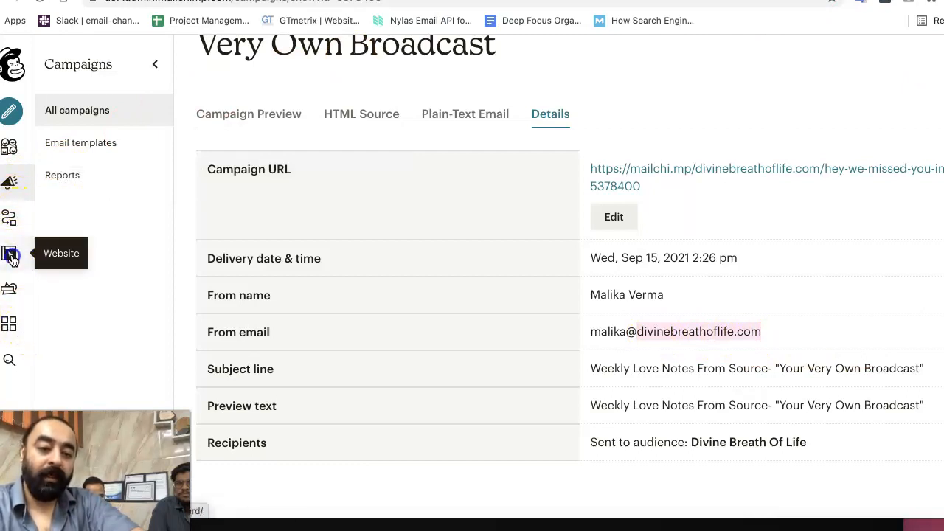
left_click(11, 254)
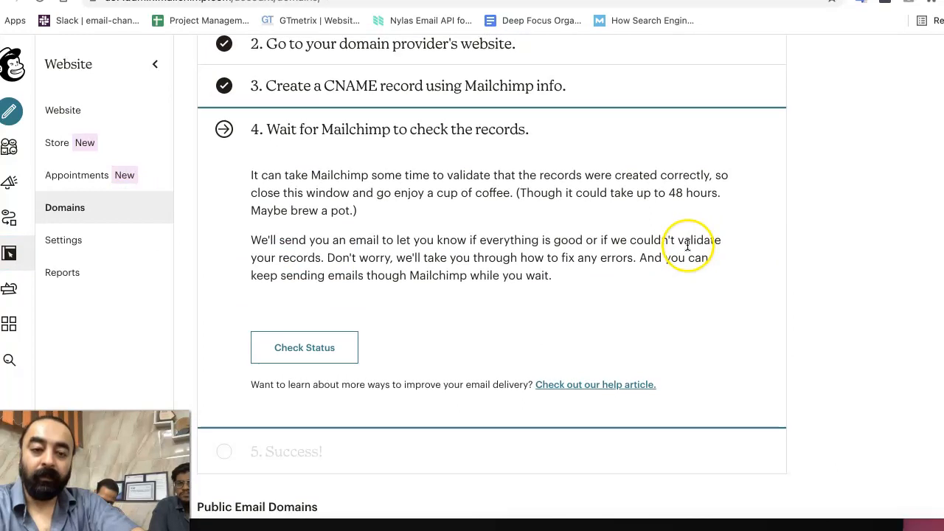
Recheck the domain status twice; Mailchimp still reports the records not validated.
left_click(304, 348)
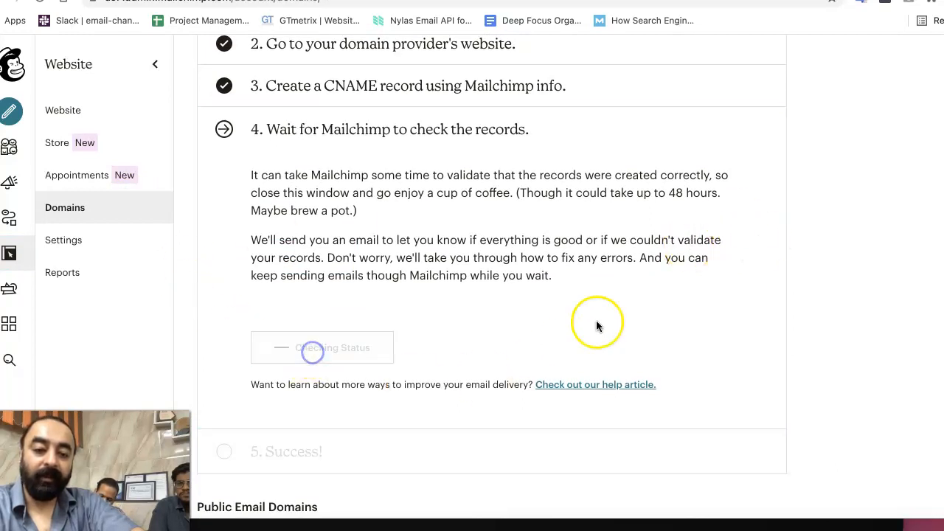
mouse_move(652, 278)
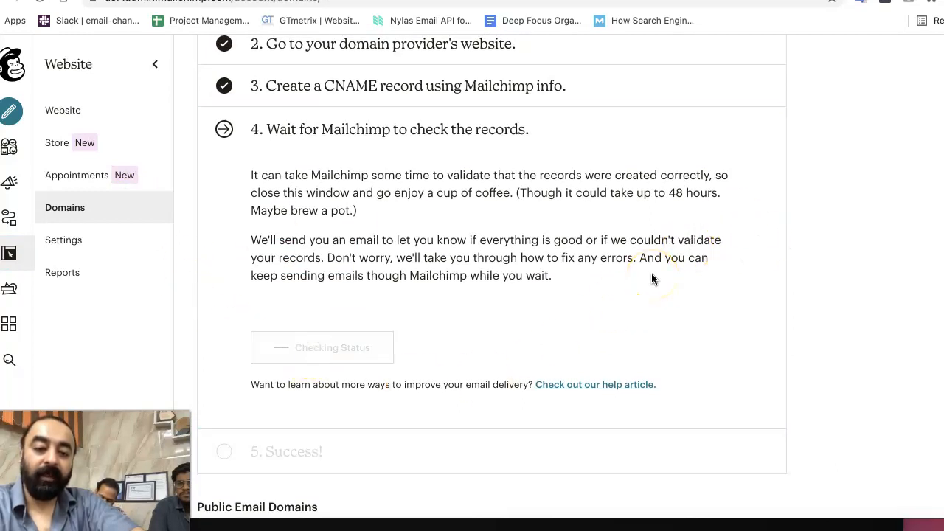
left_click(303, 348)
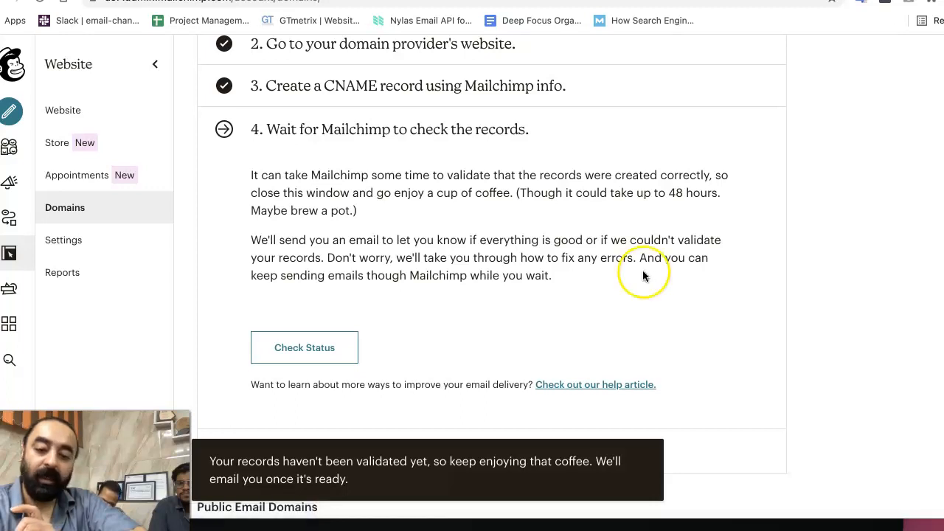
mouse_move(573, 353)
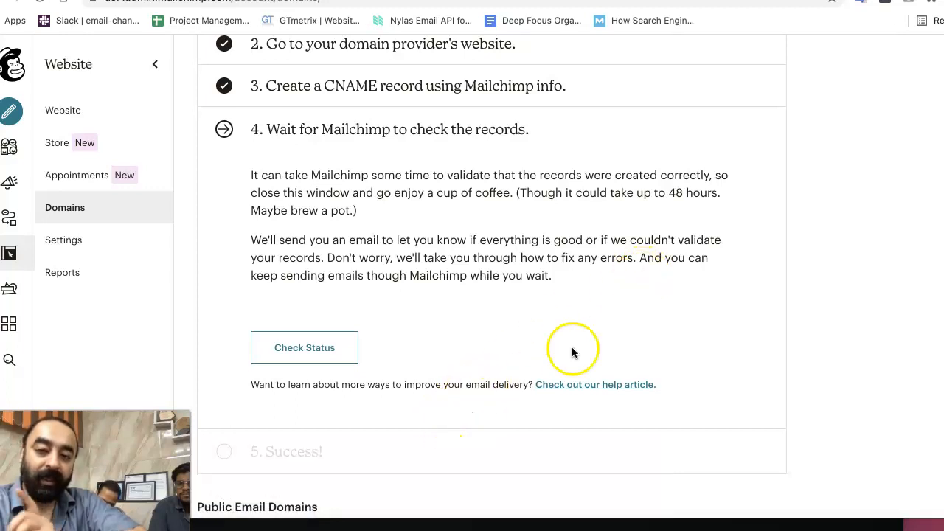
mouse_move(797, 47)
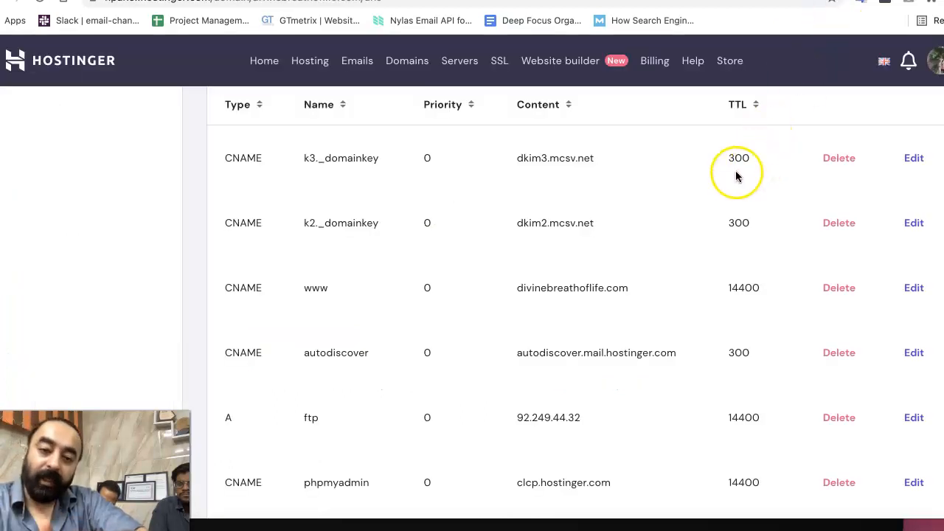
mouse_move(714, 193)
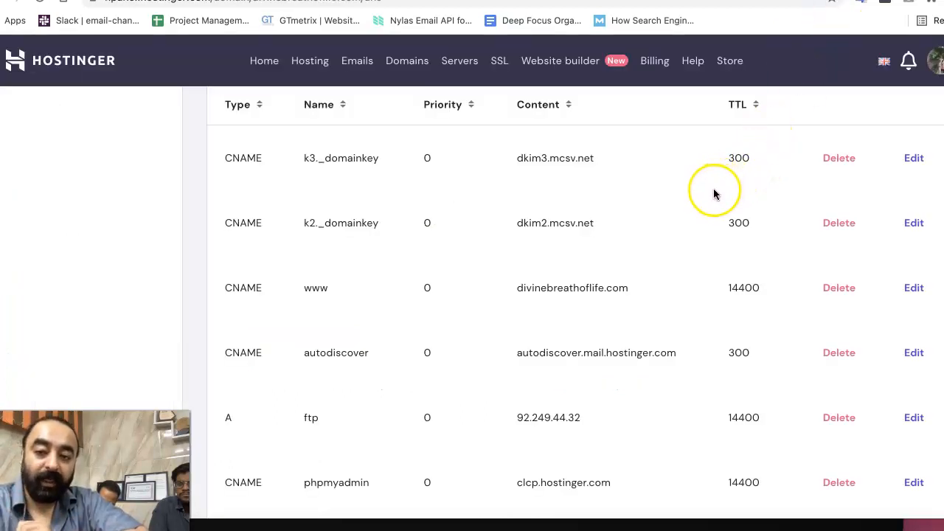
mouse_move(729, 208)
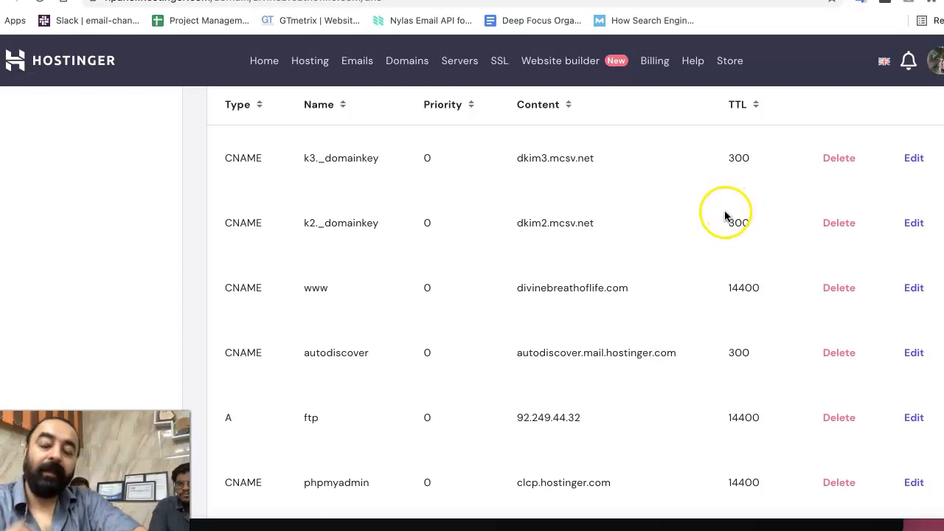
mouse_move(769, 193)
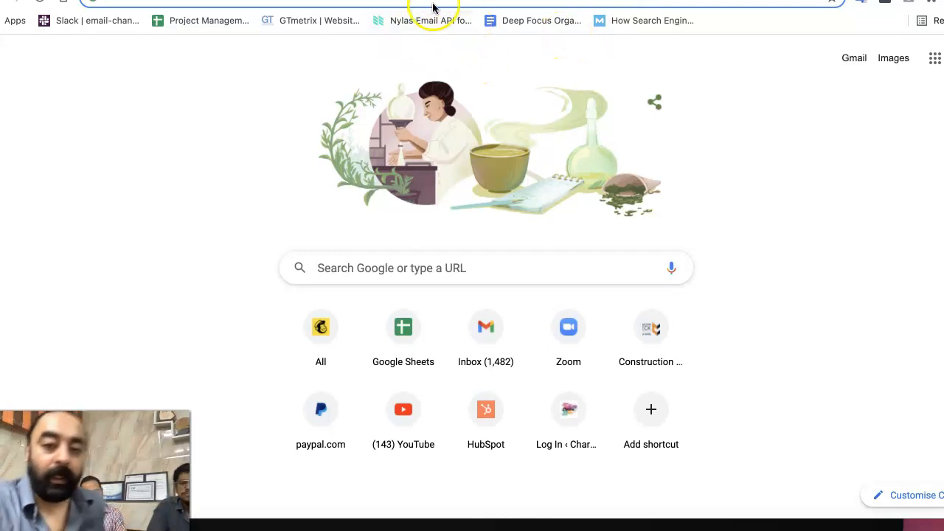
Search Google for 'mx tool box' from a new tab.
left_click(443, 3)
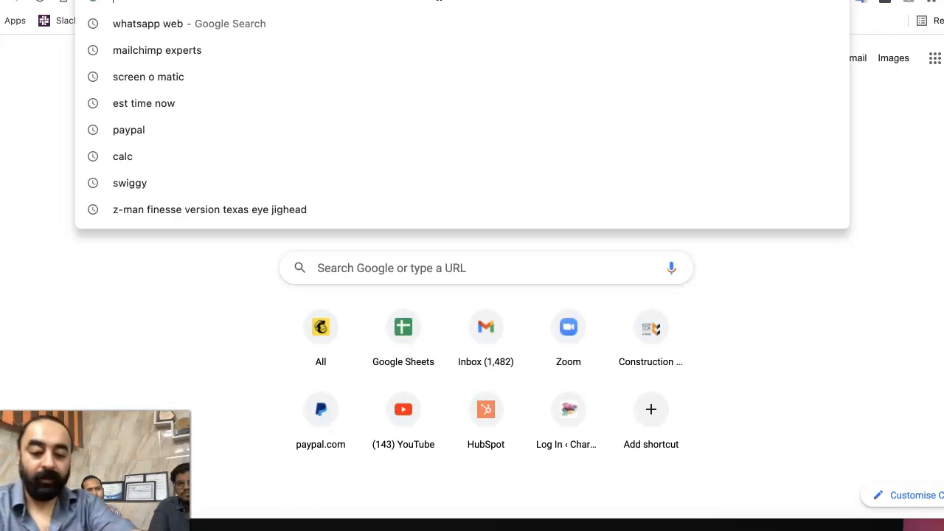
type("mx")
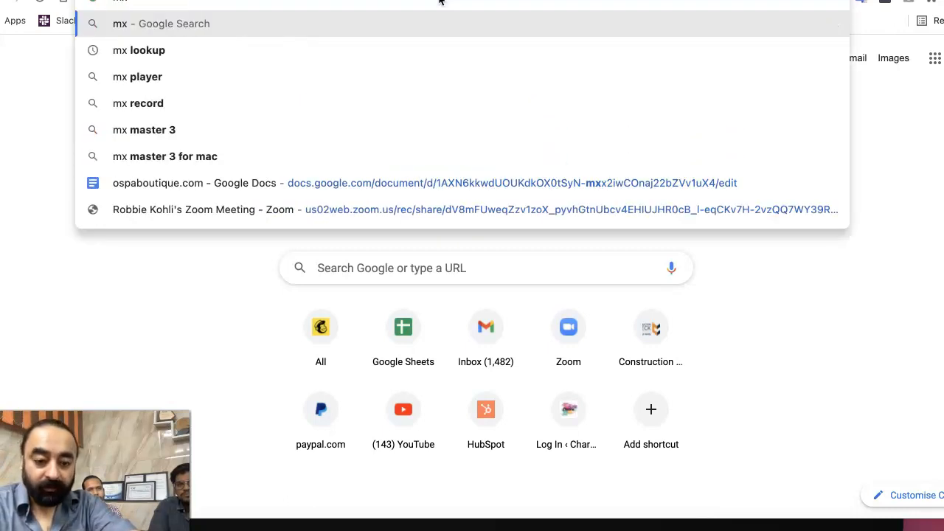
type("tool box")
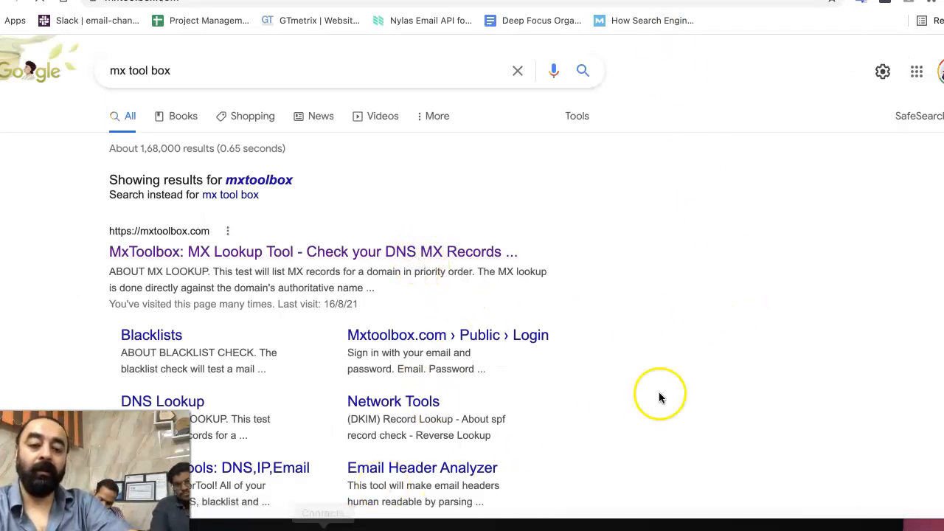
Go to MxToolbox's MX Lookup and enter divinebreathoflife.com as the domain name.
left_click(311, 250)
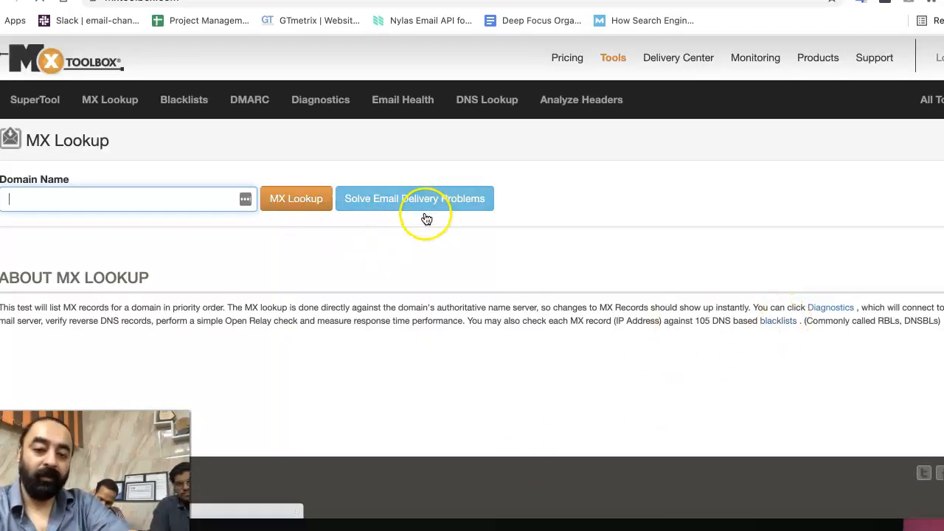
left_click(111, 198)
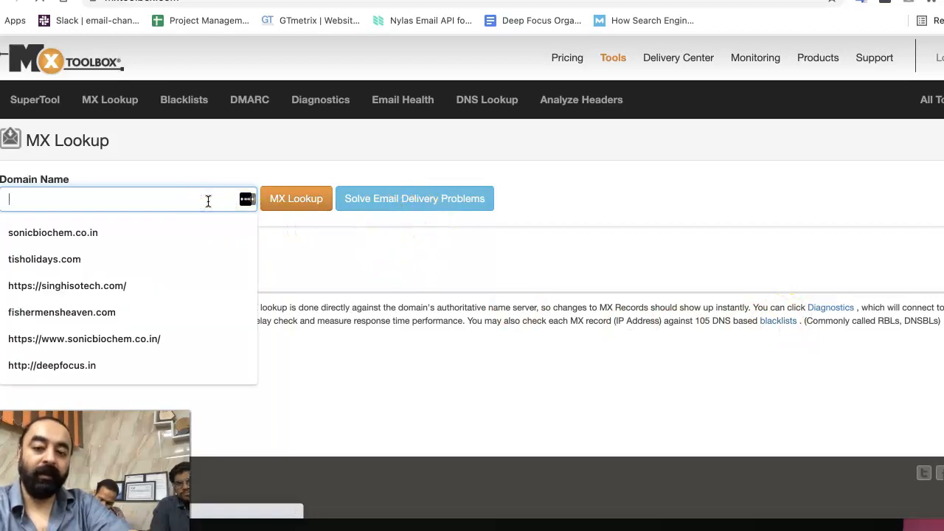
type("jumpingintosourcebliss.com")
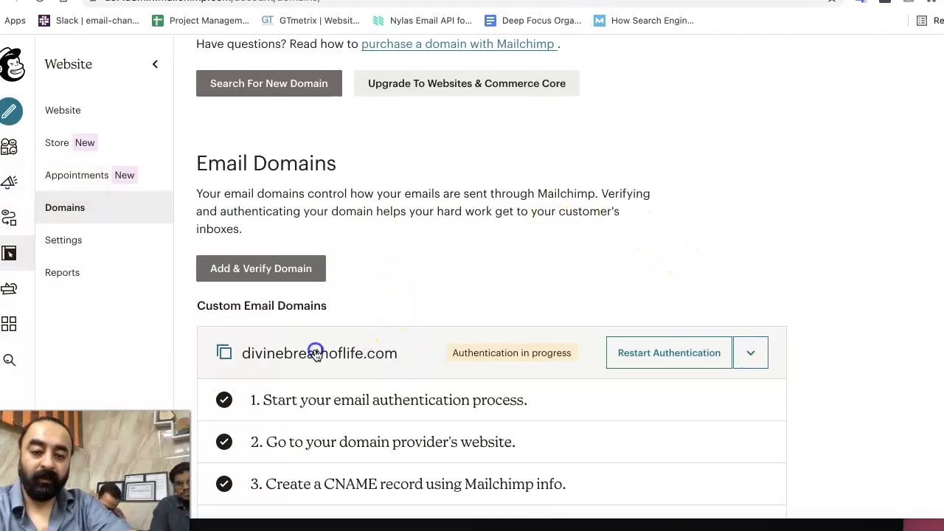
scroll("down", 3)
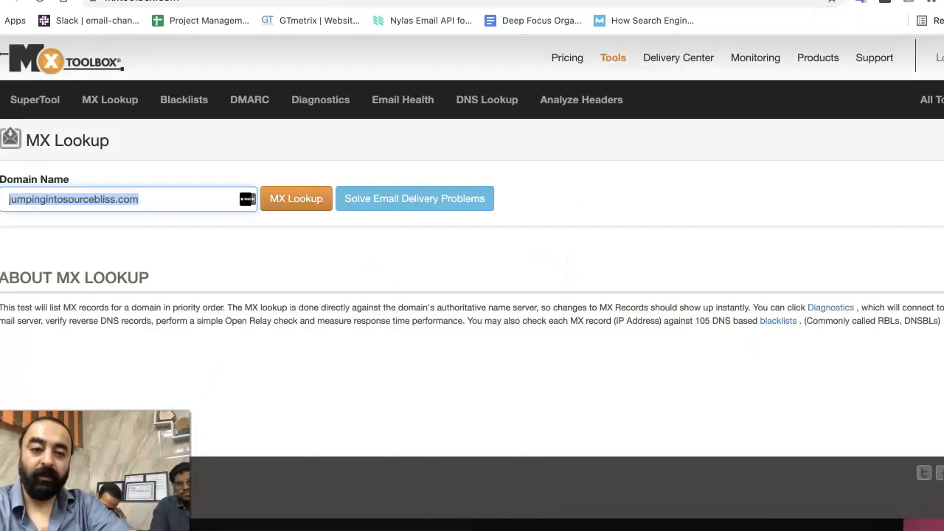
type("divinebreathoflife.com")
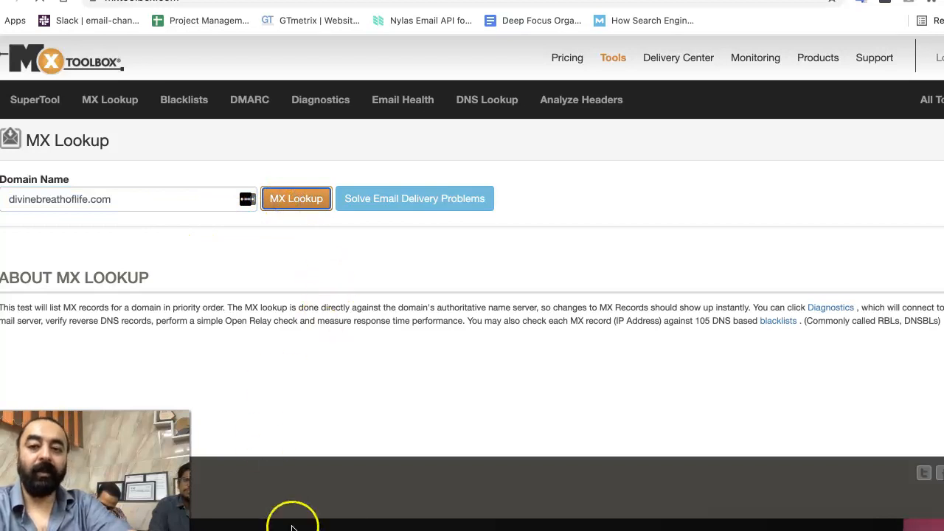
Run the MX check, showing Hostinger mail servers and no DMARC record found.
left_click(36, 100)
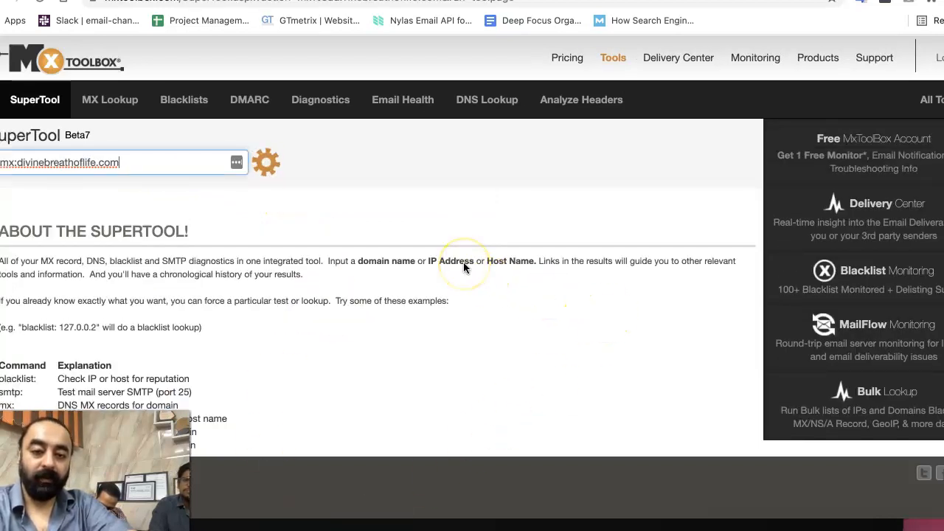
left_click(287, 160)
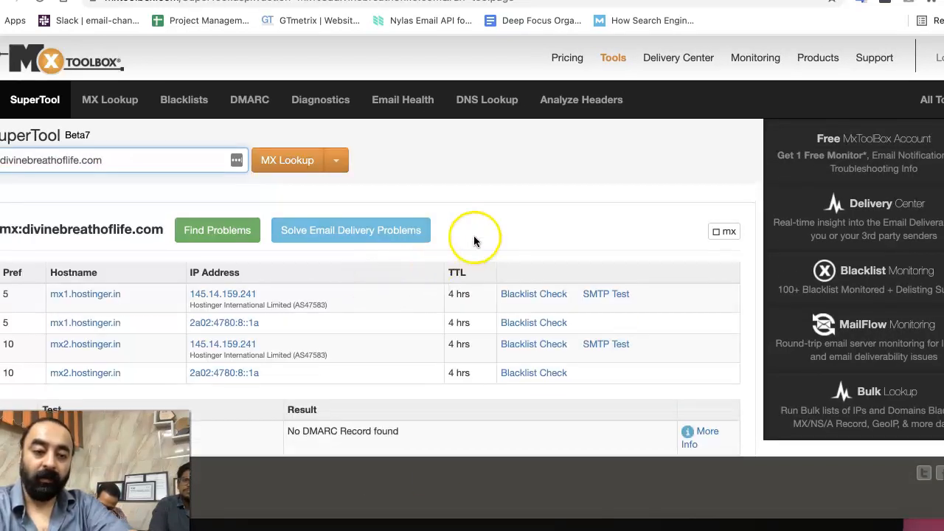
scroll("down", 3)
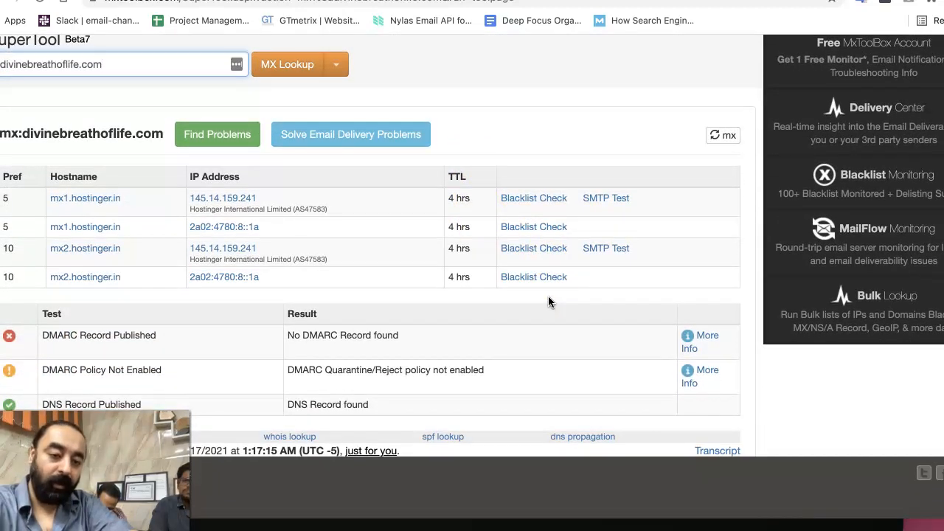
scroll("down", 3)
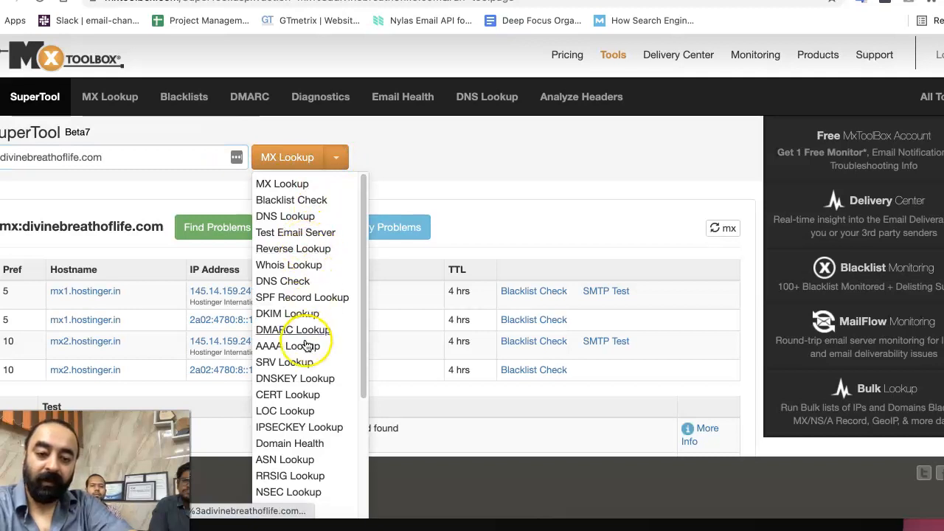
scroll("down", 3)
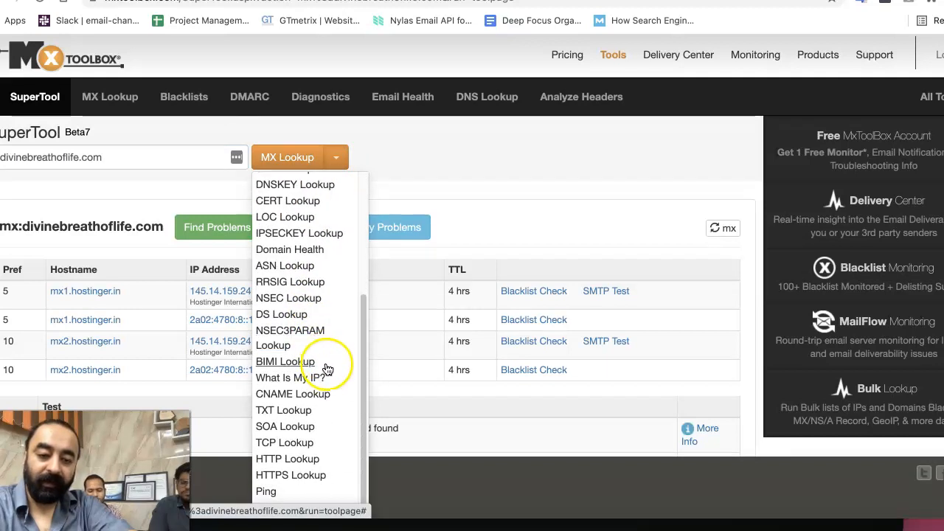
mouse_move(289, 401)
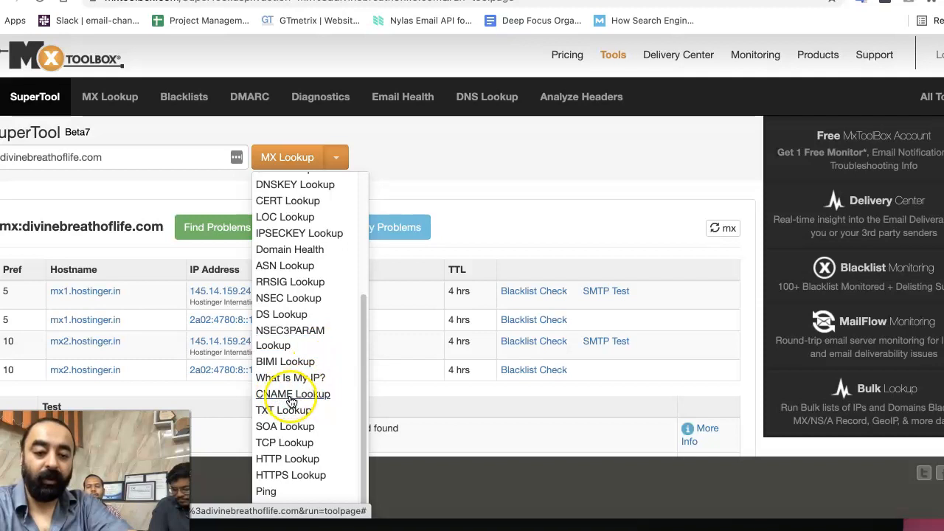
Run a CNAME lookup for divinebreathoflife.com; both nameservers report DNS record not found.
left_click(294, 394)
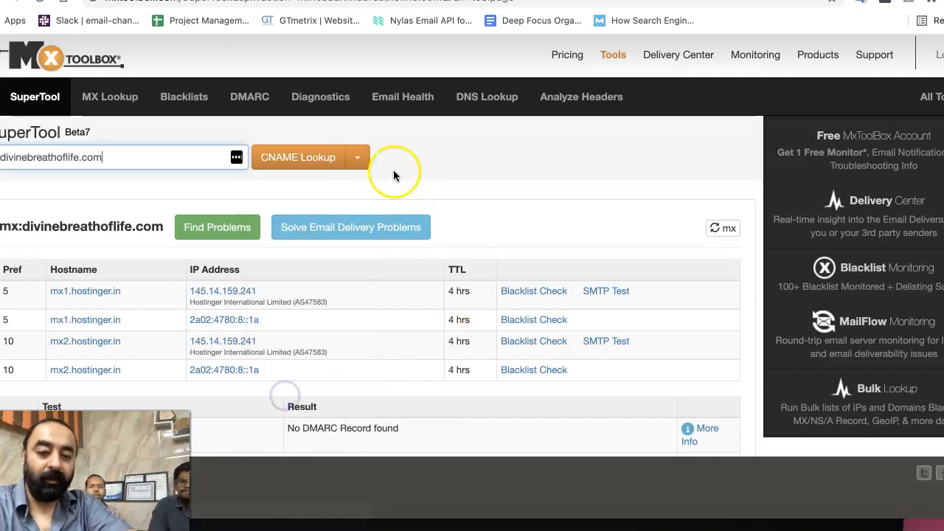
left_click(298, 157)
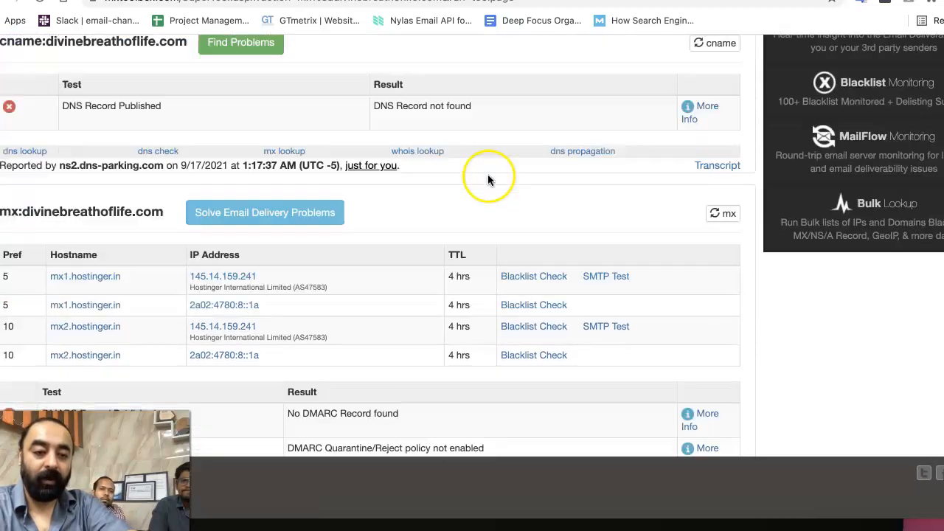
scroll("up", 3)
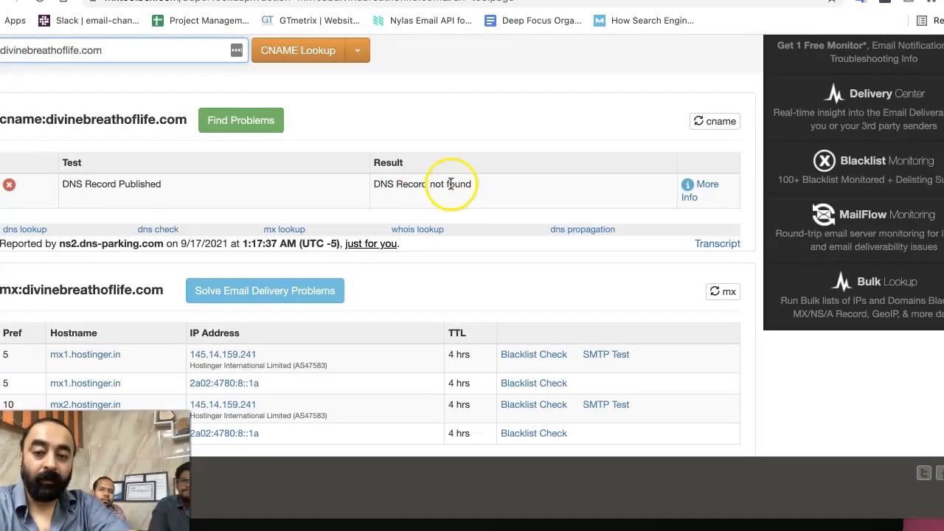
scroll("up", 3)
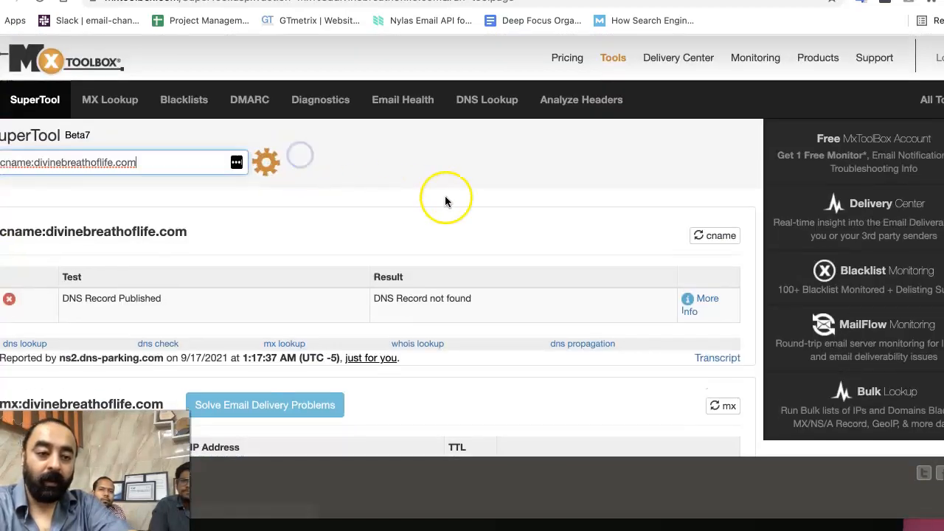
scroll("down", 3)
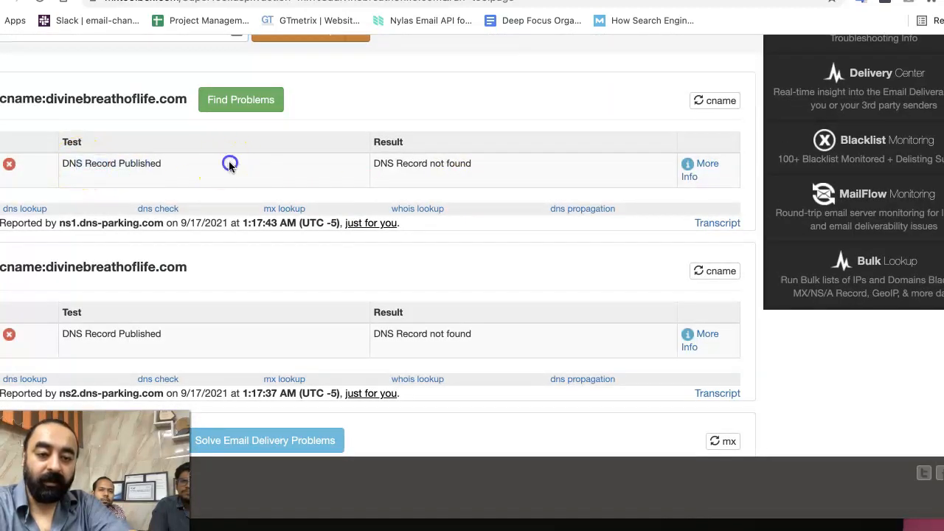
mouse_move(460, 192)
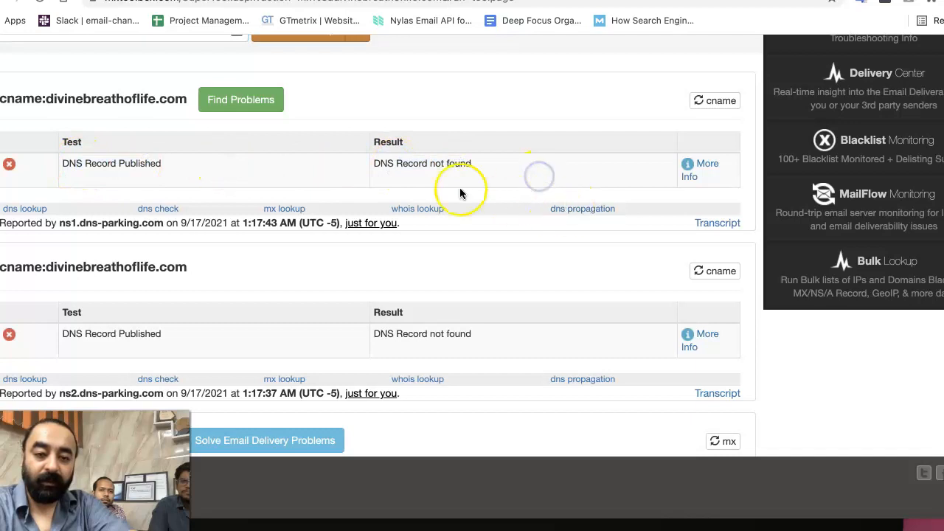
scroll("down", 3)
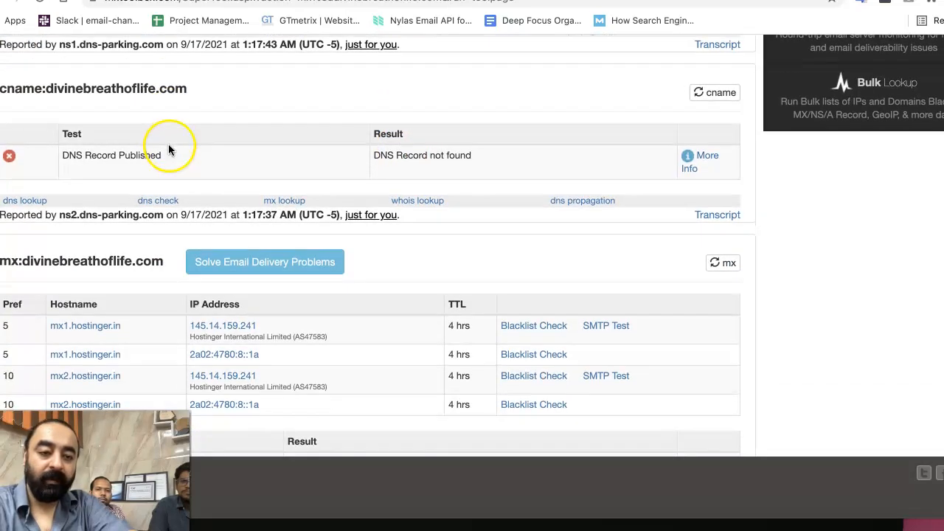
scroll("down", 3)
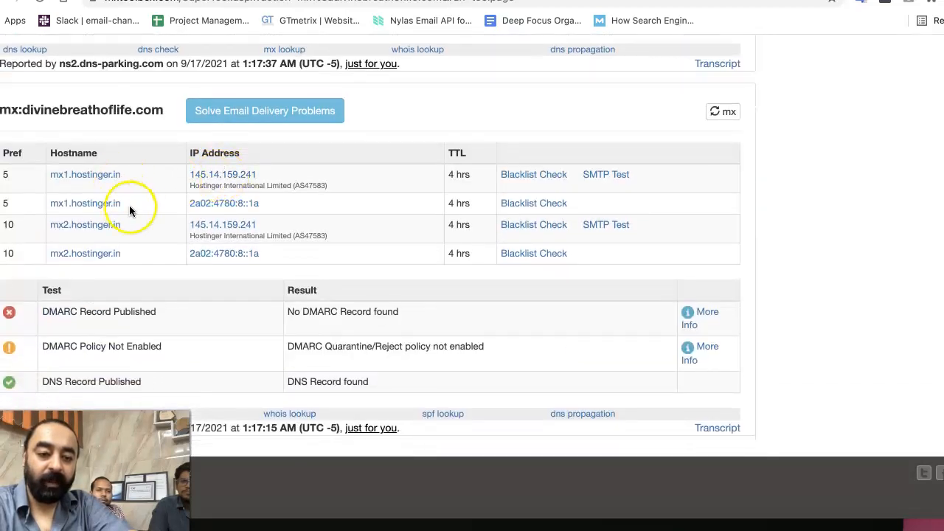
scroll("down", 3)
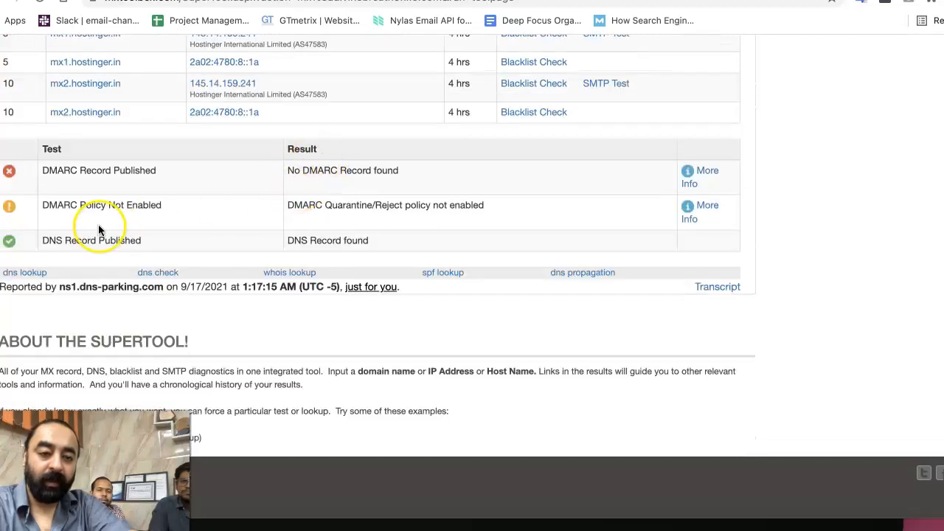
scroll("up", 3)
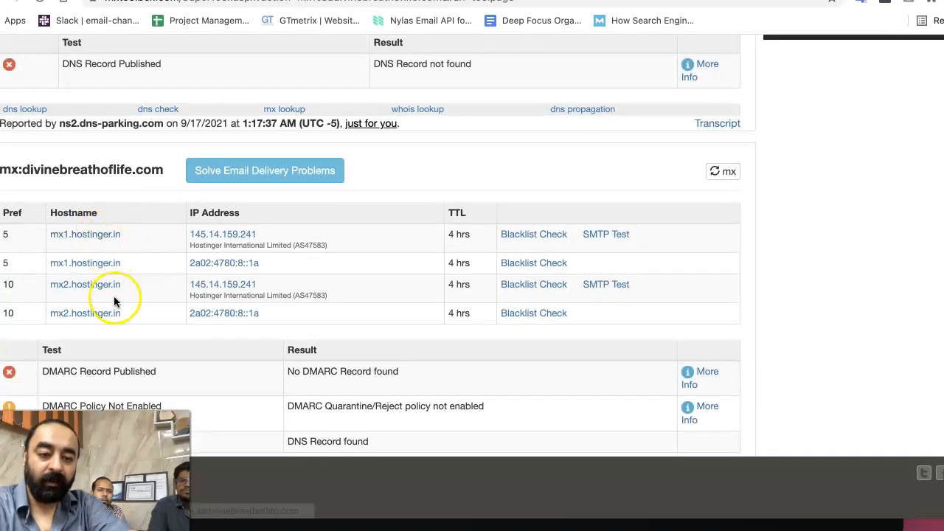
scroll("up", 3)
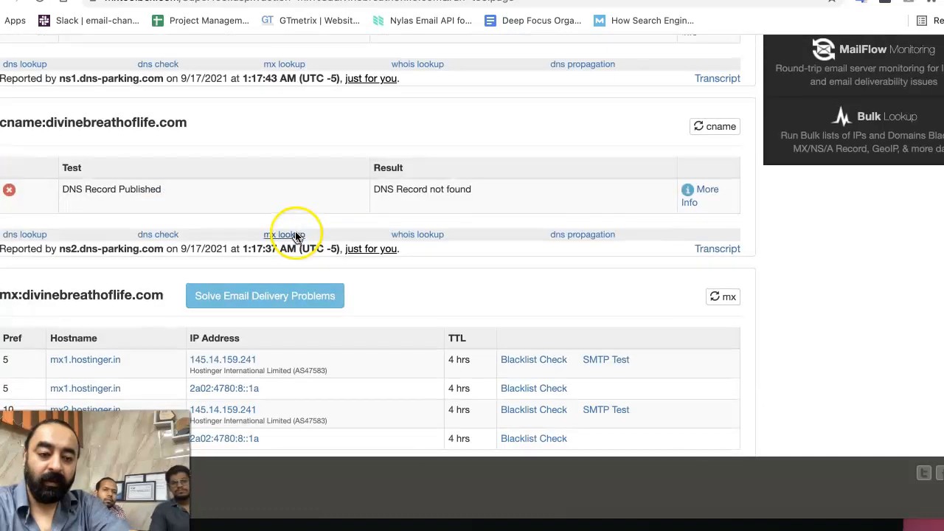
scroll("down", 3)
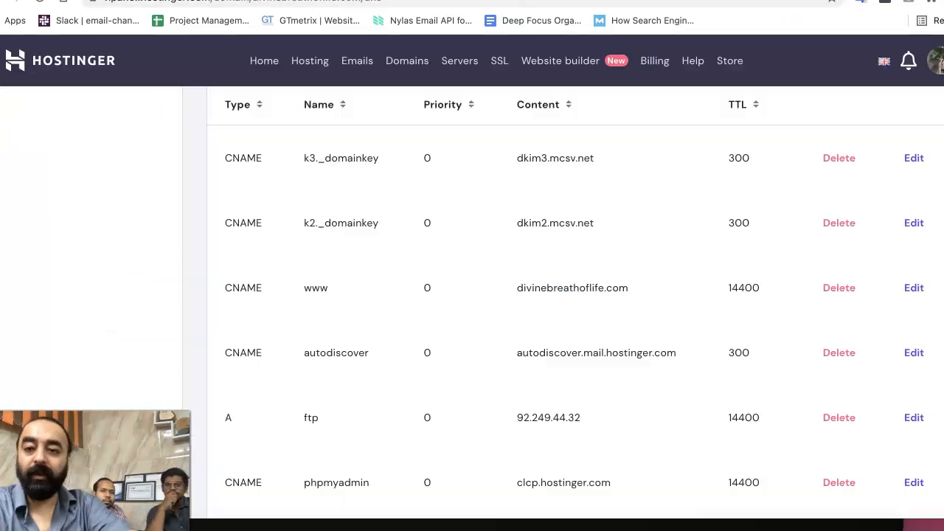
Review the DNS records table for divinebreathoflife.com, selecting the A record's IP address.
scroll("up", 3)
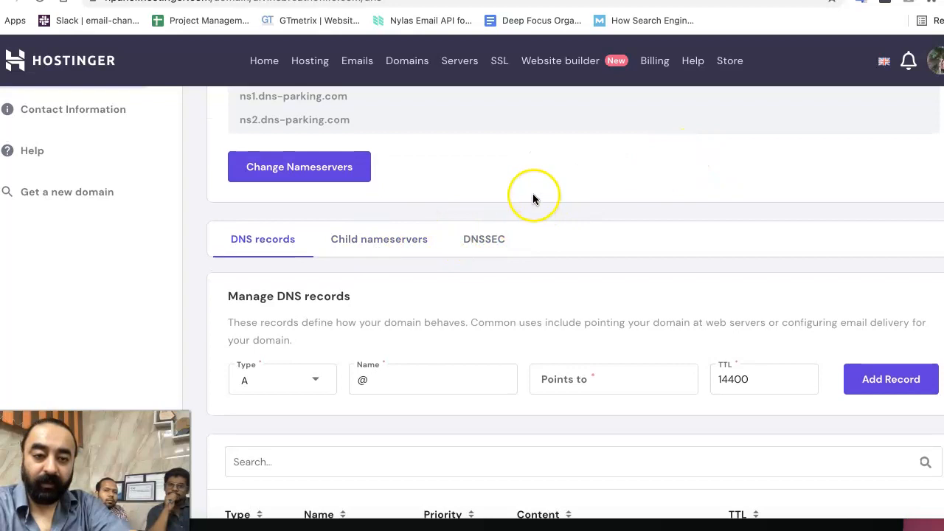
scroll("down", 3)
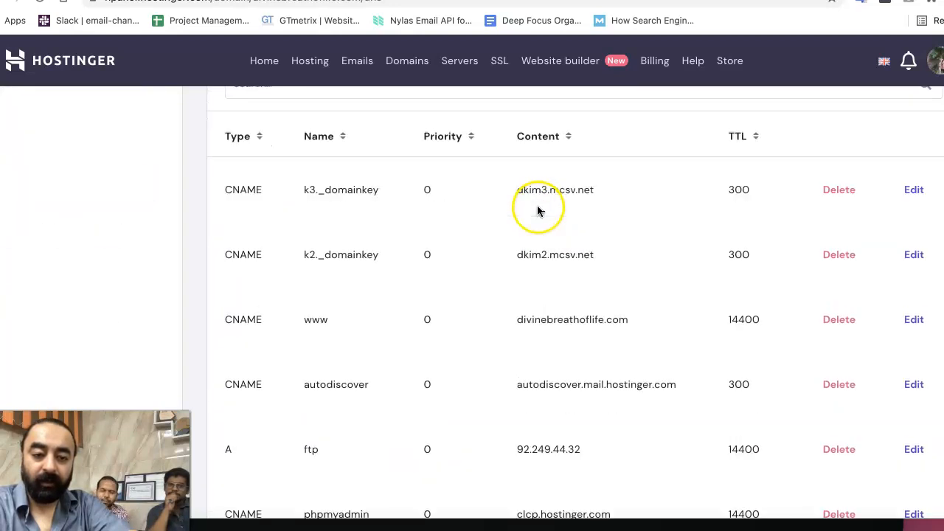
scroll("down", 3)
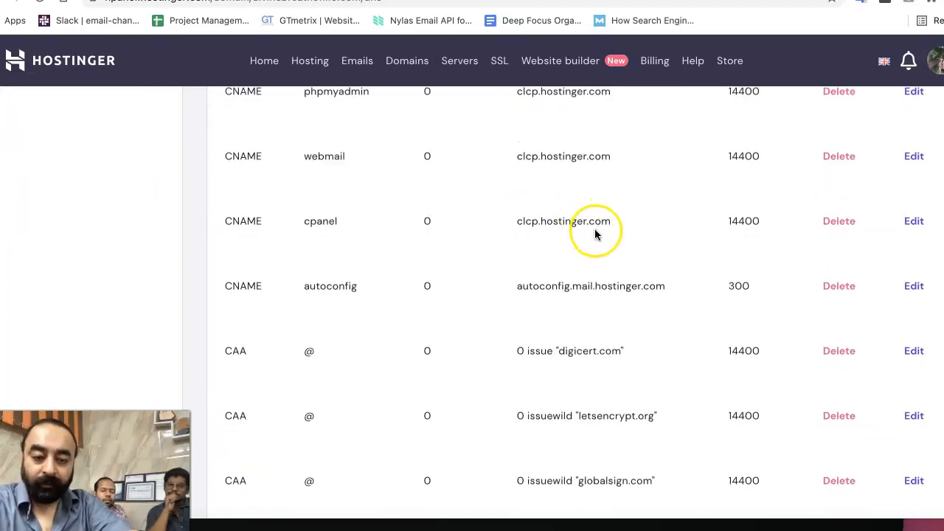
scroll("down", 3)
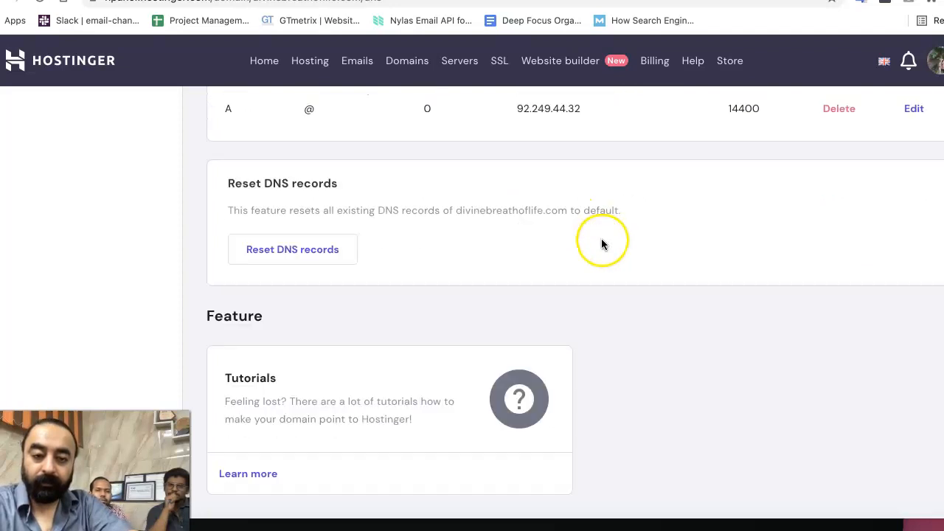
scroll("up", 3)
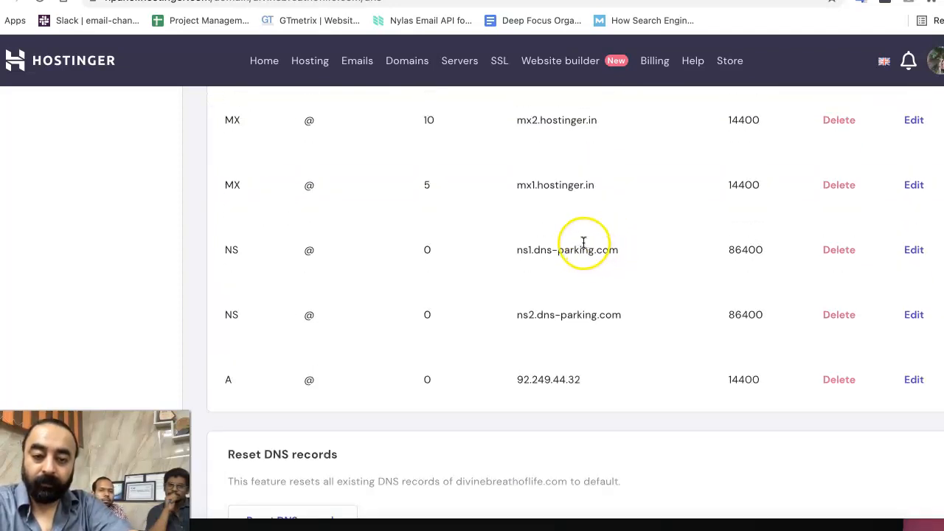
double_click(549, 379)
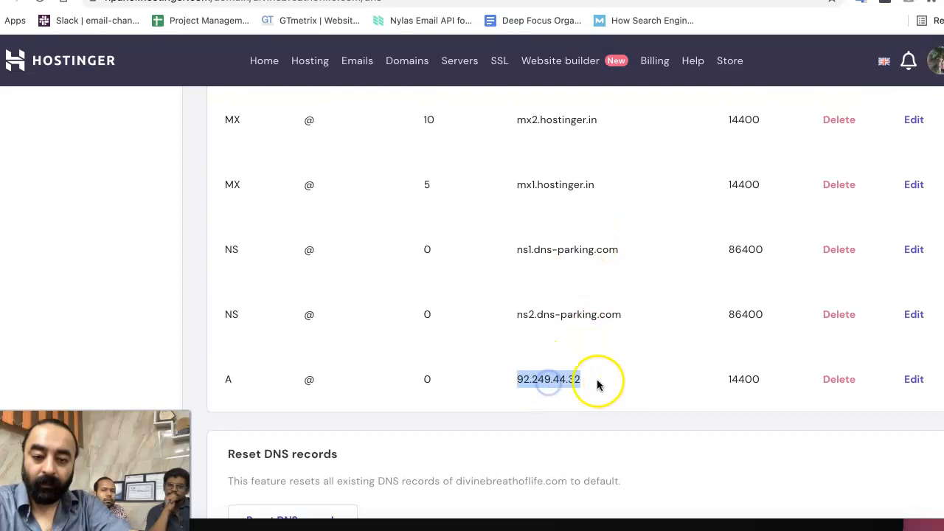
scroll("down", 3)
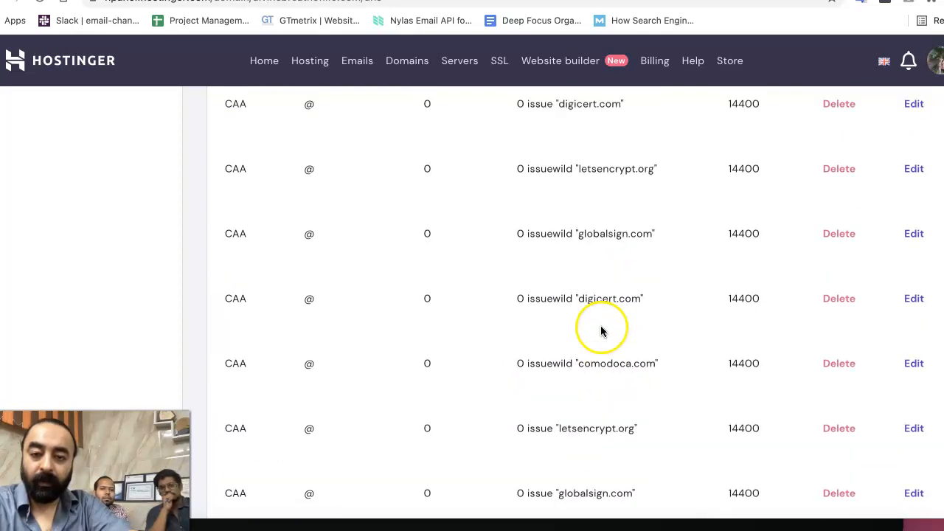
scroll("up", 3)
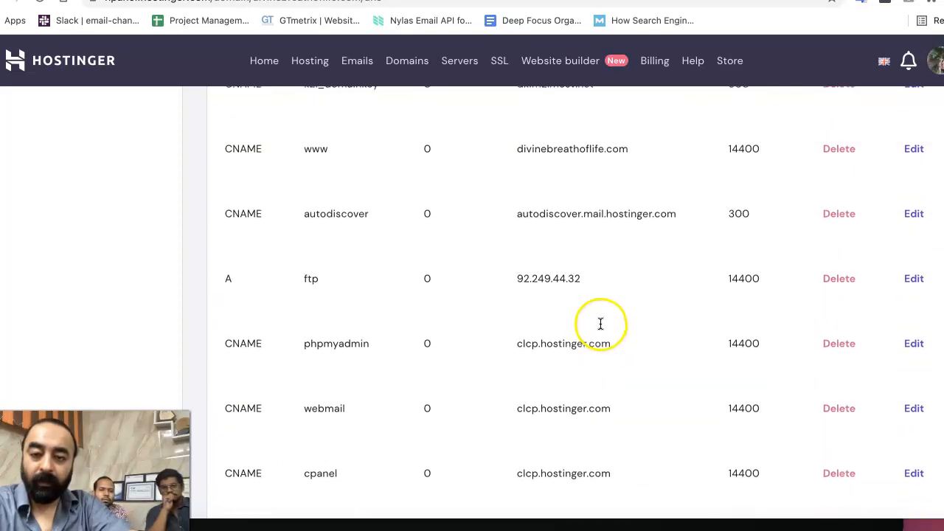
Return to the Hostinger account home listing the hosting plan and domain.
scroll("up", 3)
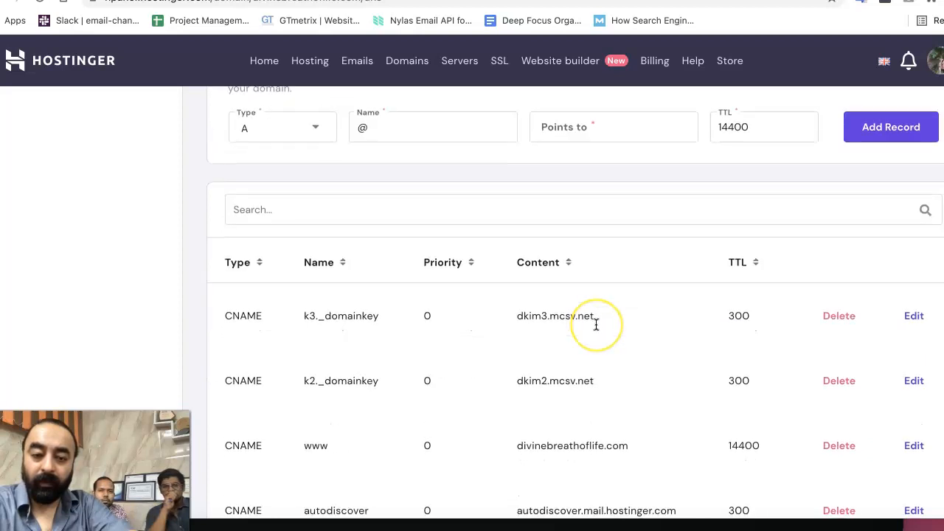
scroll("down", 3)
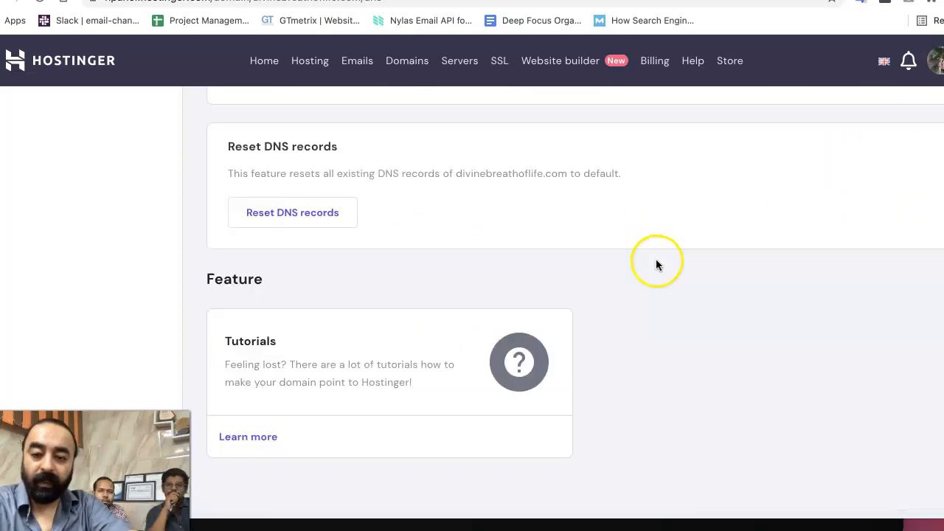
scroll("up", 3)
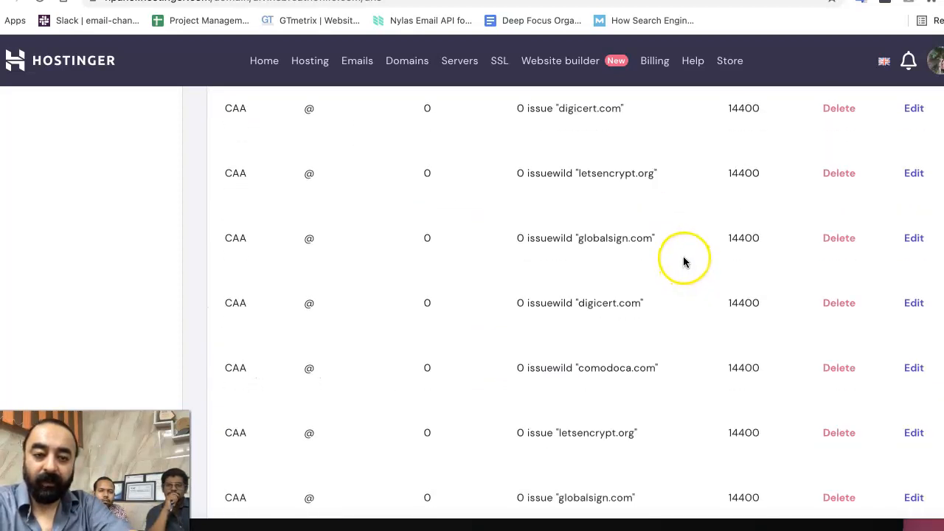
scroll("up", 3)
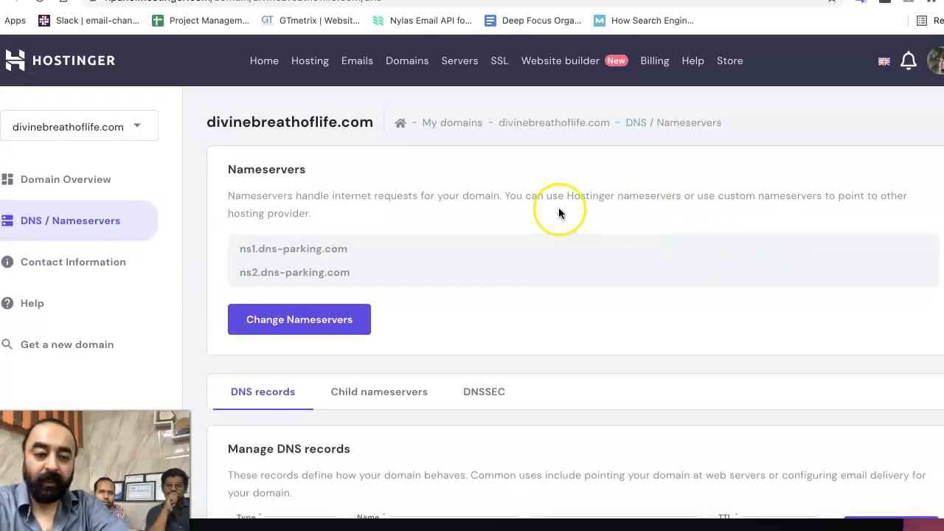
mouse_move(297, 248)
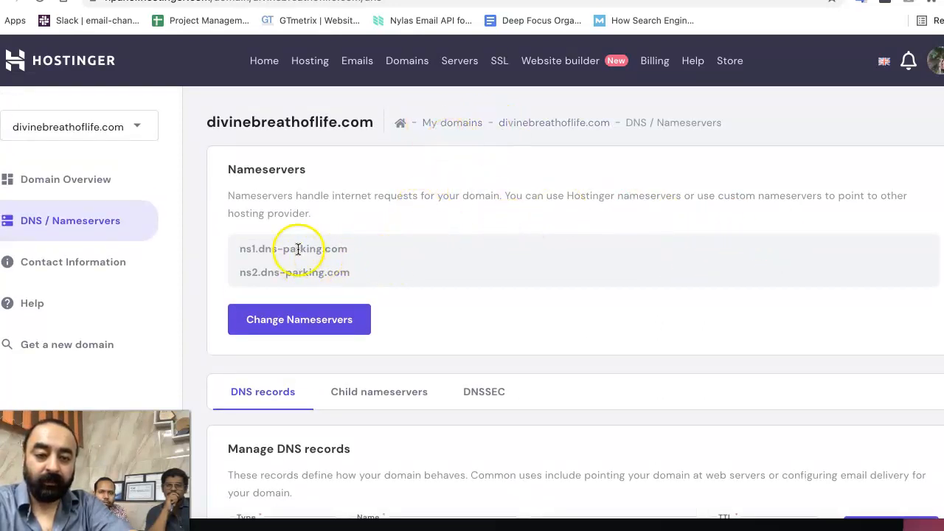
mouse_move(336, 183)
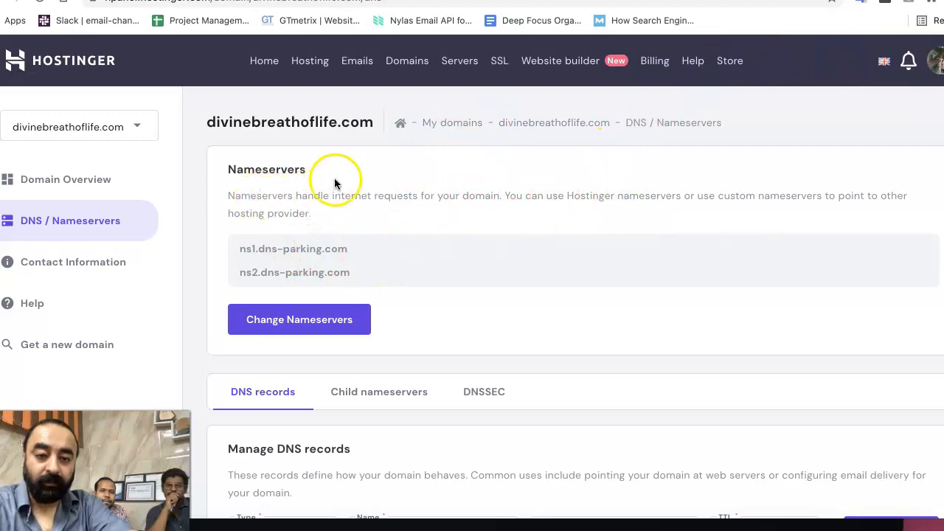
scroll("down", 3)
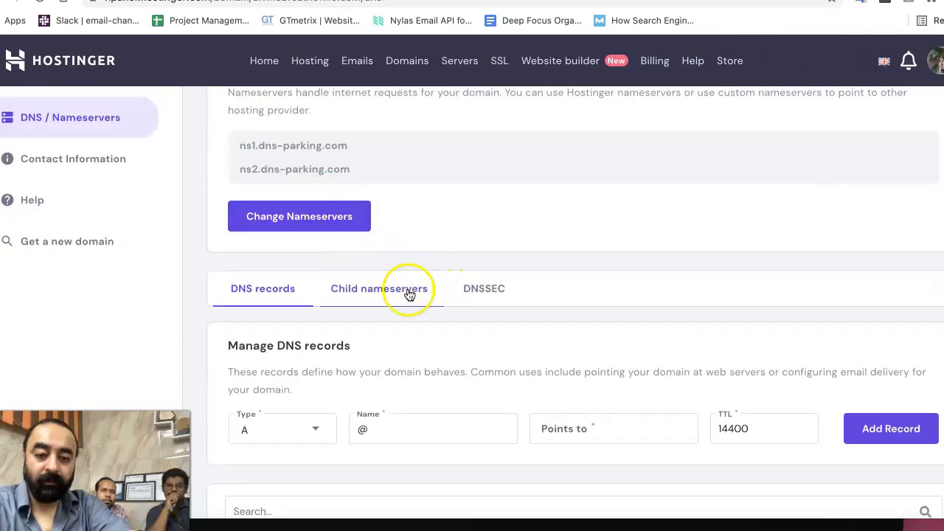
left_click(379, 287)
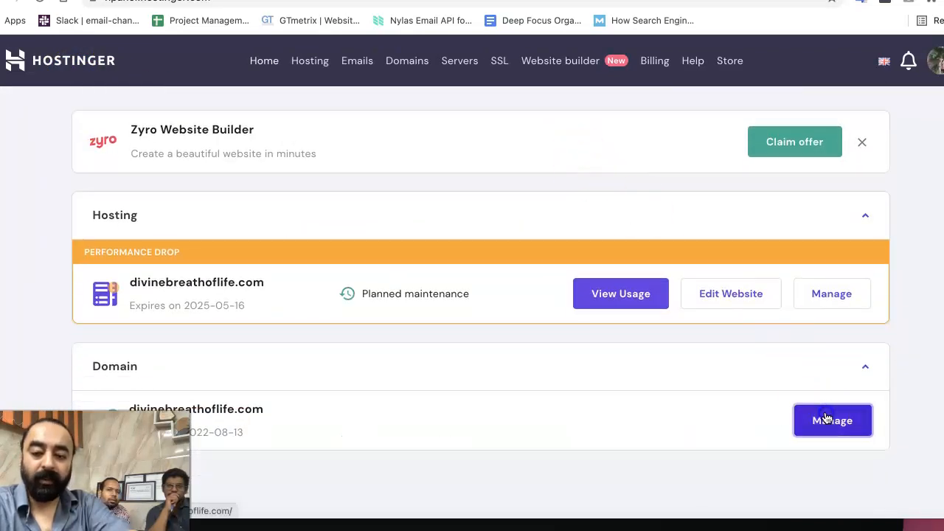
Reopen the domain's DNS / Nameservers records and confirm the k2 and k3 DKIM CNAMEs are listed.
left_click(831, 420)
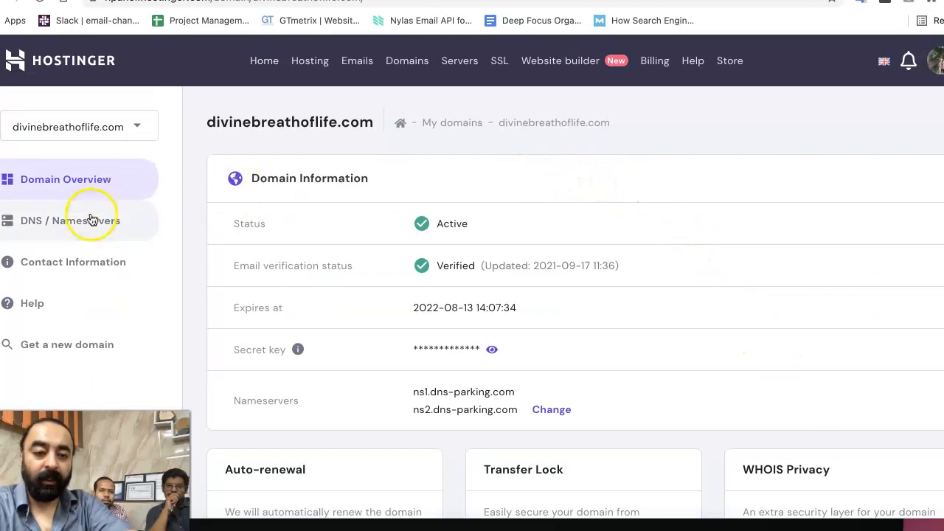
left_click(70, 219)
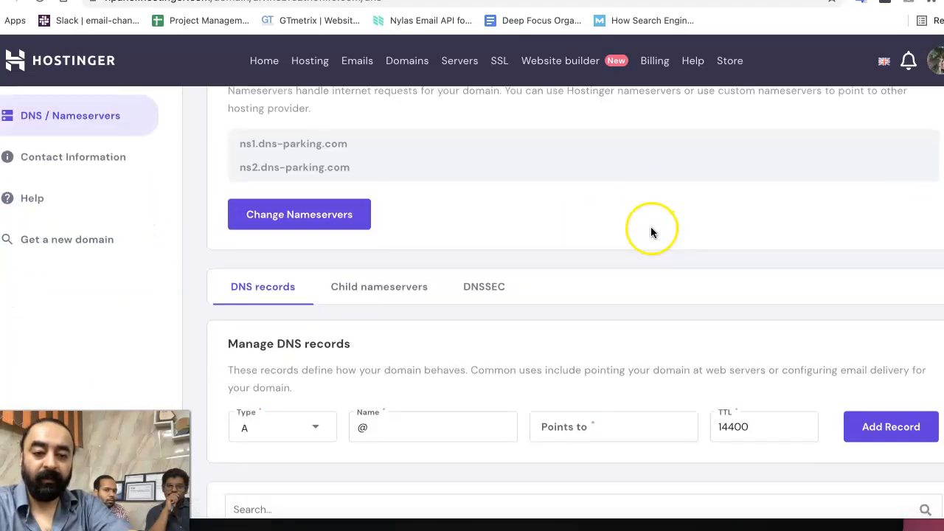
scroll("down", 3)
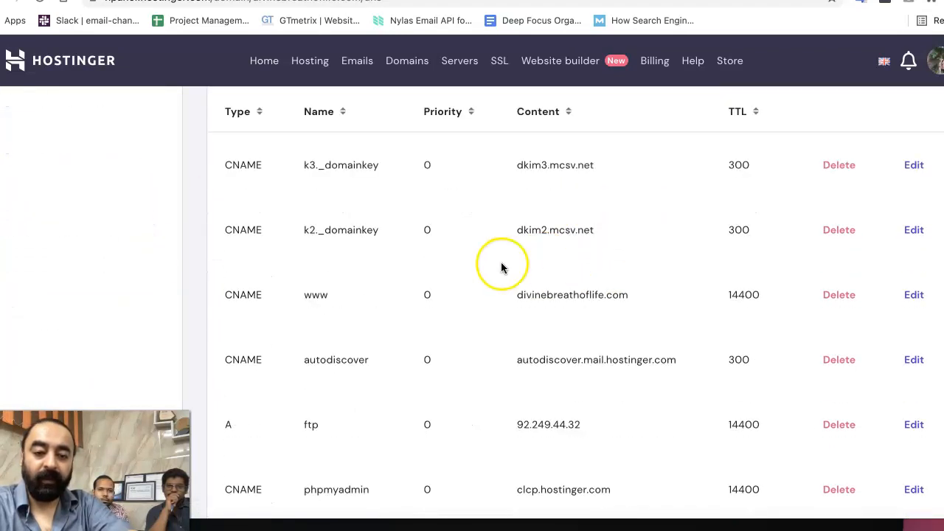
double_click(339, 162)
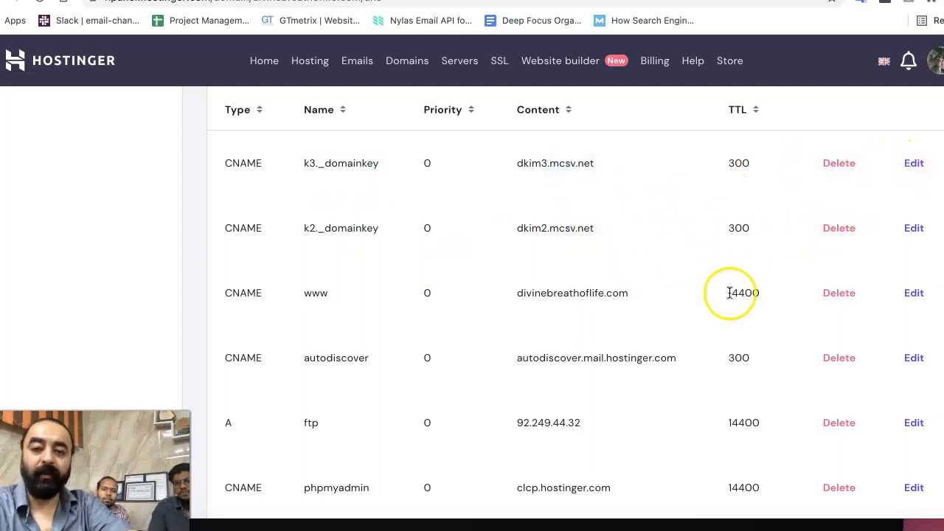
mouse_move(787, 8)
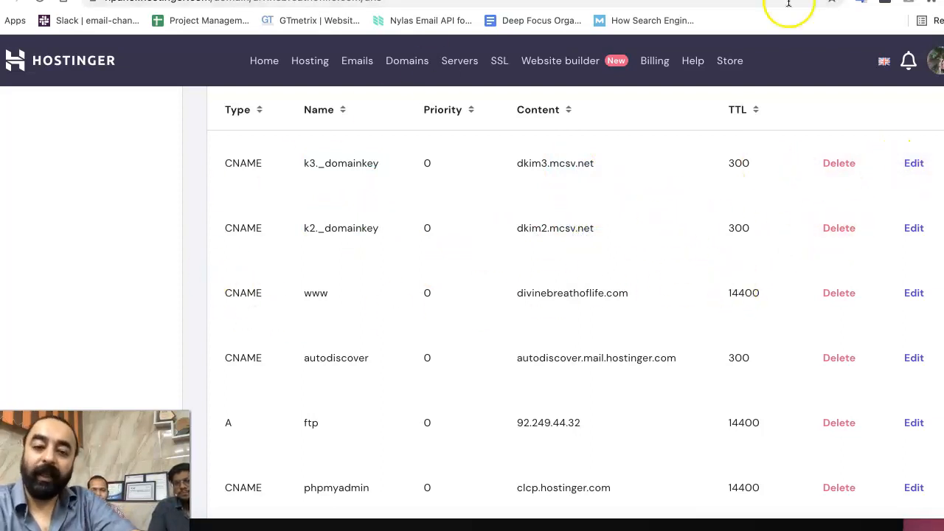
scroll("down", 3)
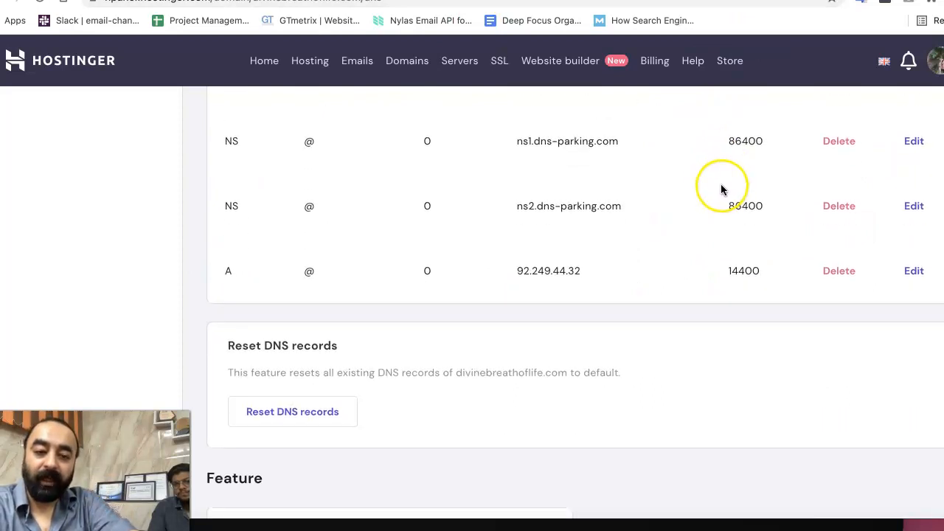
scroll("up", 3)
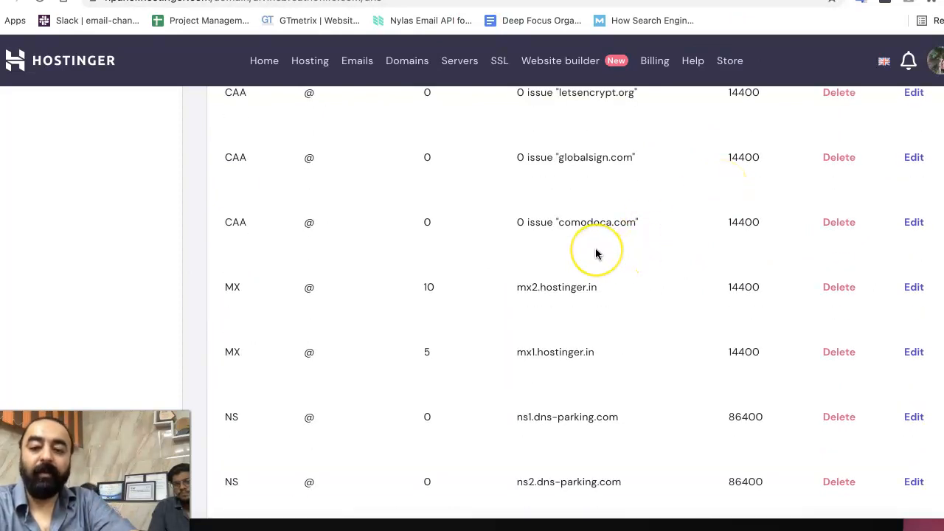
mouse_move(785, 175)
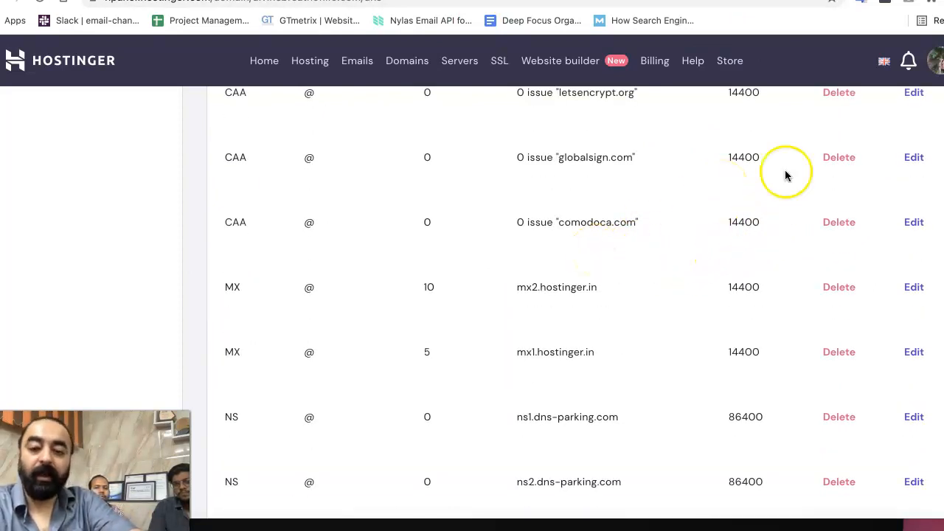
scroll("down", 3)
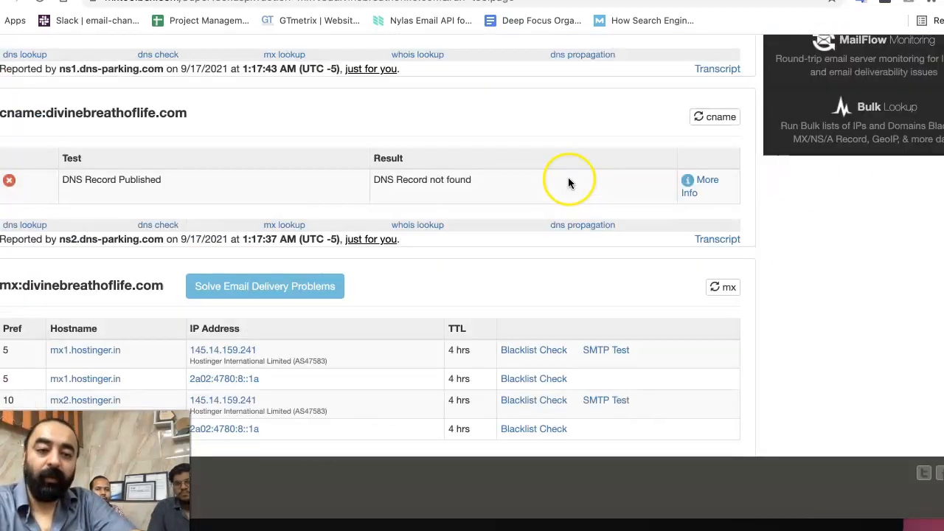
Review the fresh CNAME lookup result, still reporting DNS record not found.
scroll("up", 3)
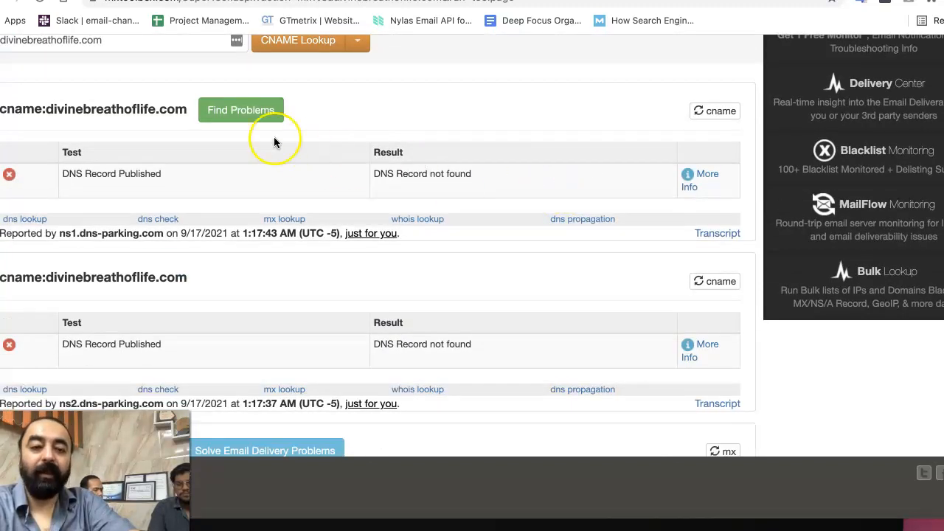
scroll("up", 3)
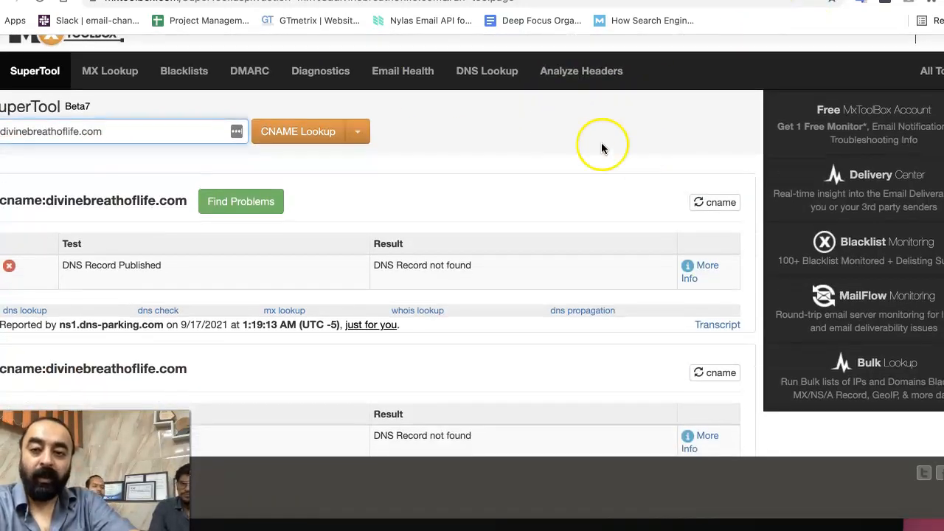
scroll("down", 3)
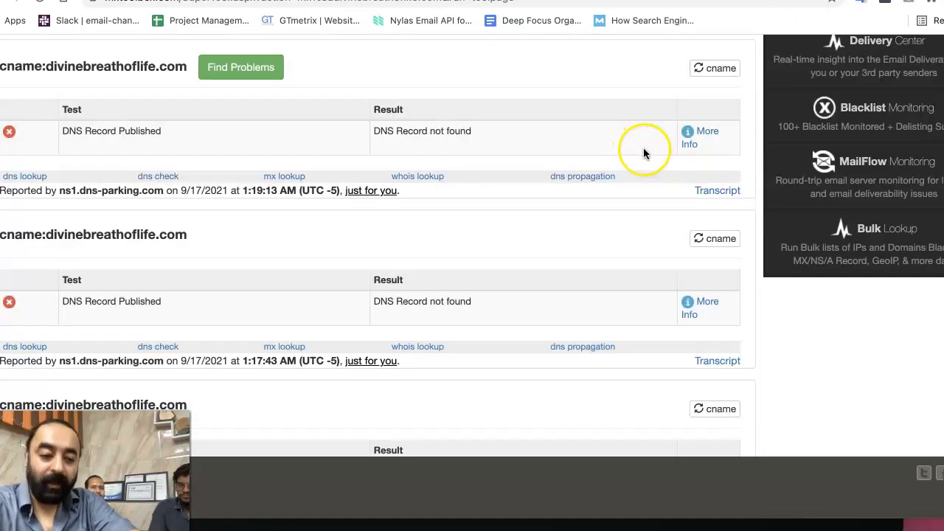